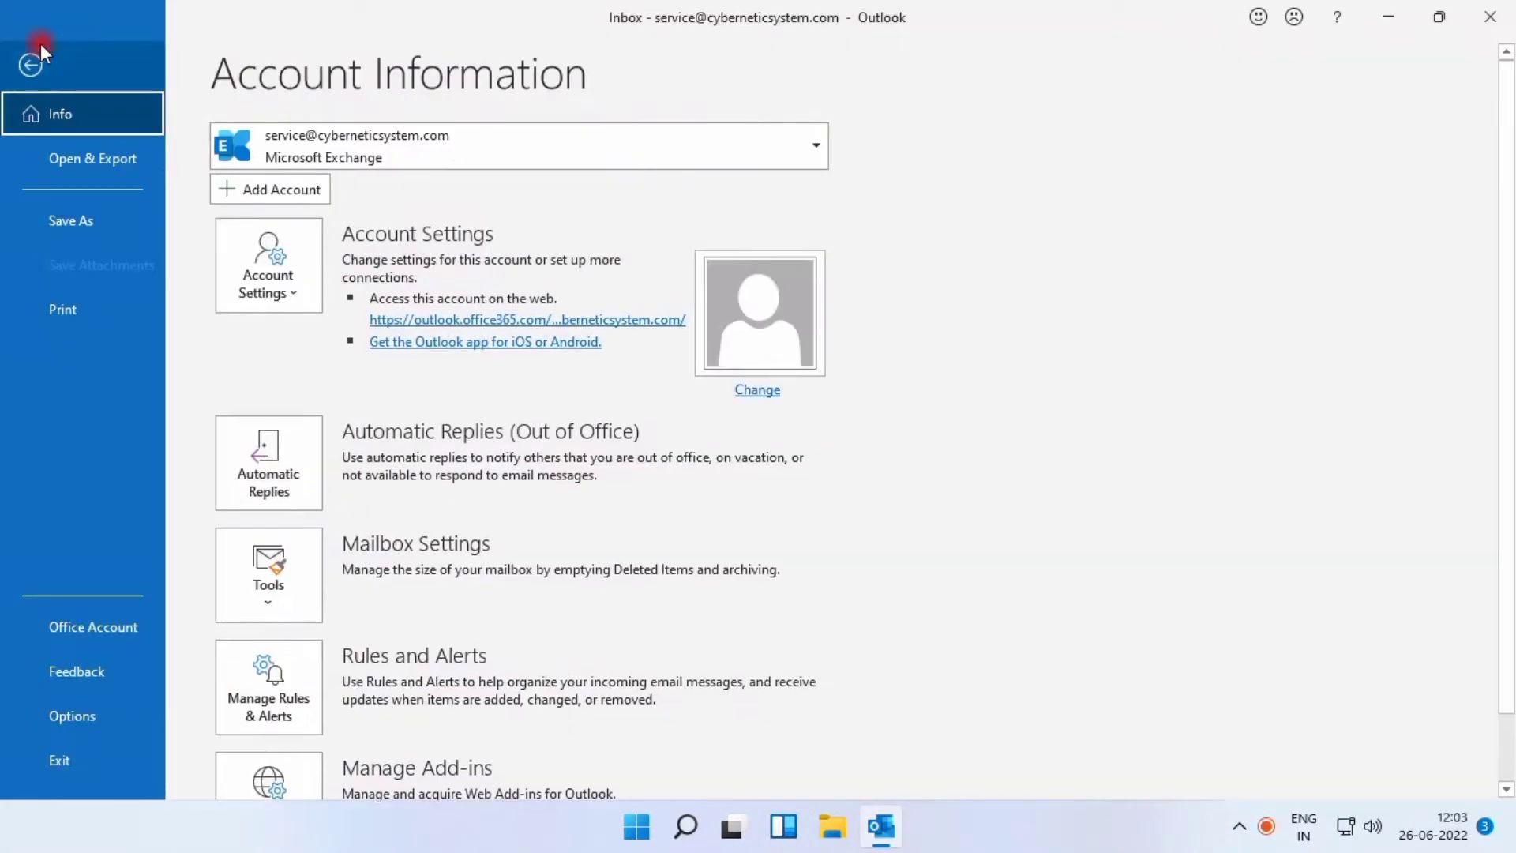
- From Account Settings' Data Files list, open the account data file's folder in File Explorer
click(267, 264)
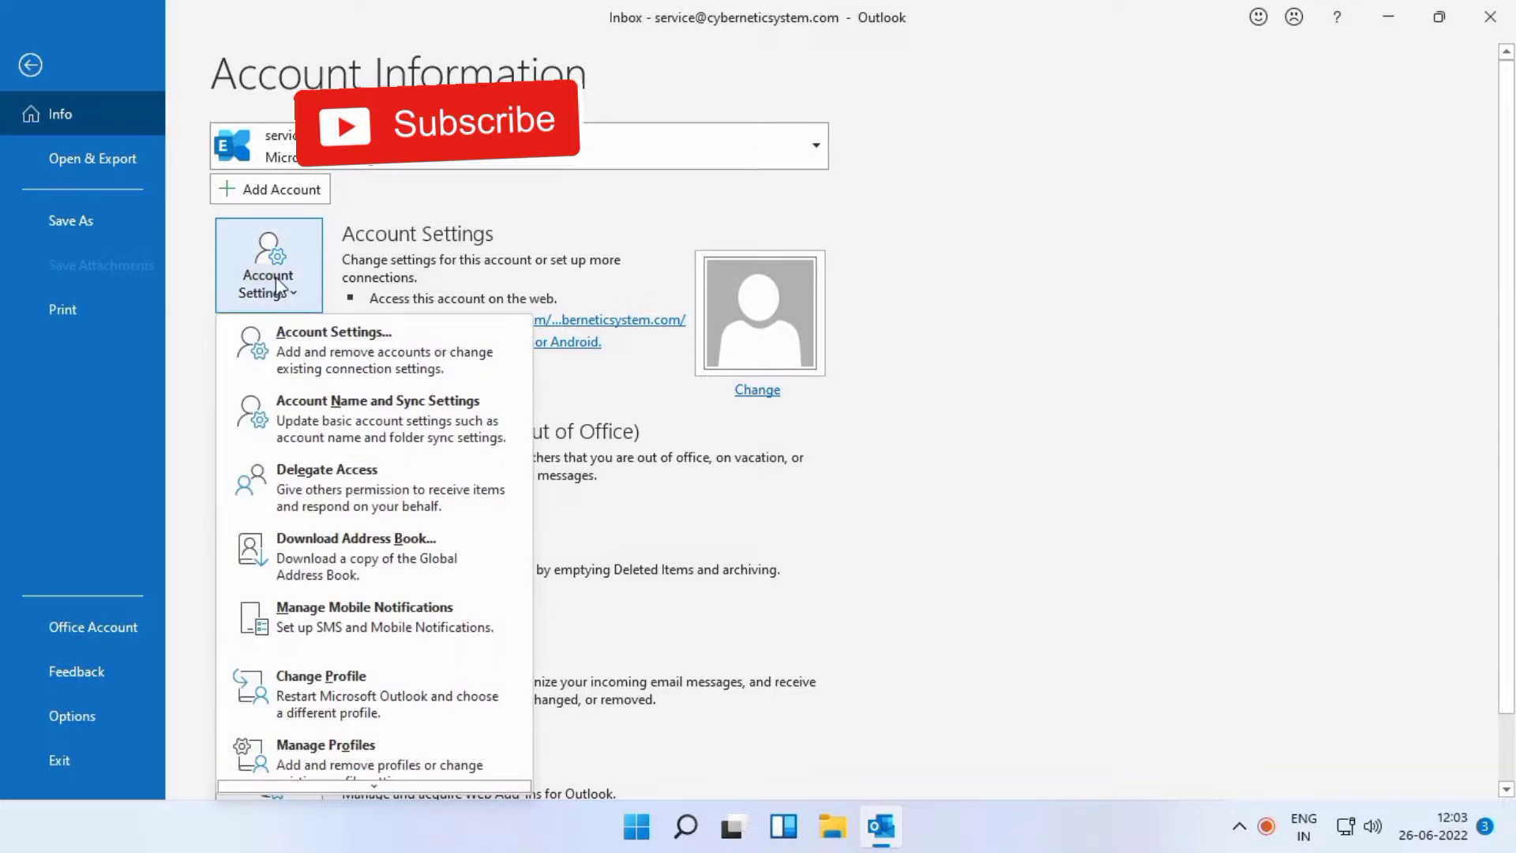
click(334, 332)
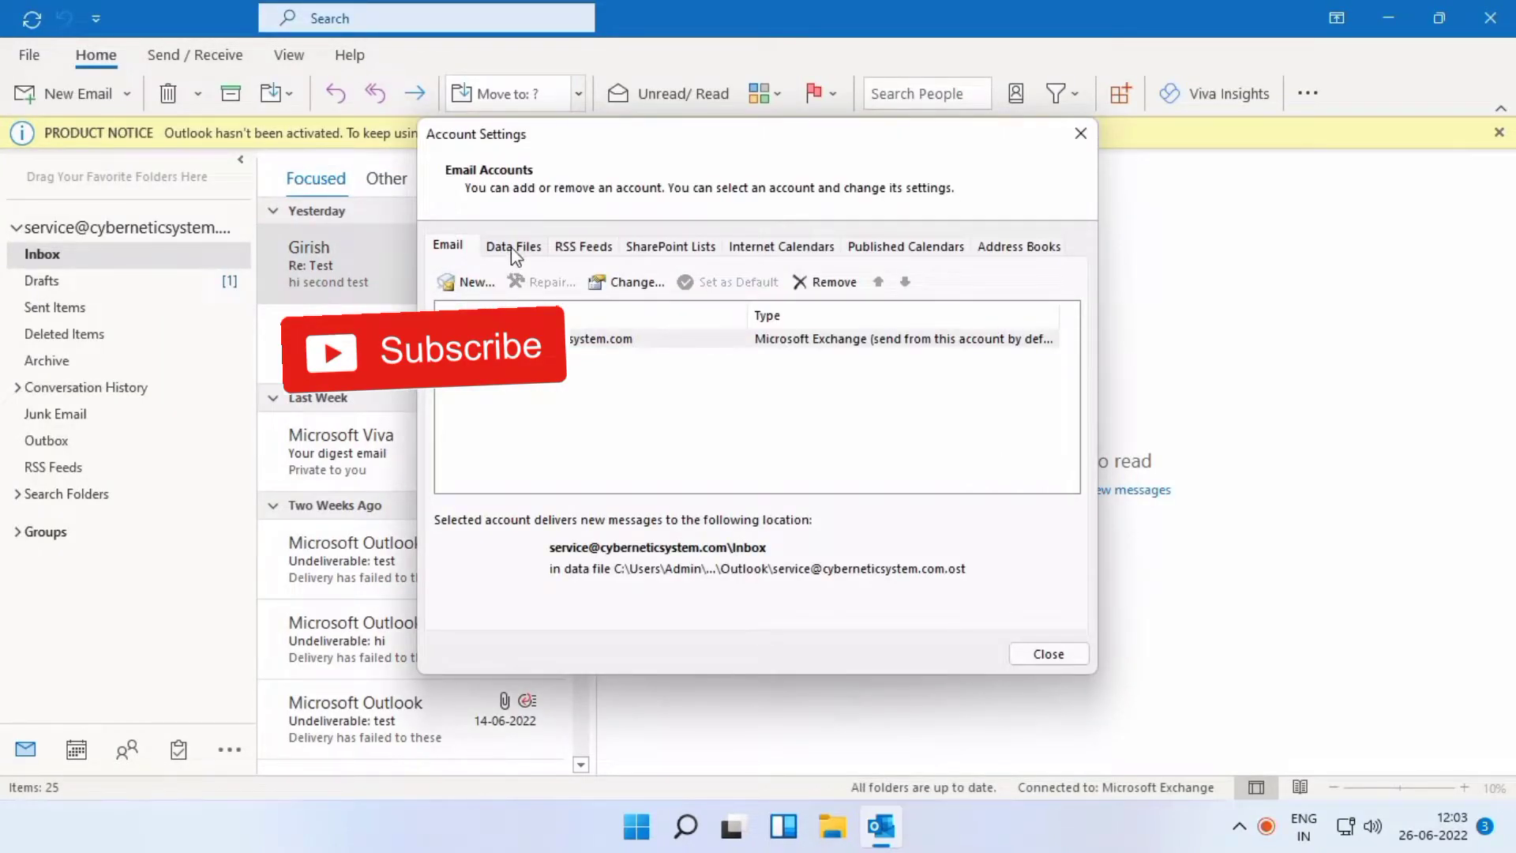
click(513, 246)
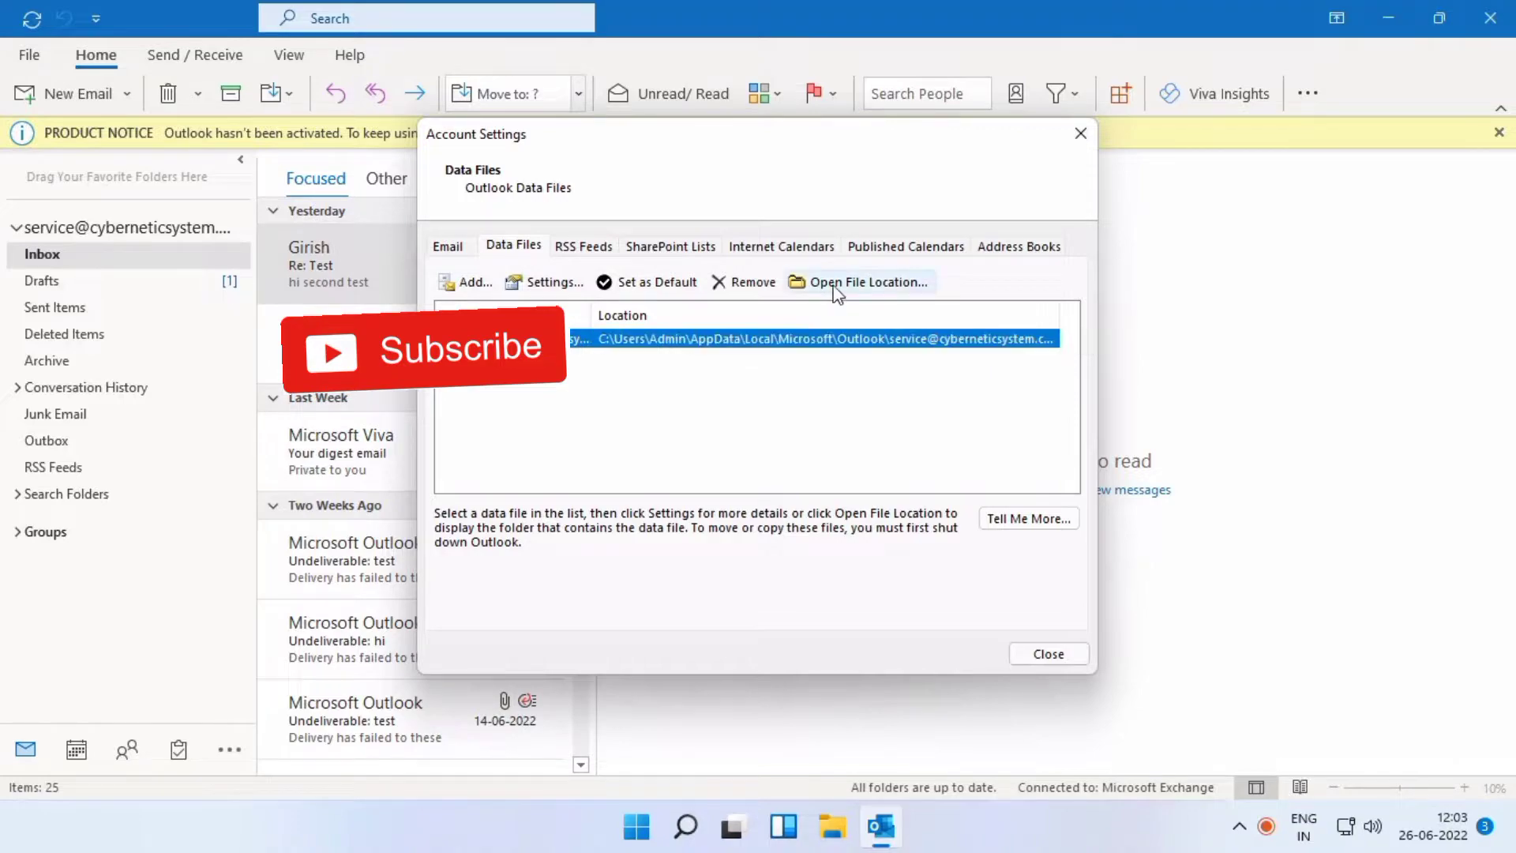
click(867, 281)
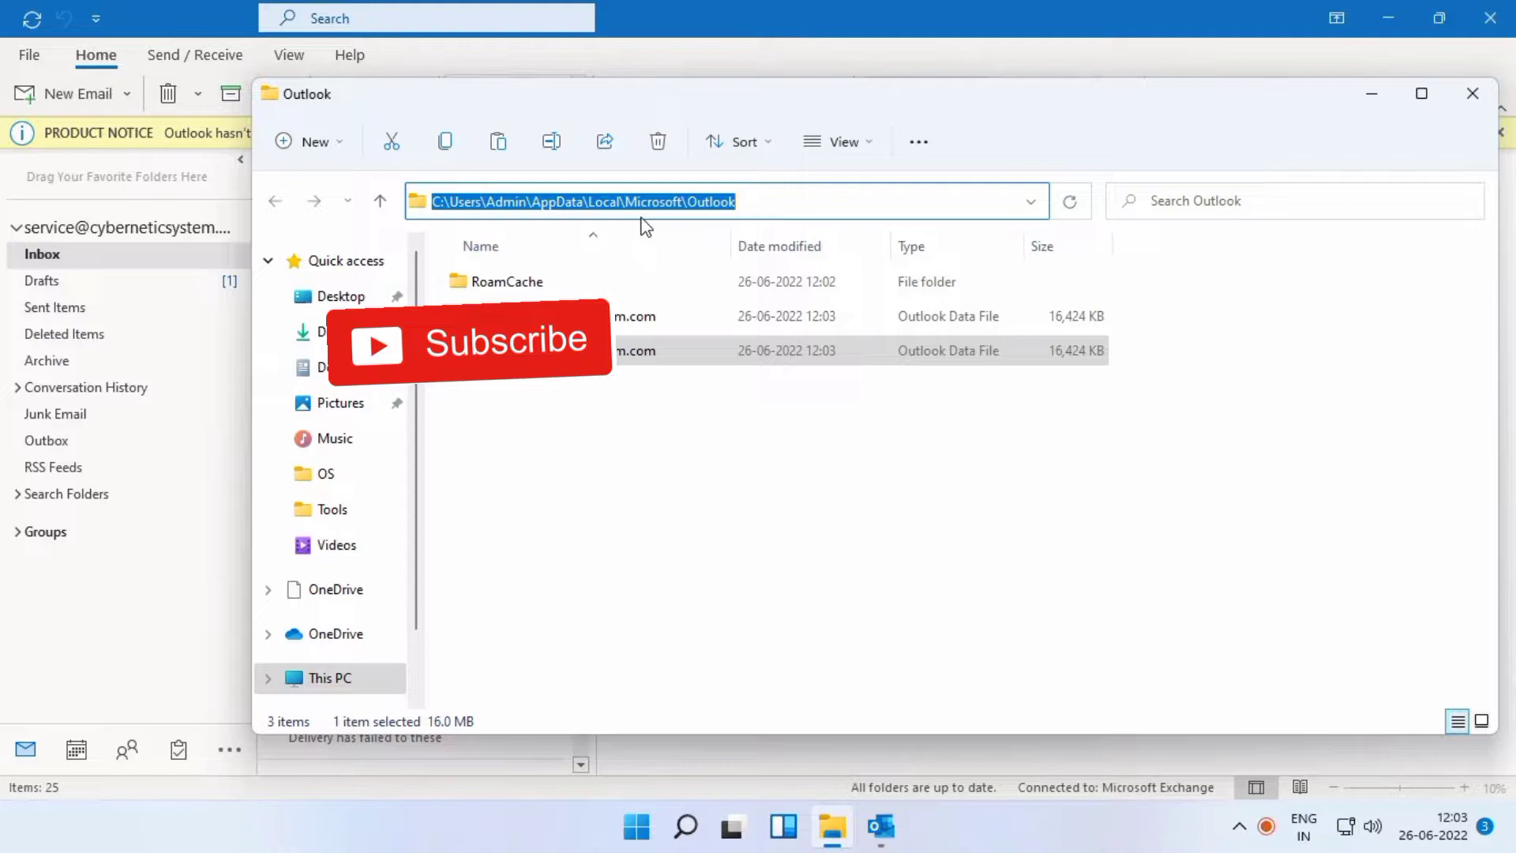
- Place the 16,424 KB .ost data file into the Mail folder on drive D
click(832, 484)
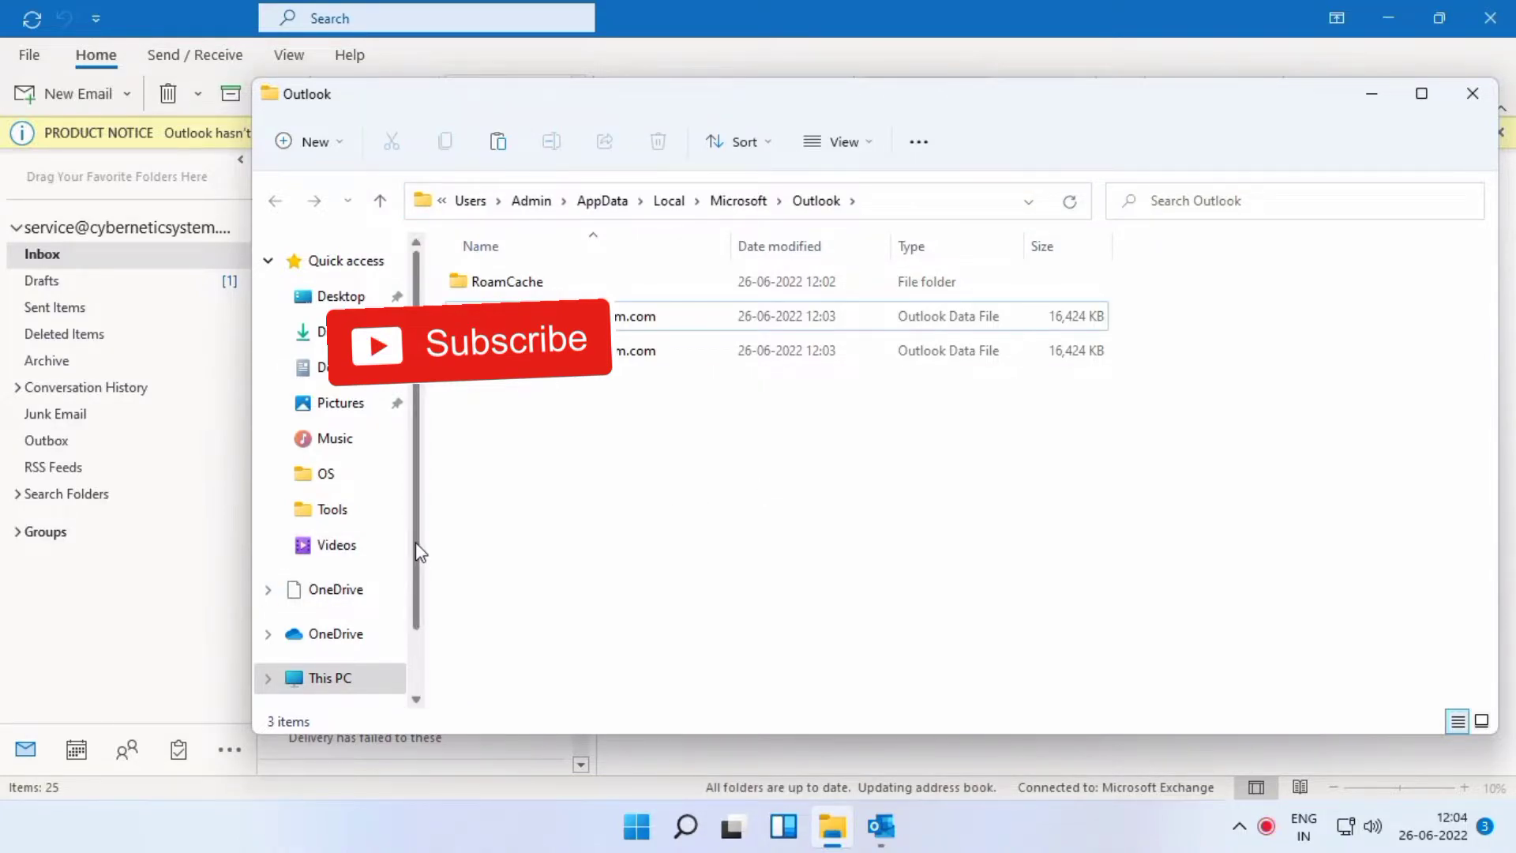
click(360, 643)
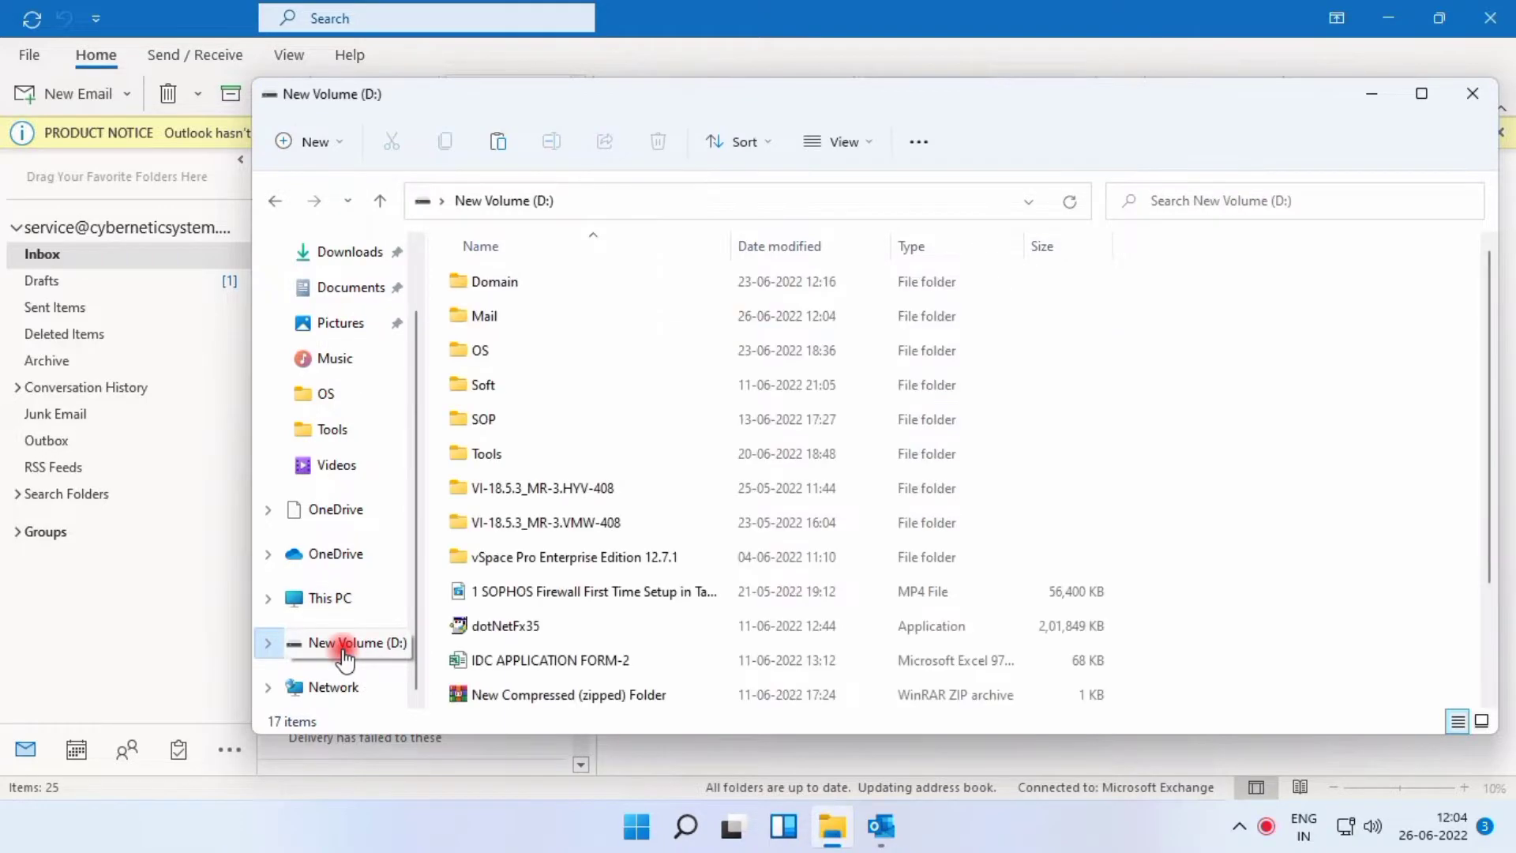
double_click(483, 315)
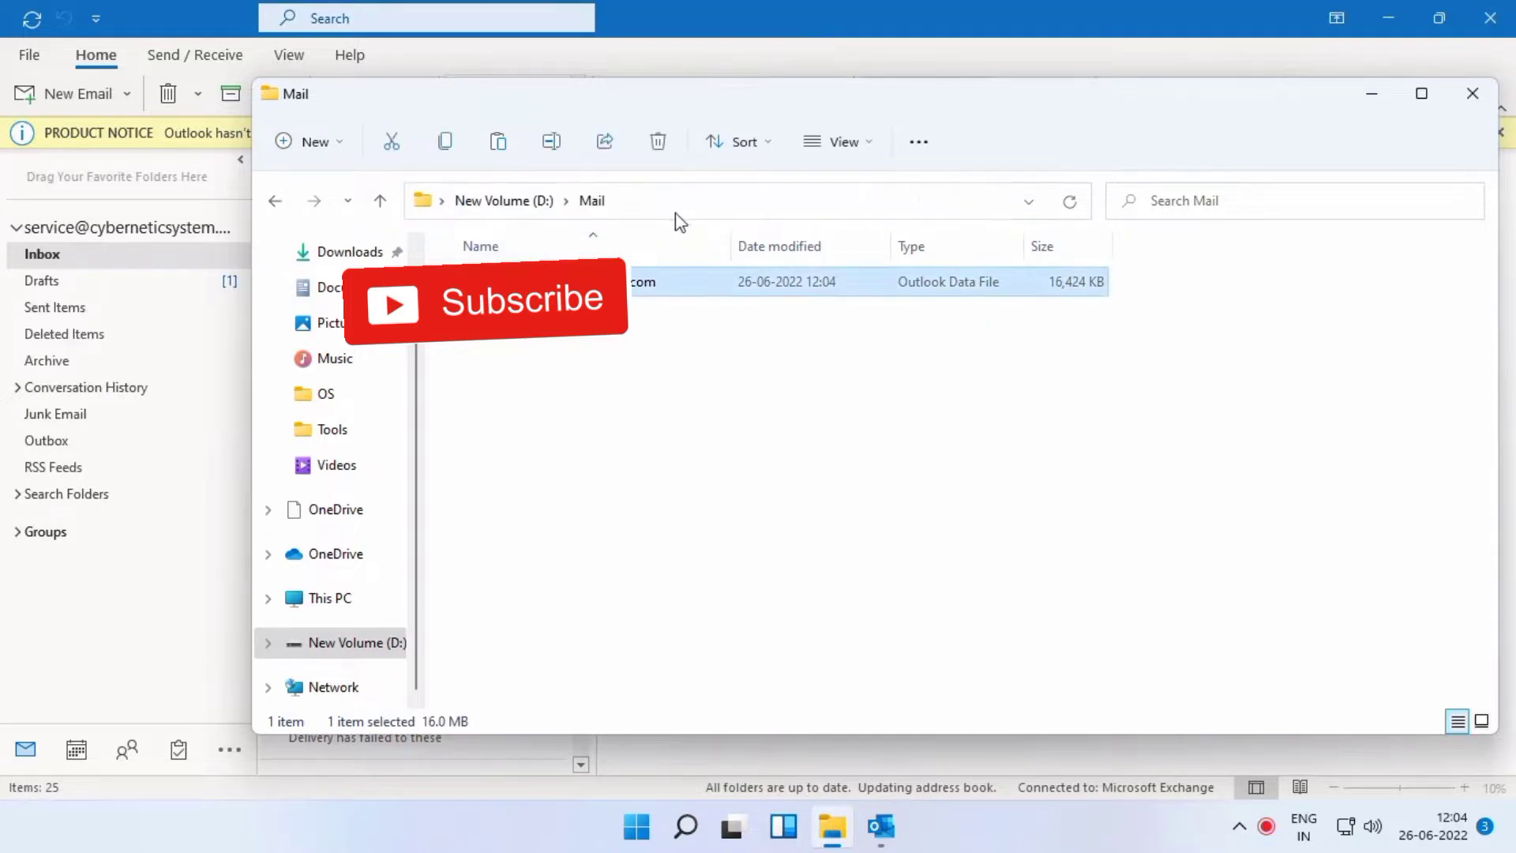
mouse_move(1473, 94)
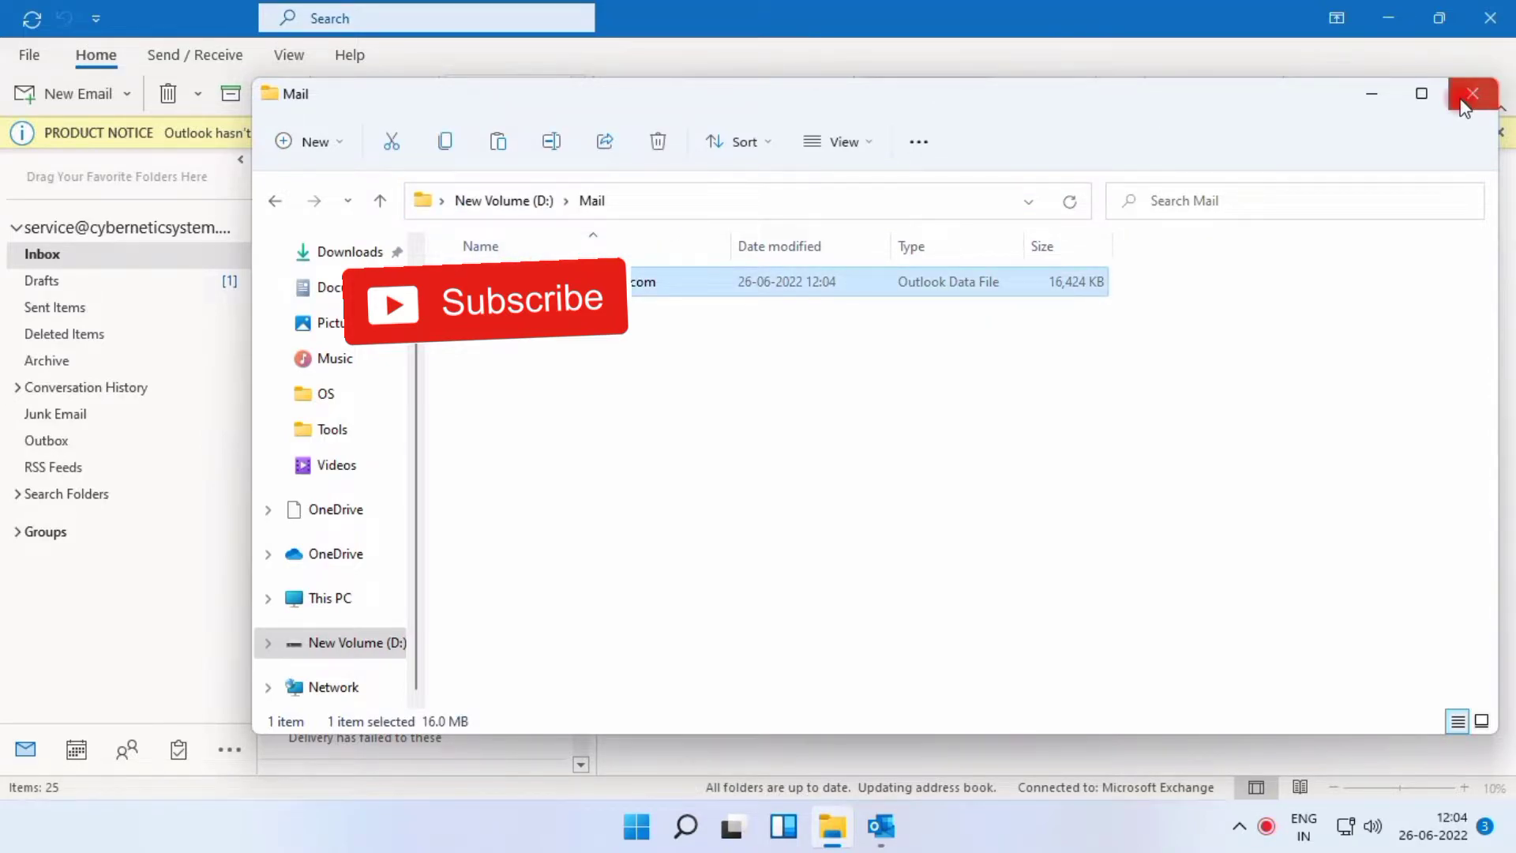
- Close Explorer, browse the Add data file picker to D:\Mail, then exit Outlook
click(1473, 94)
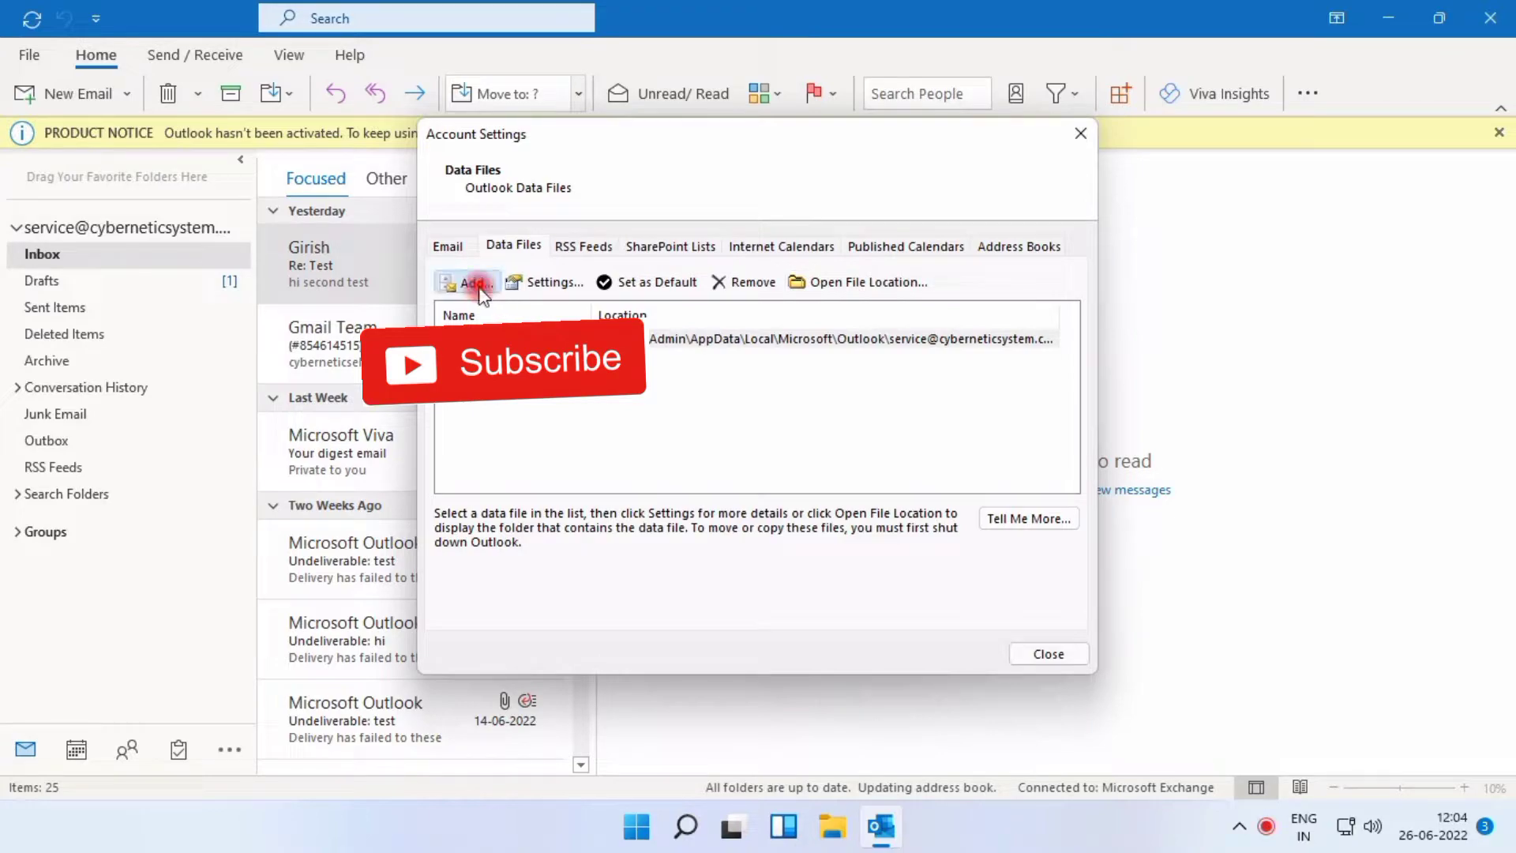
click(469, 281)
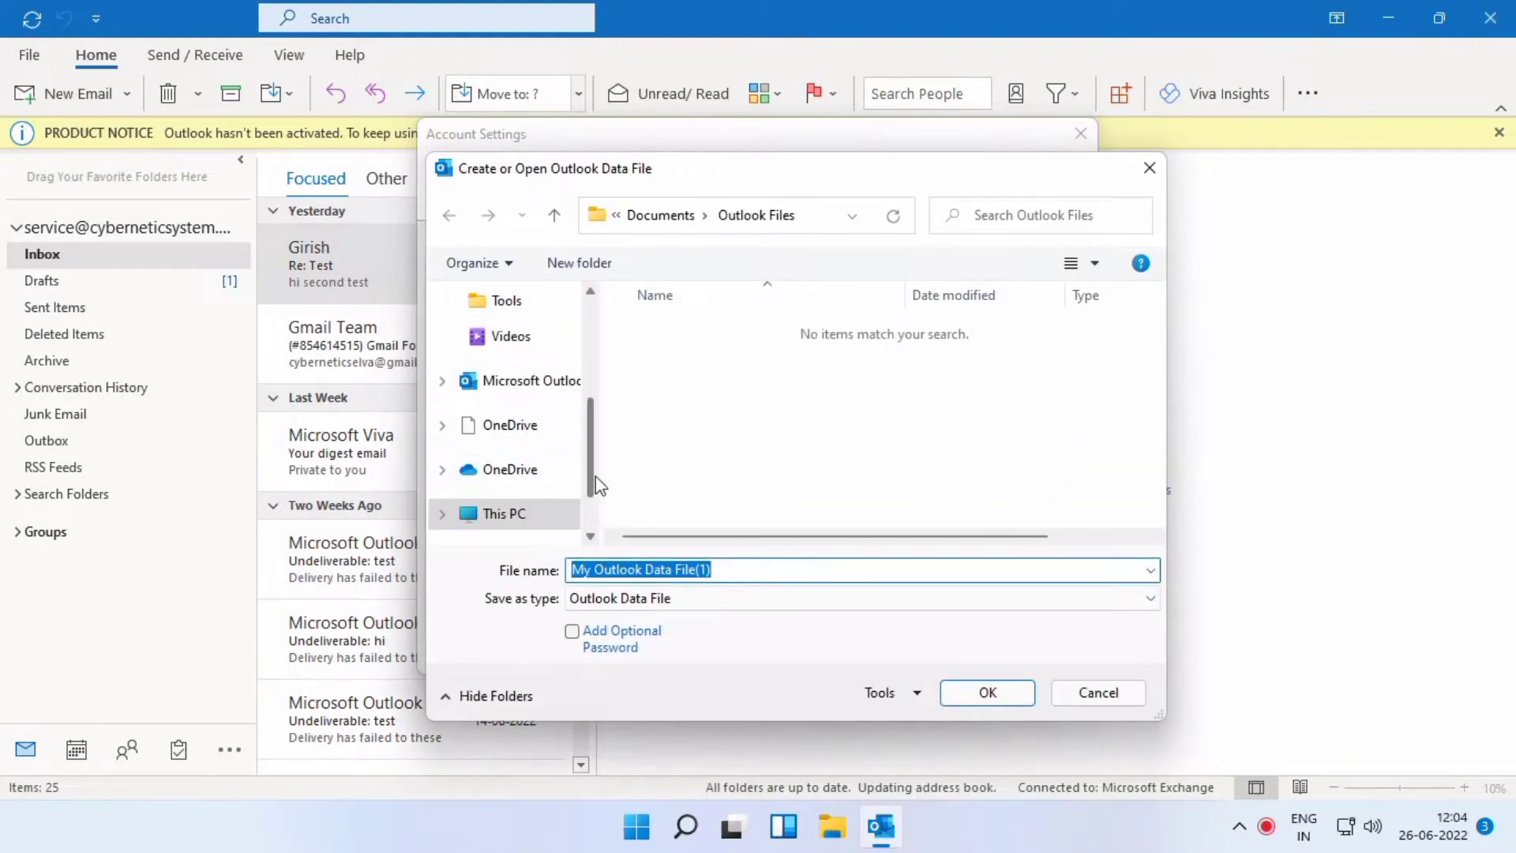
click(529, 444)
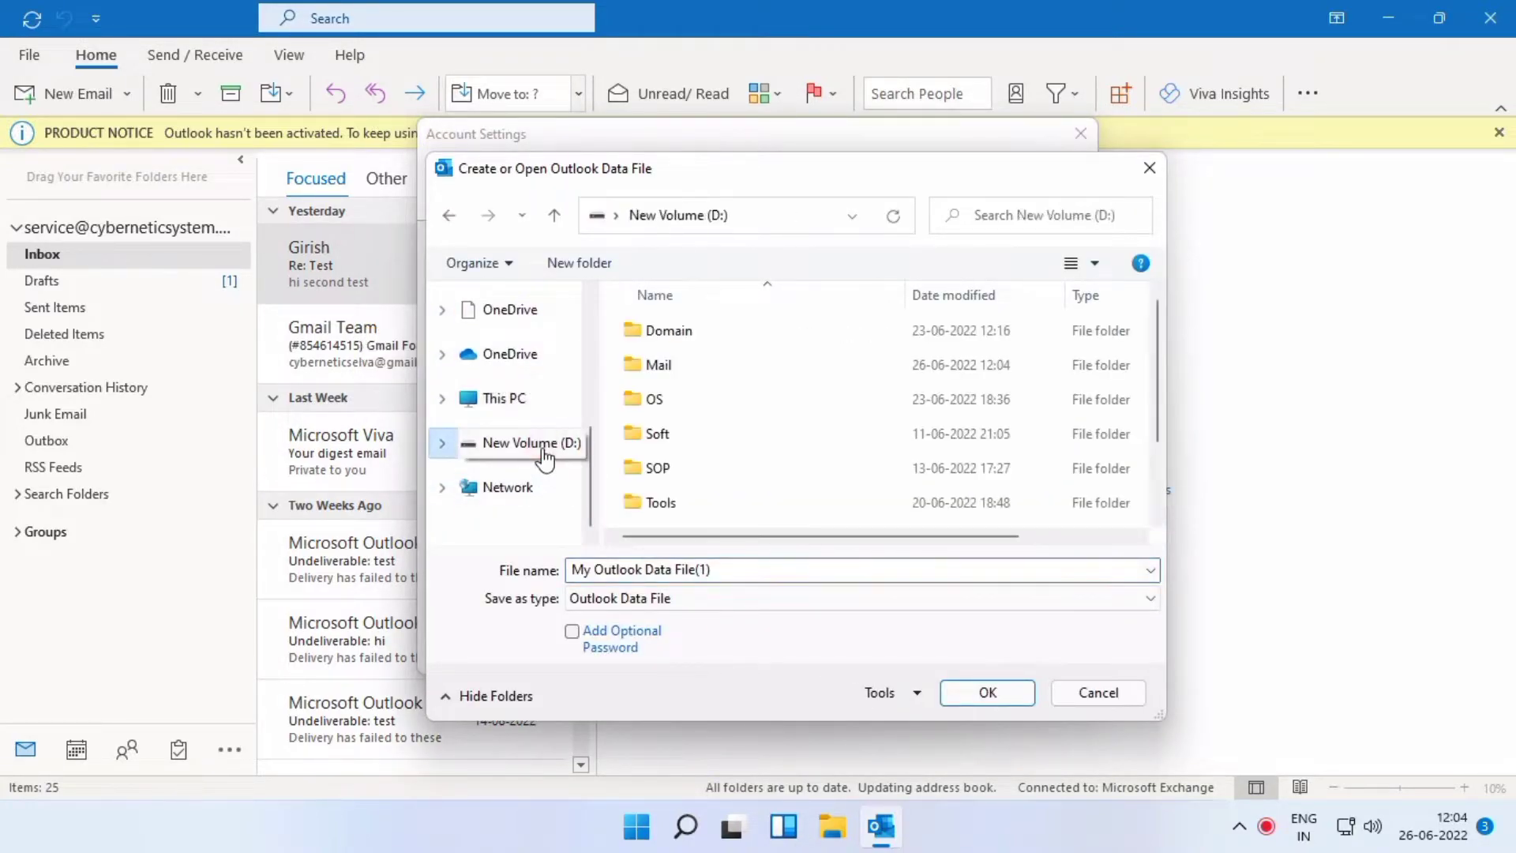
double_click(658, 365)
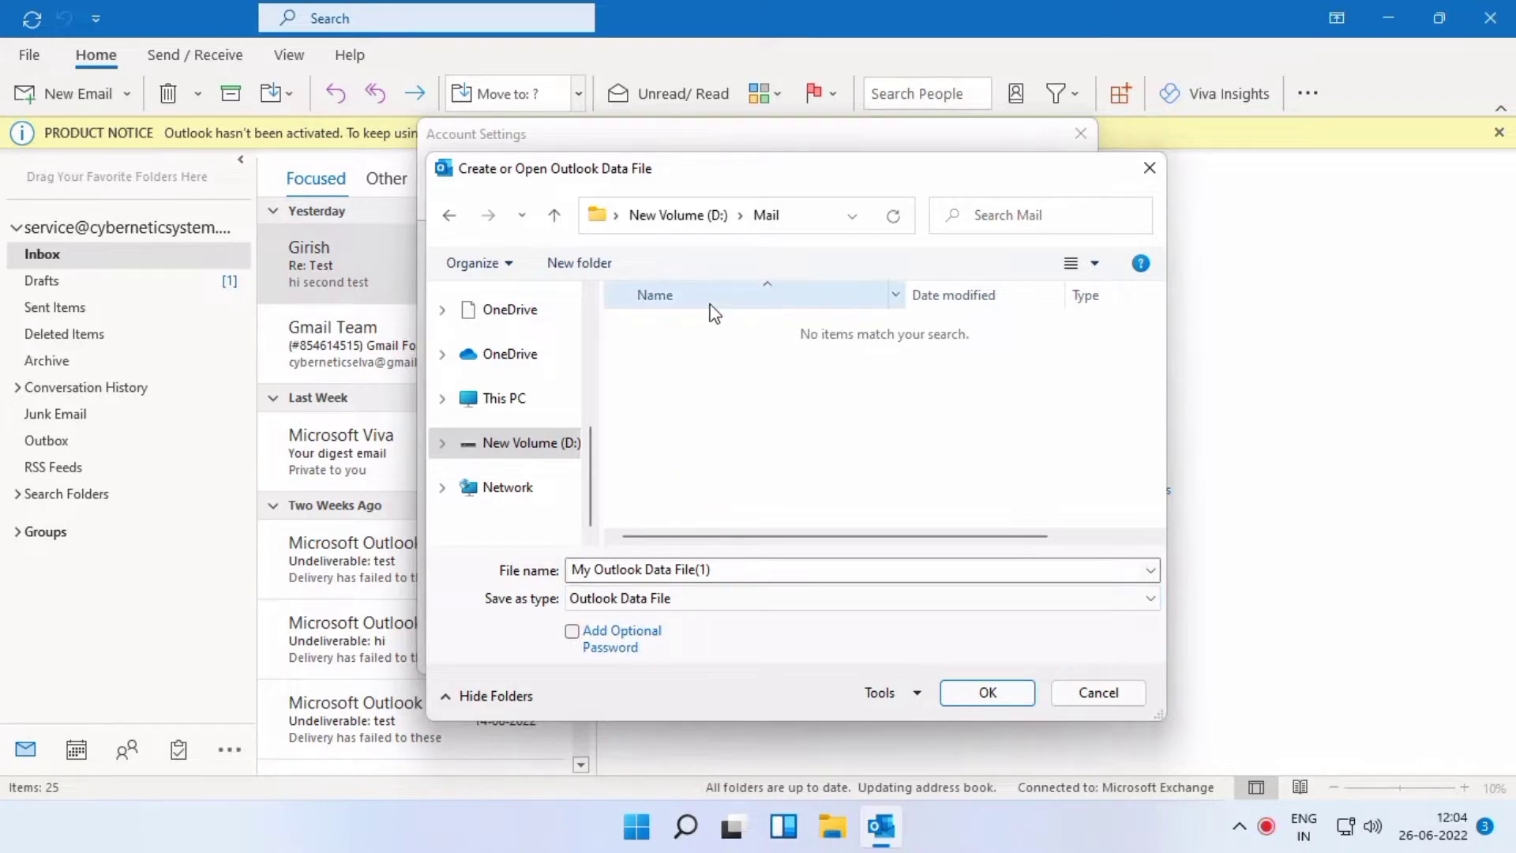
click(1151, 598)
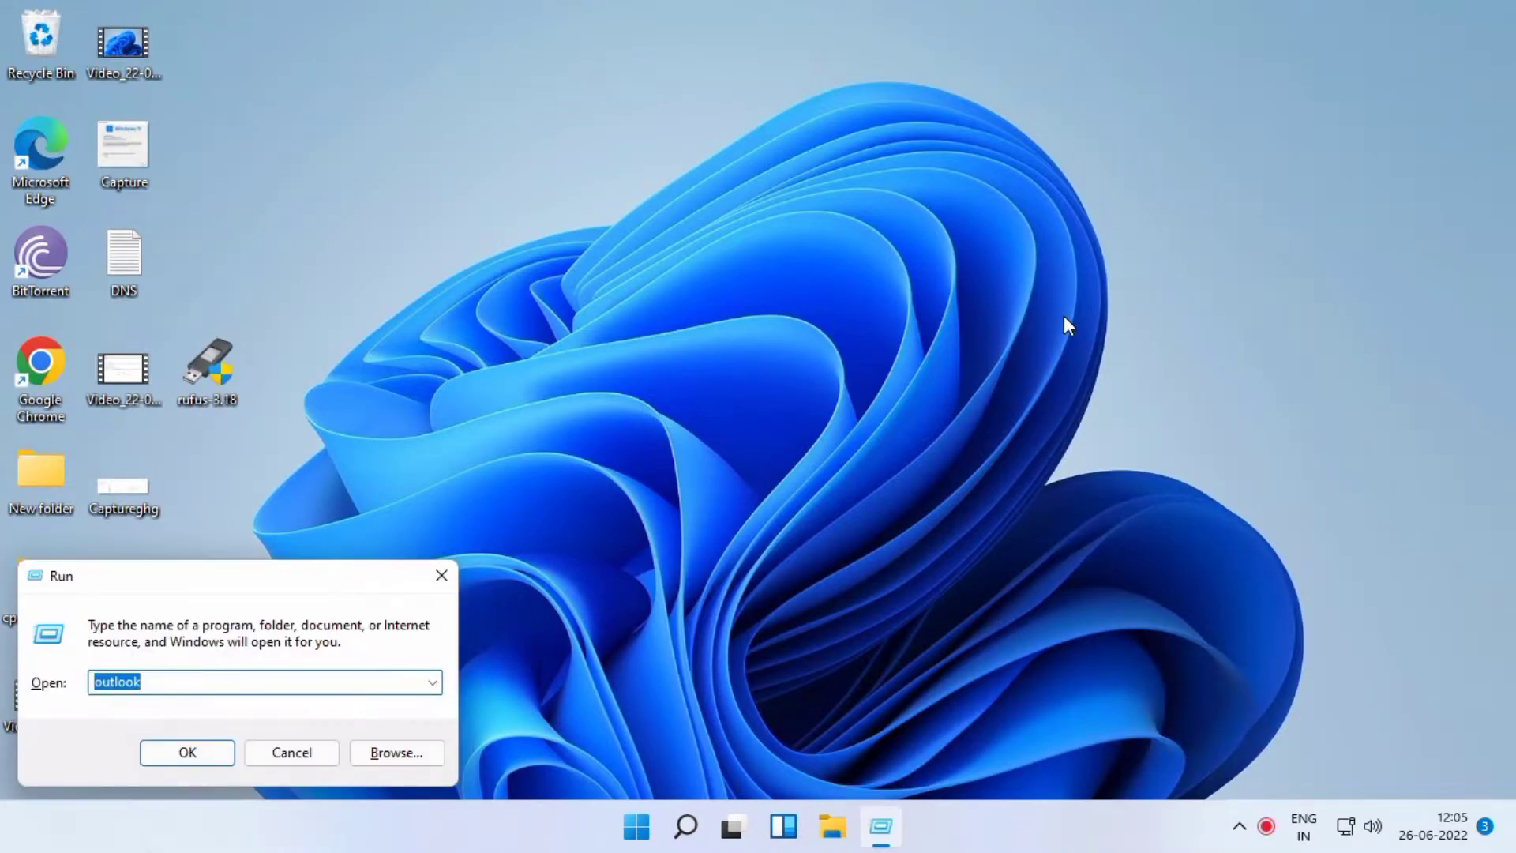
- Remove the existing Outlook profile from Control Panel's Mail profile list
text(co)
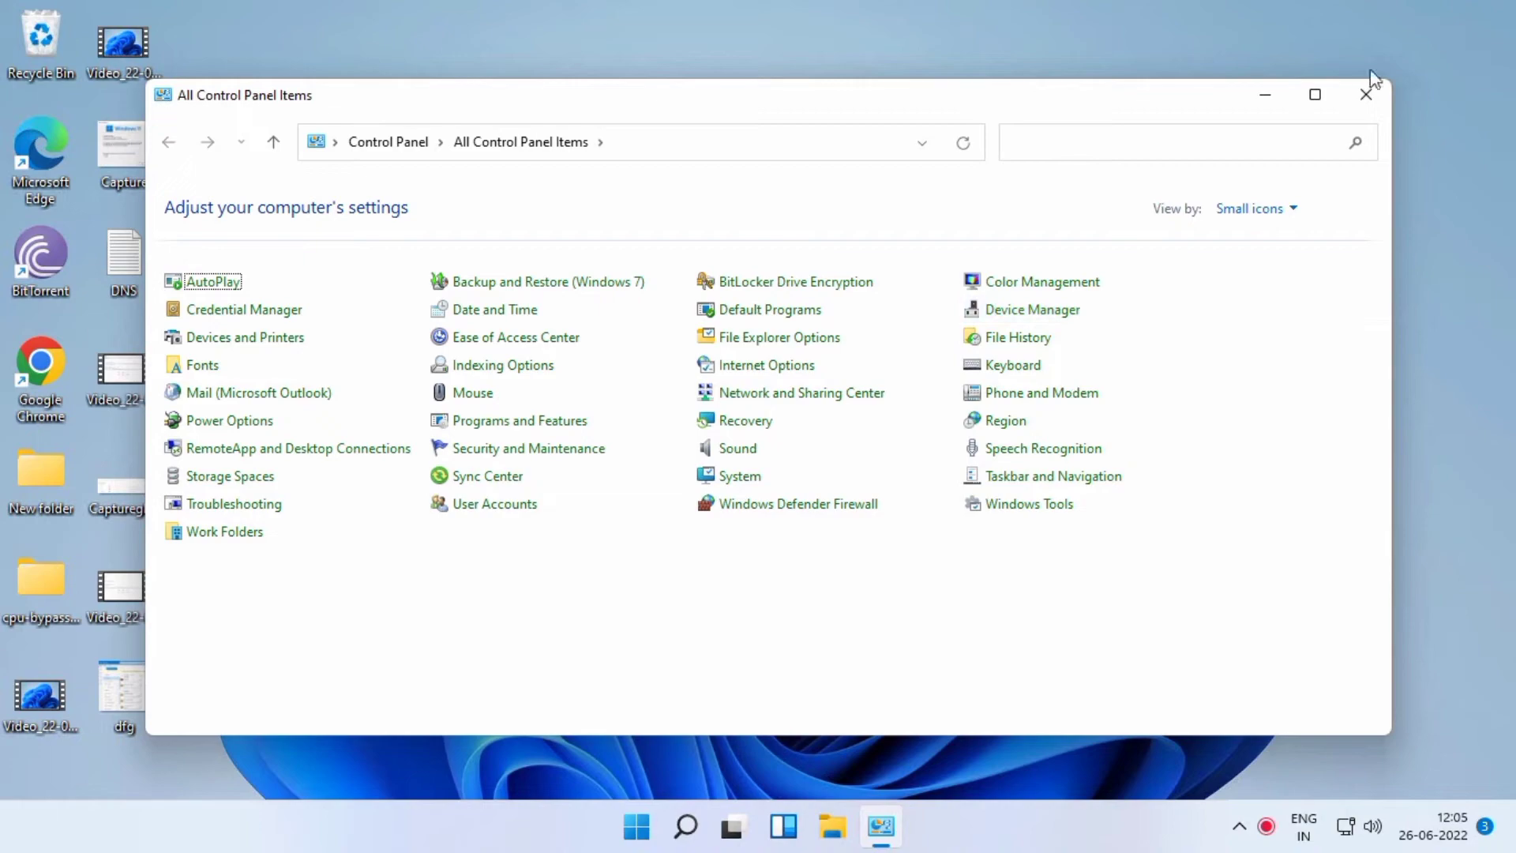
click(1314, 94)
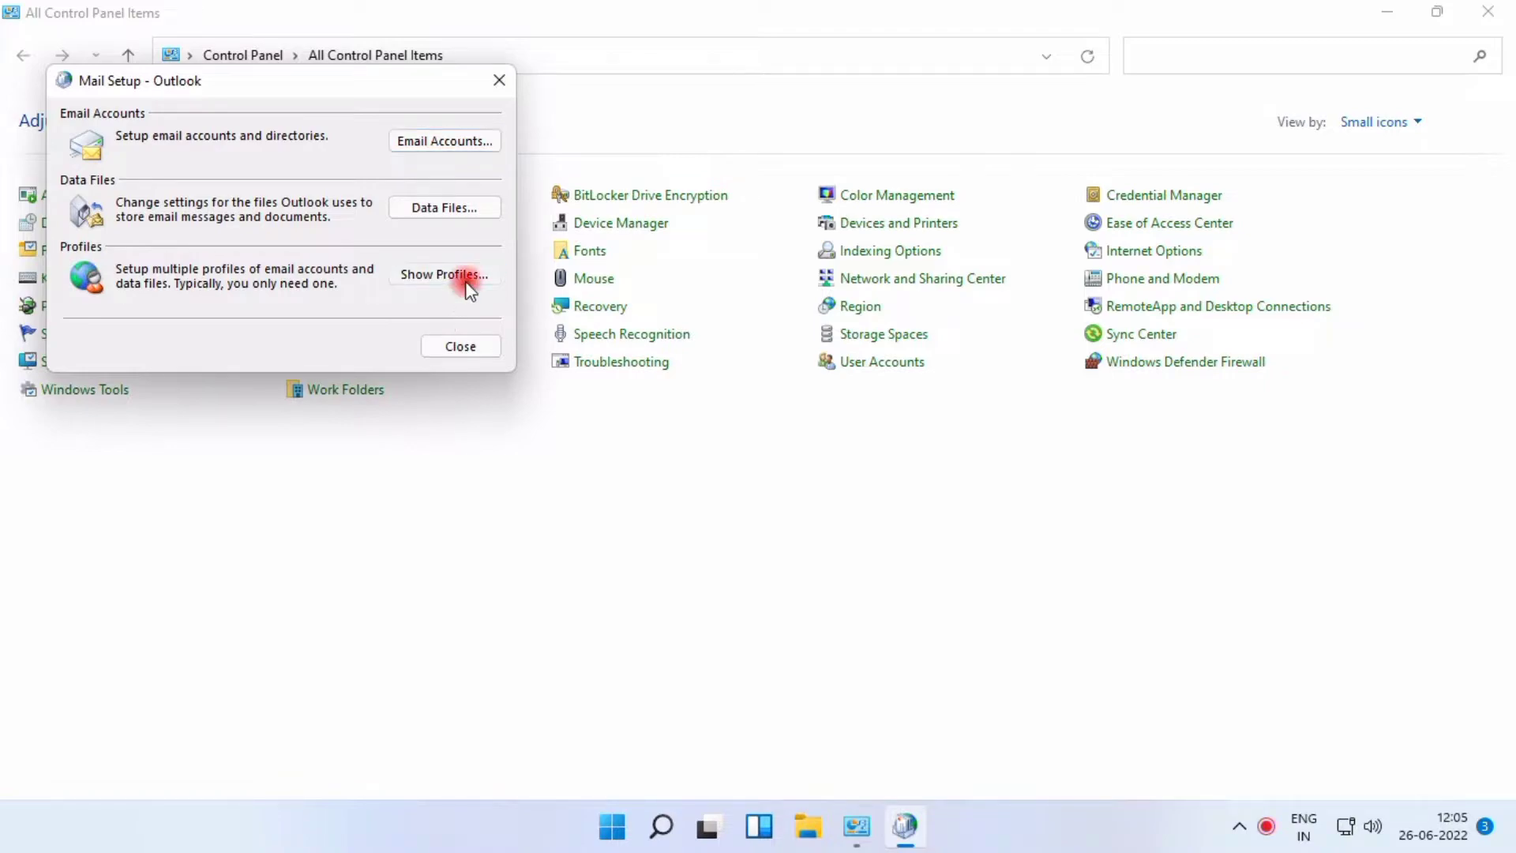
click(444, 275)
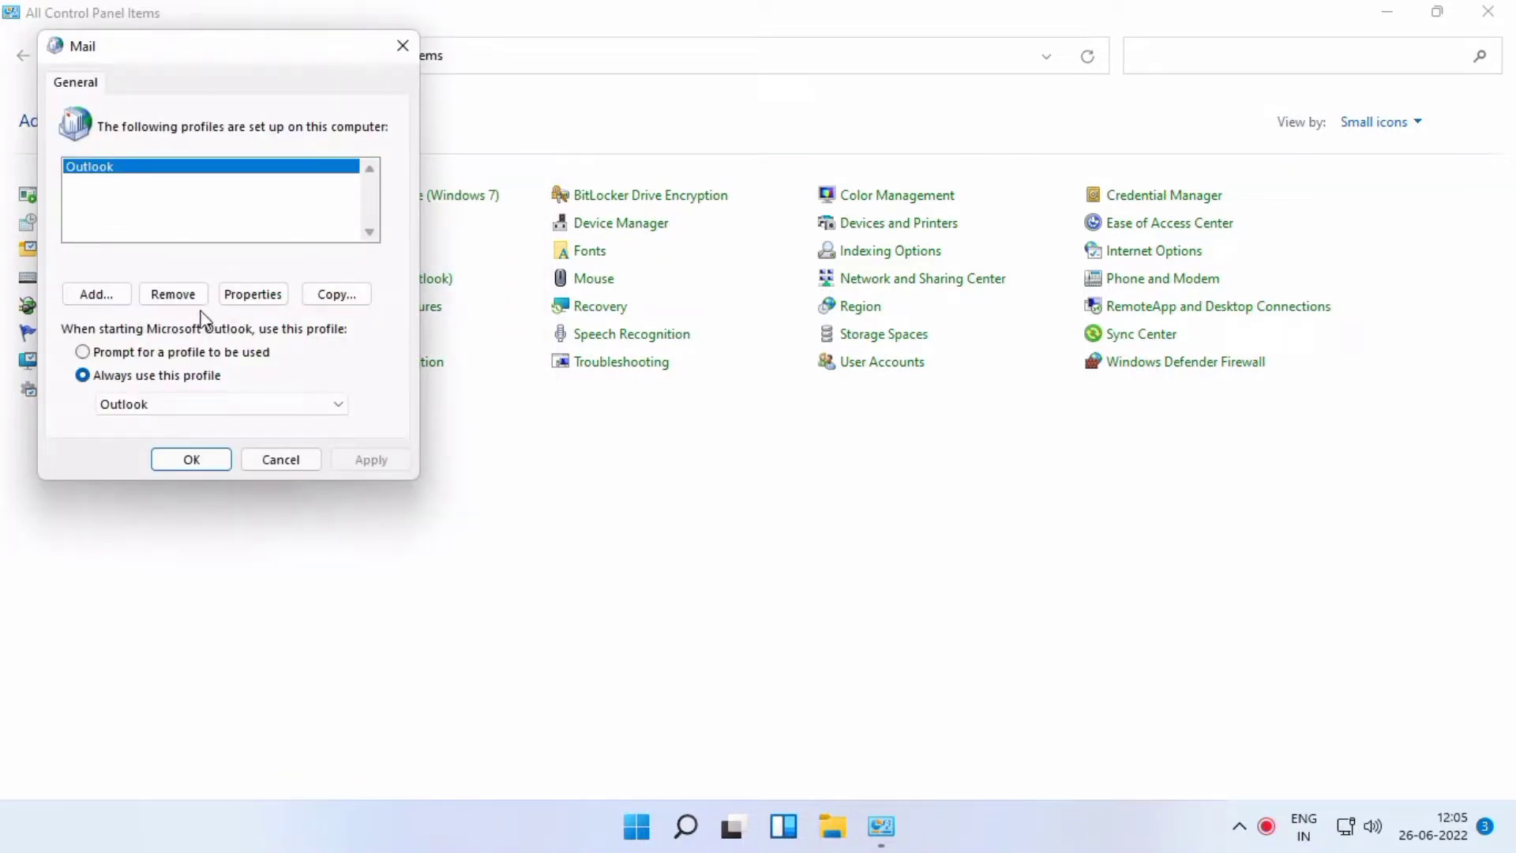
click(172, 294)
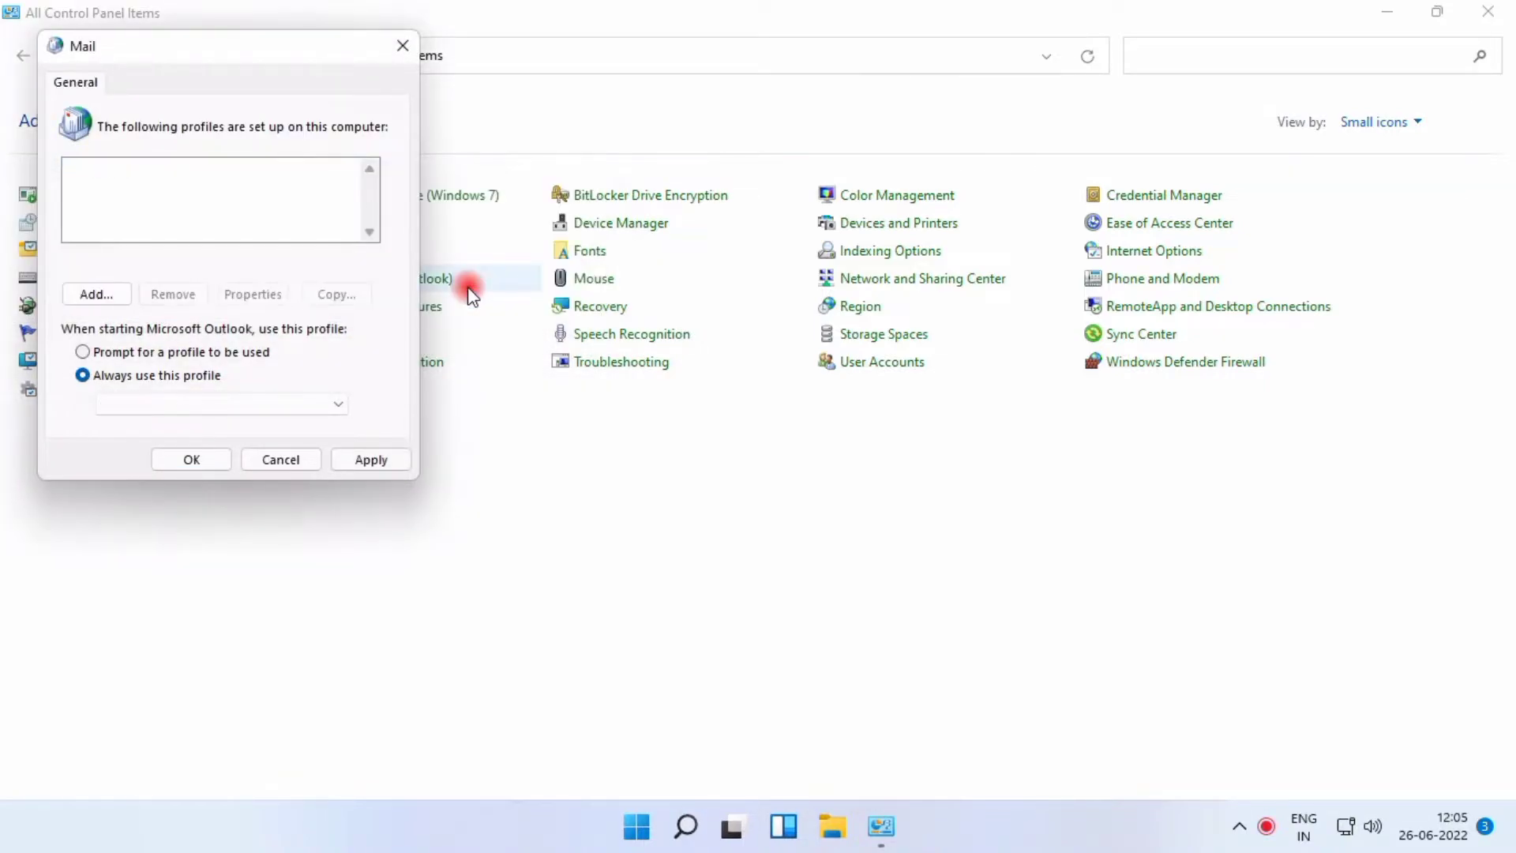
mouse_move(96, 294)
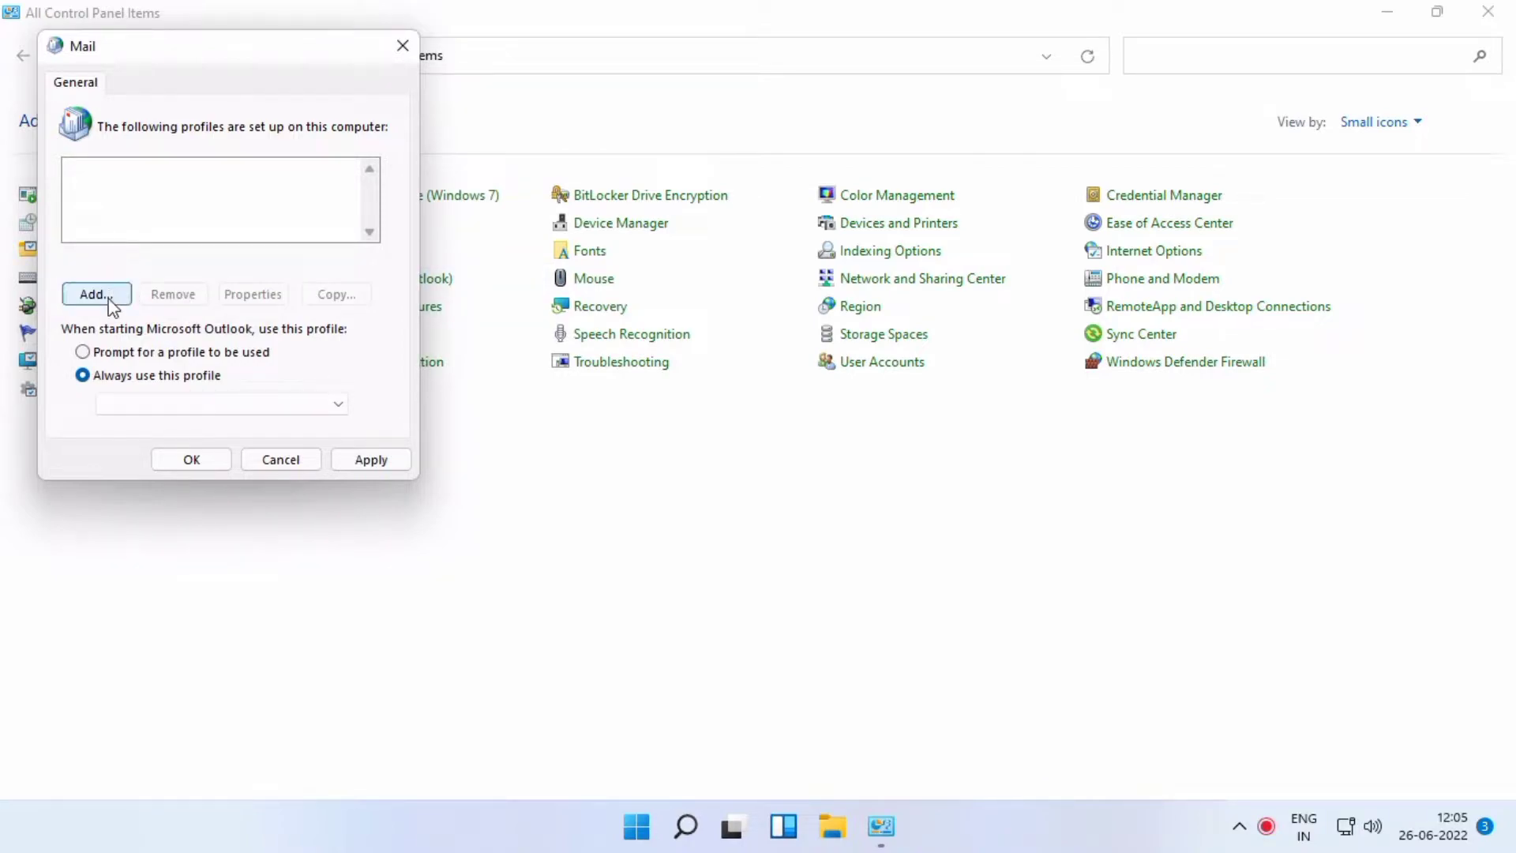
- Add a new mail profile named 'Mail1'
click(96, 294)
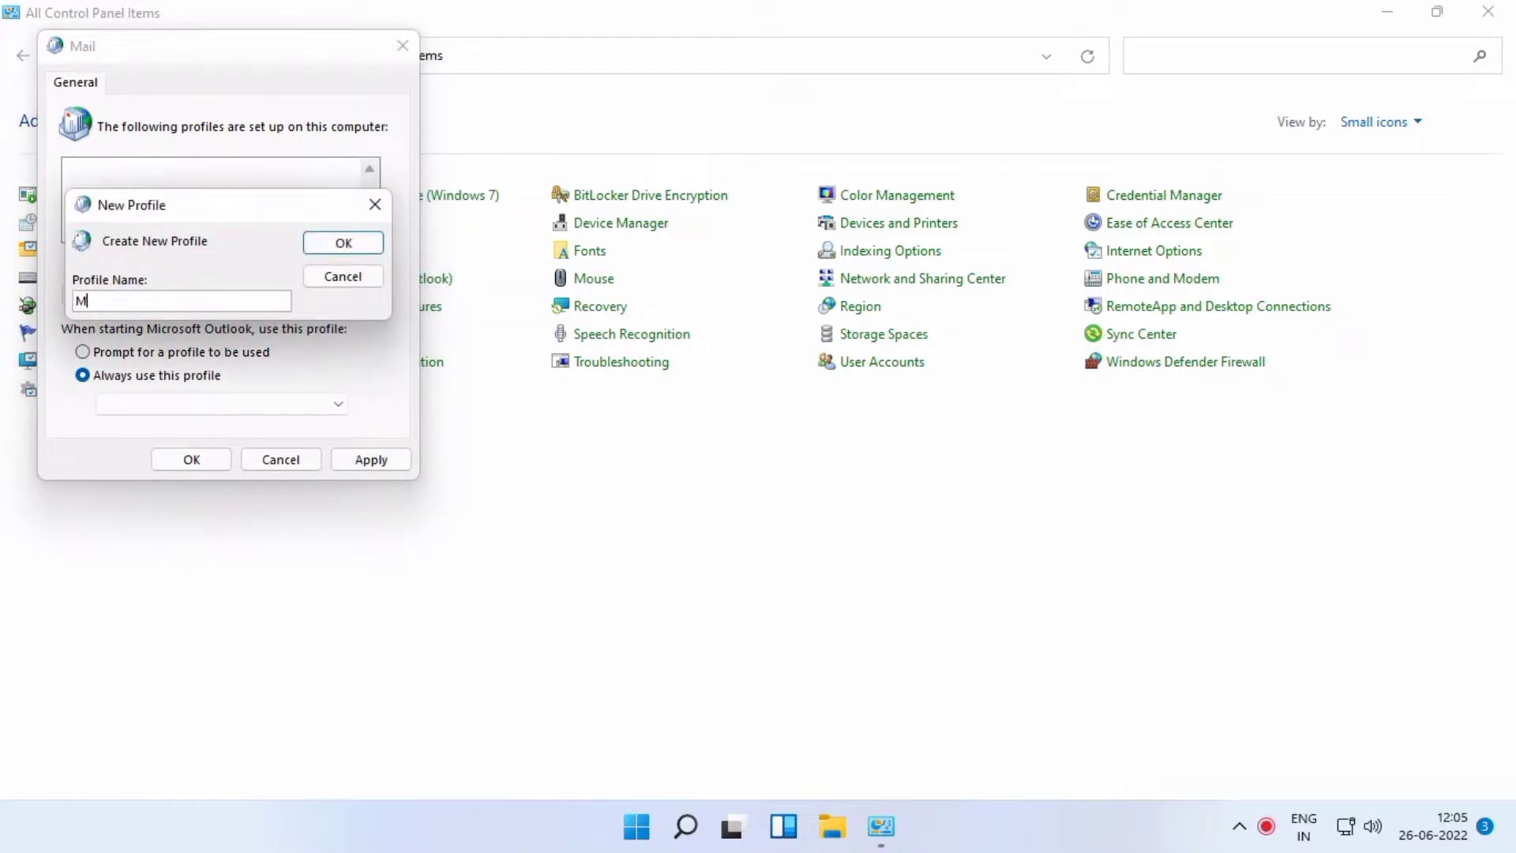
text(ail1)
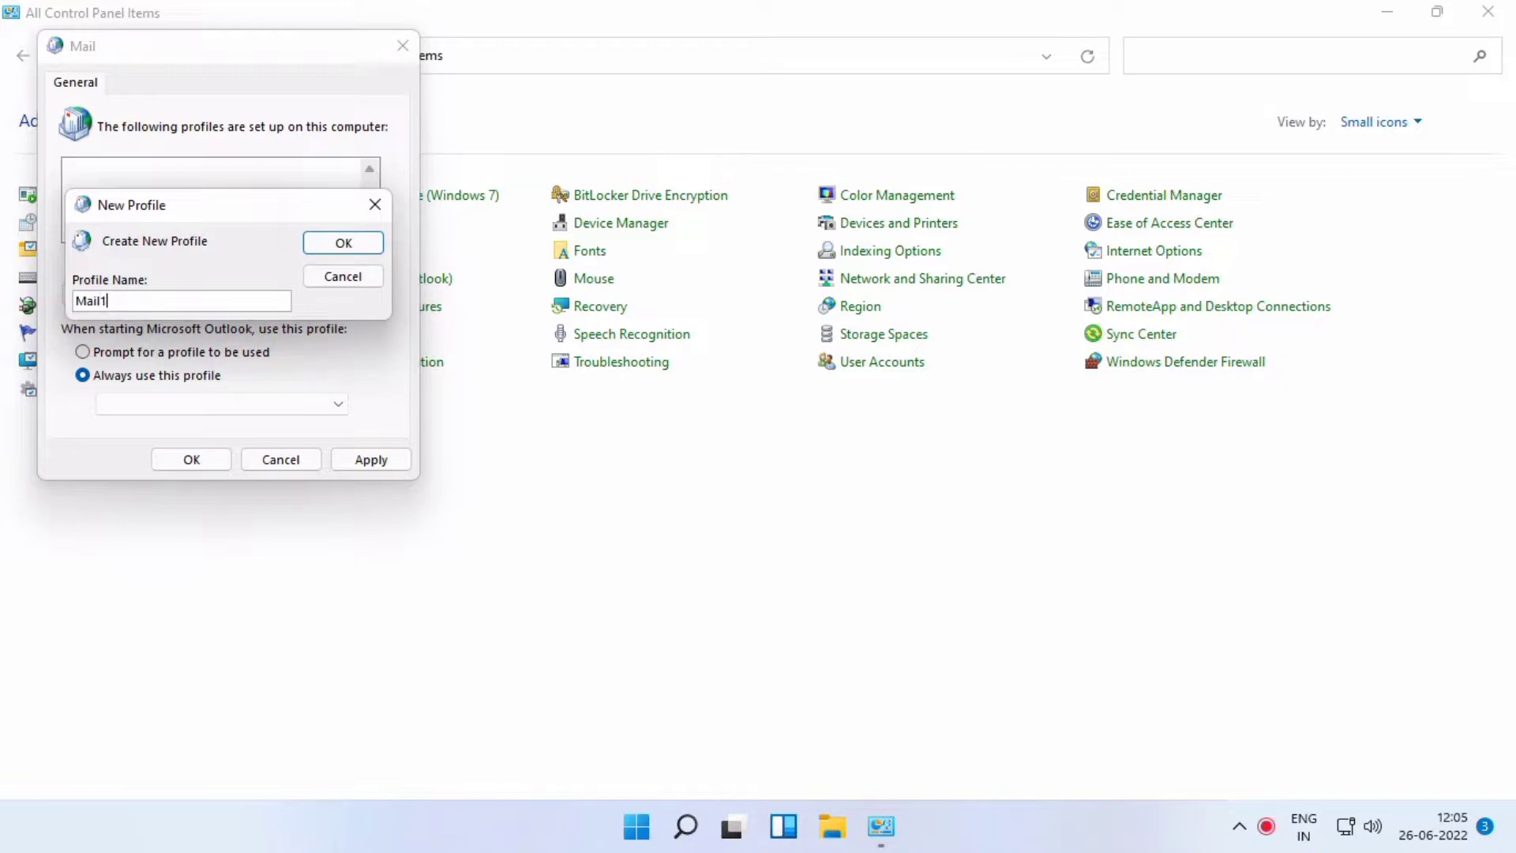
click(343, 242)
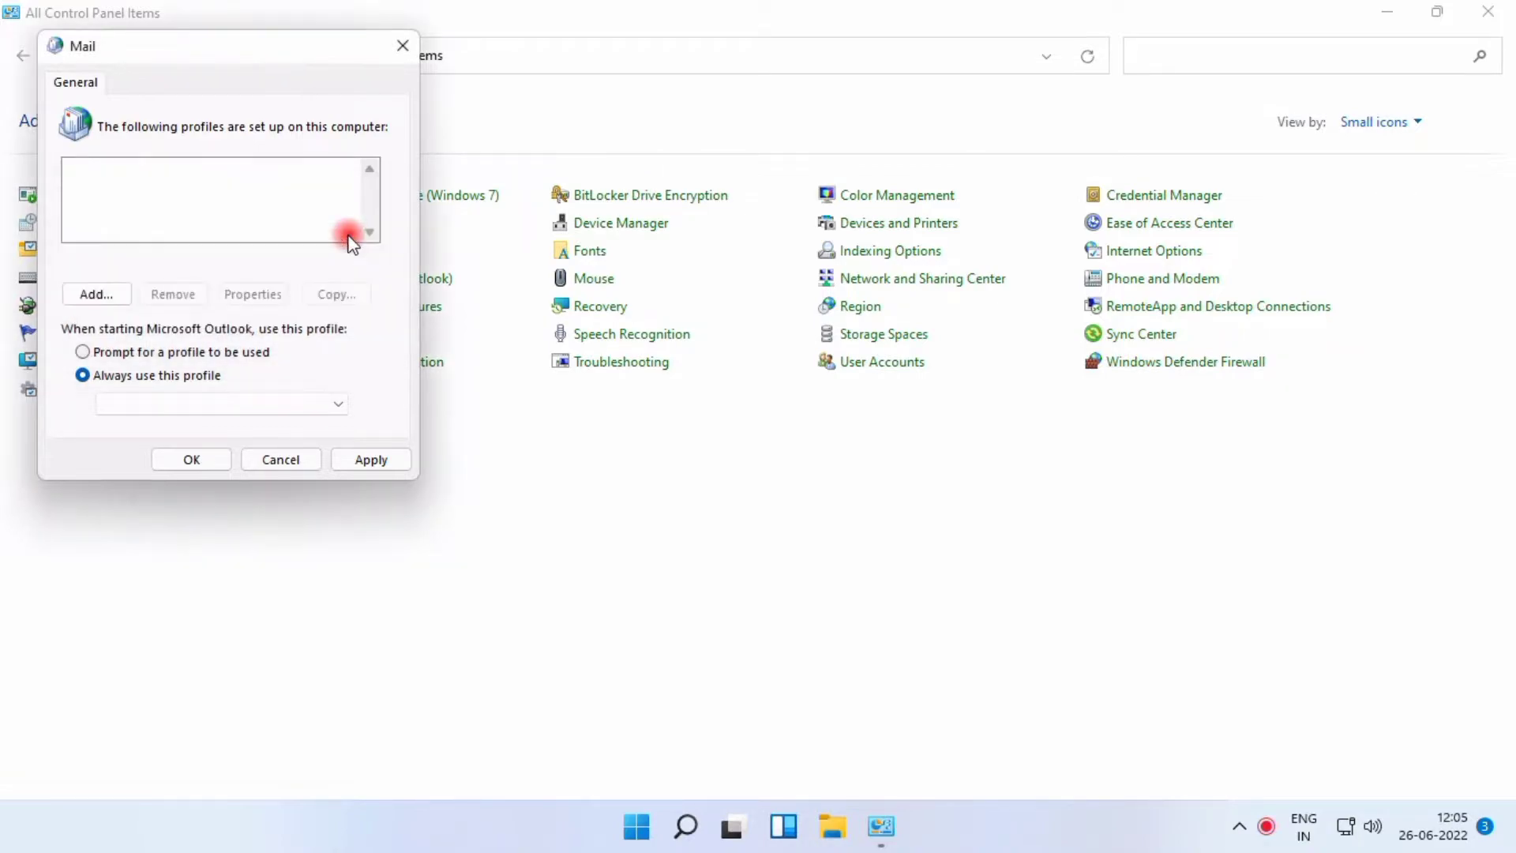
- Enter the Exchange account password, run automatic setup, and continue to server settings
click(96, 293)
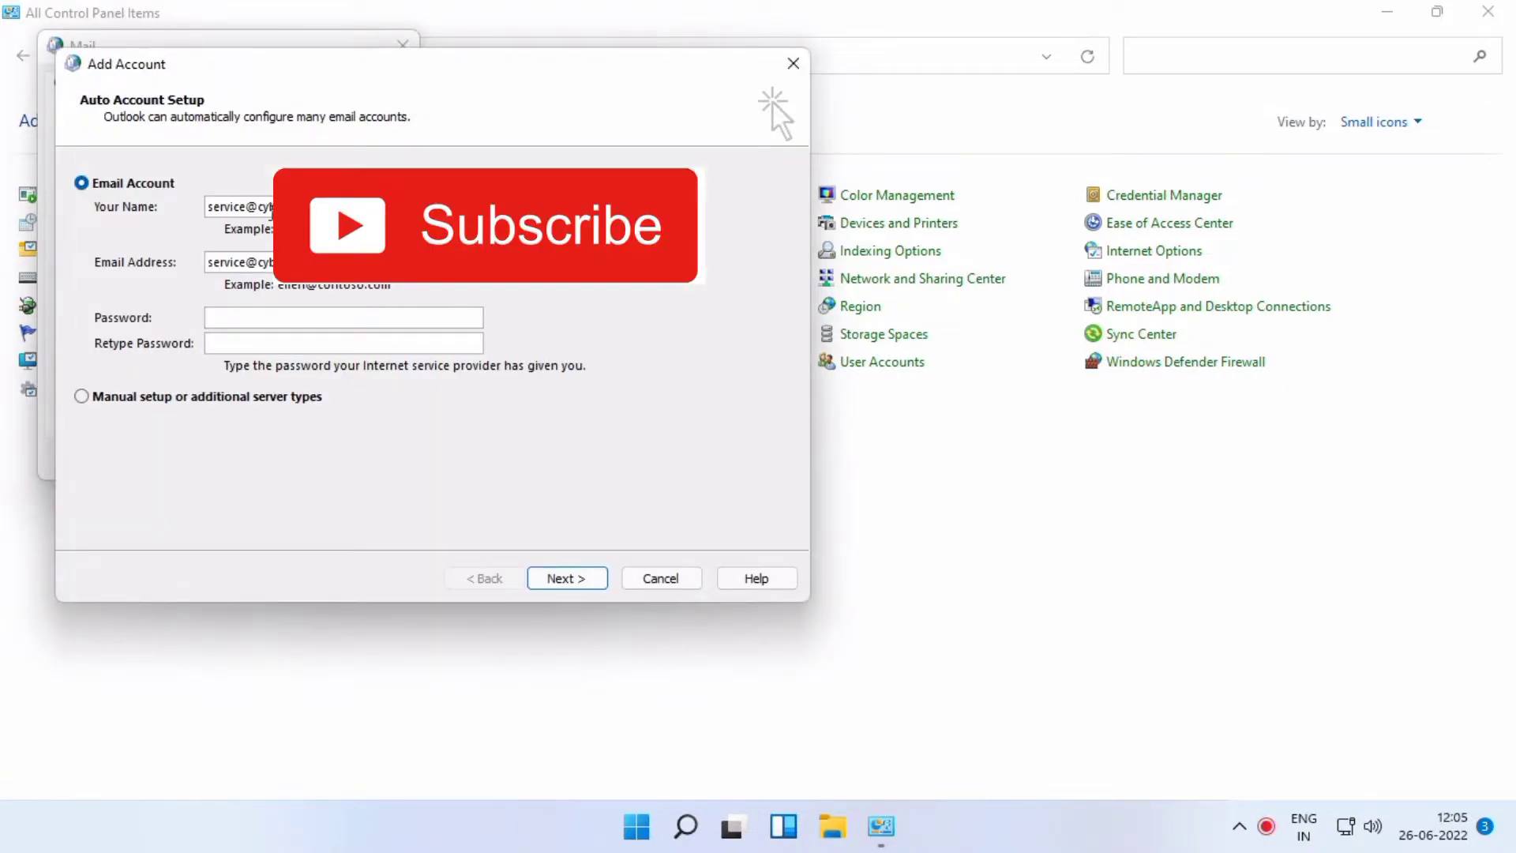
click(342, 318)
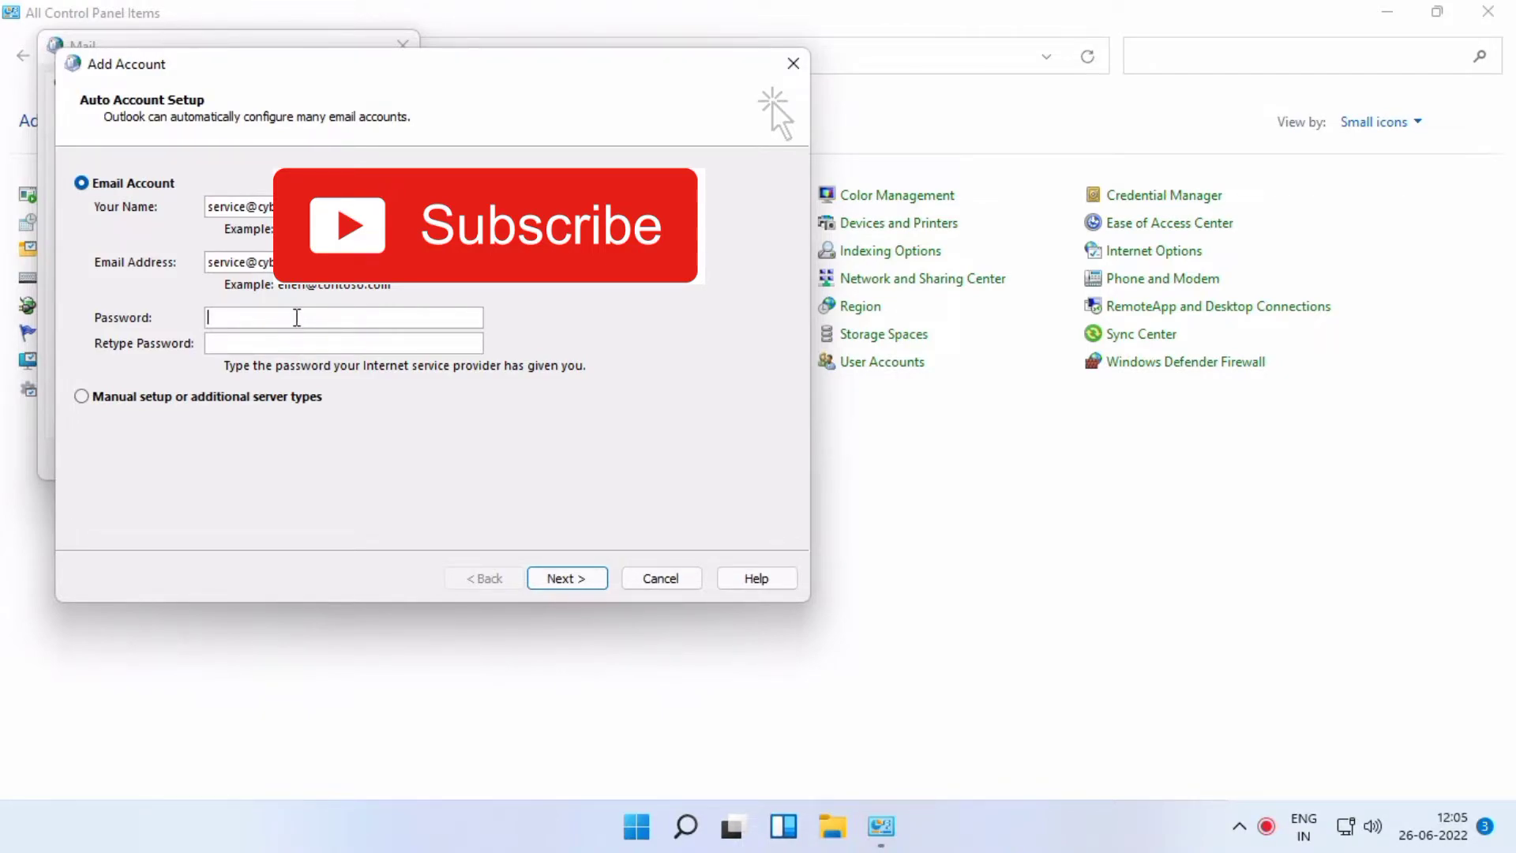
text(*****)
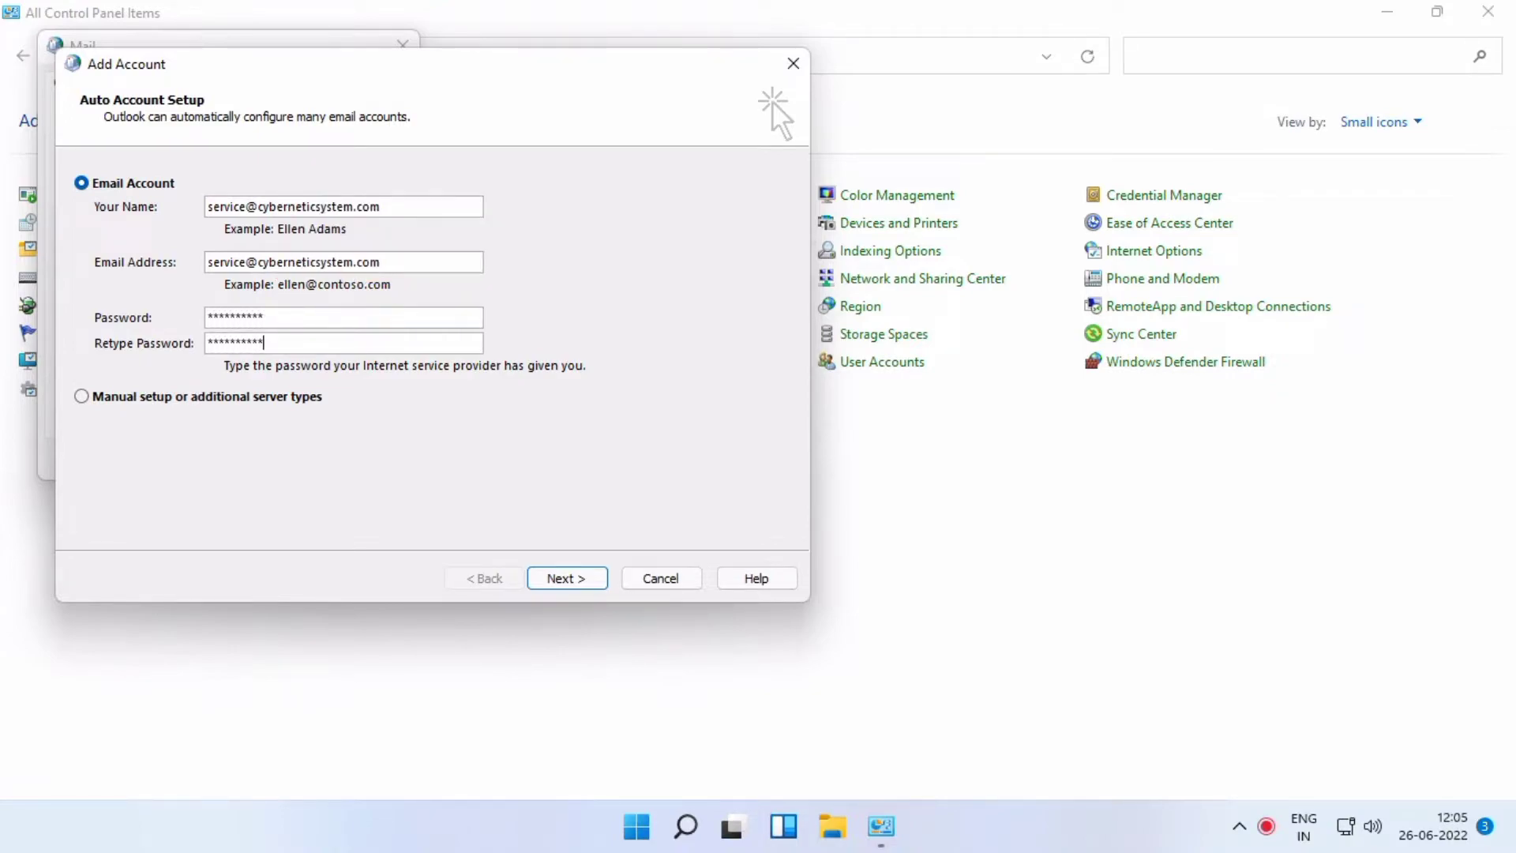
click(567, 577)
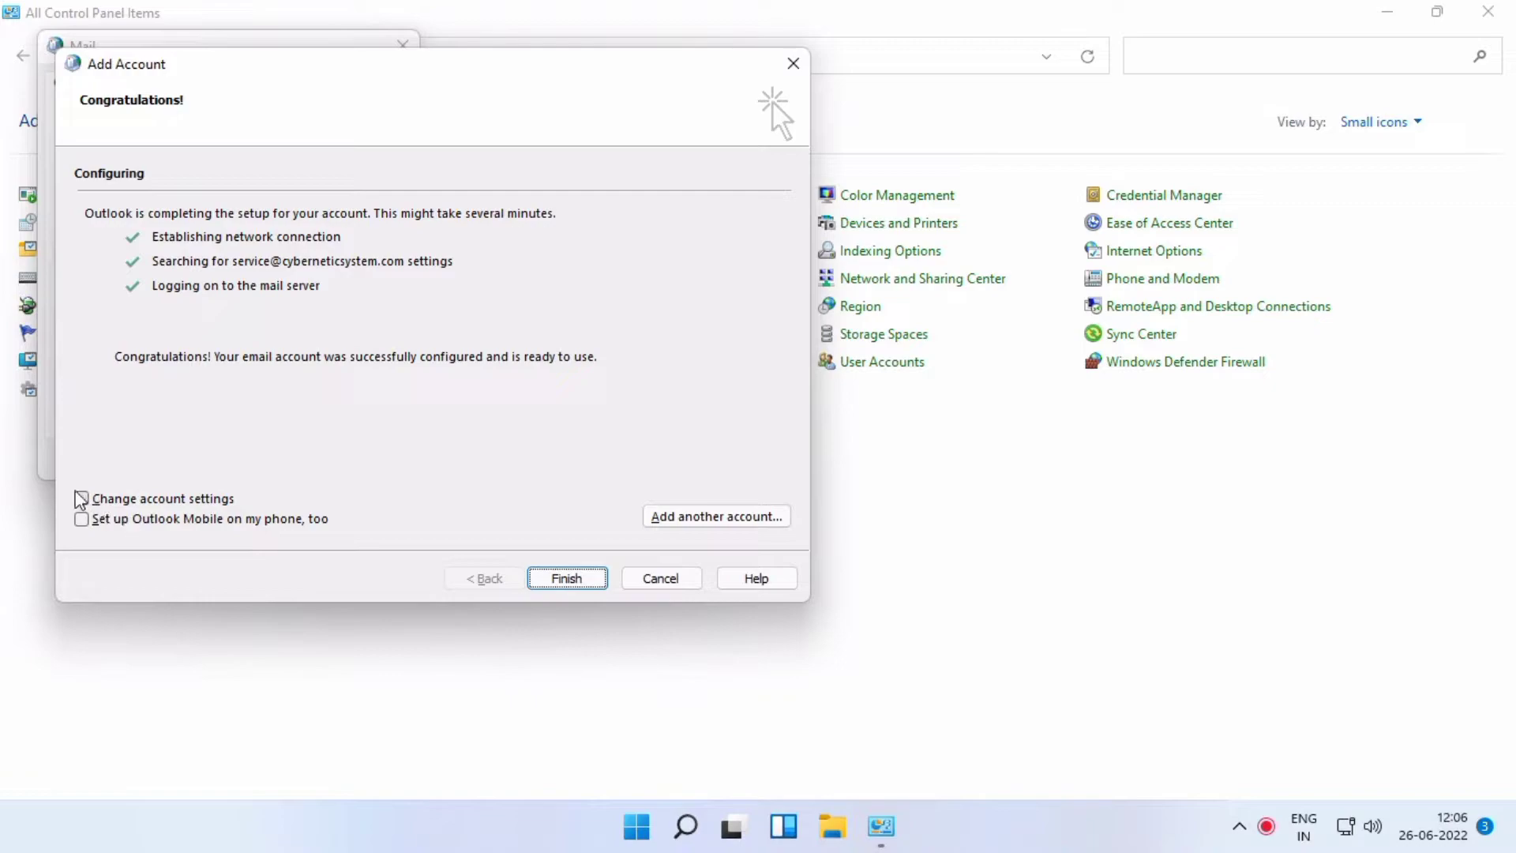
click(81, 499)
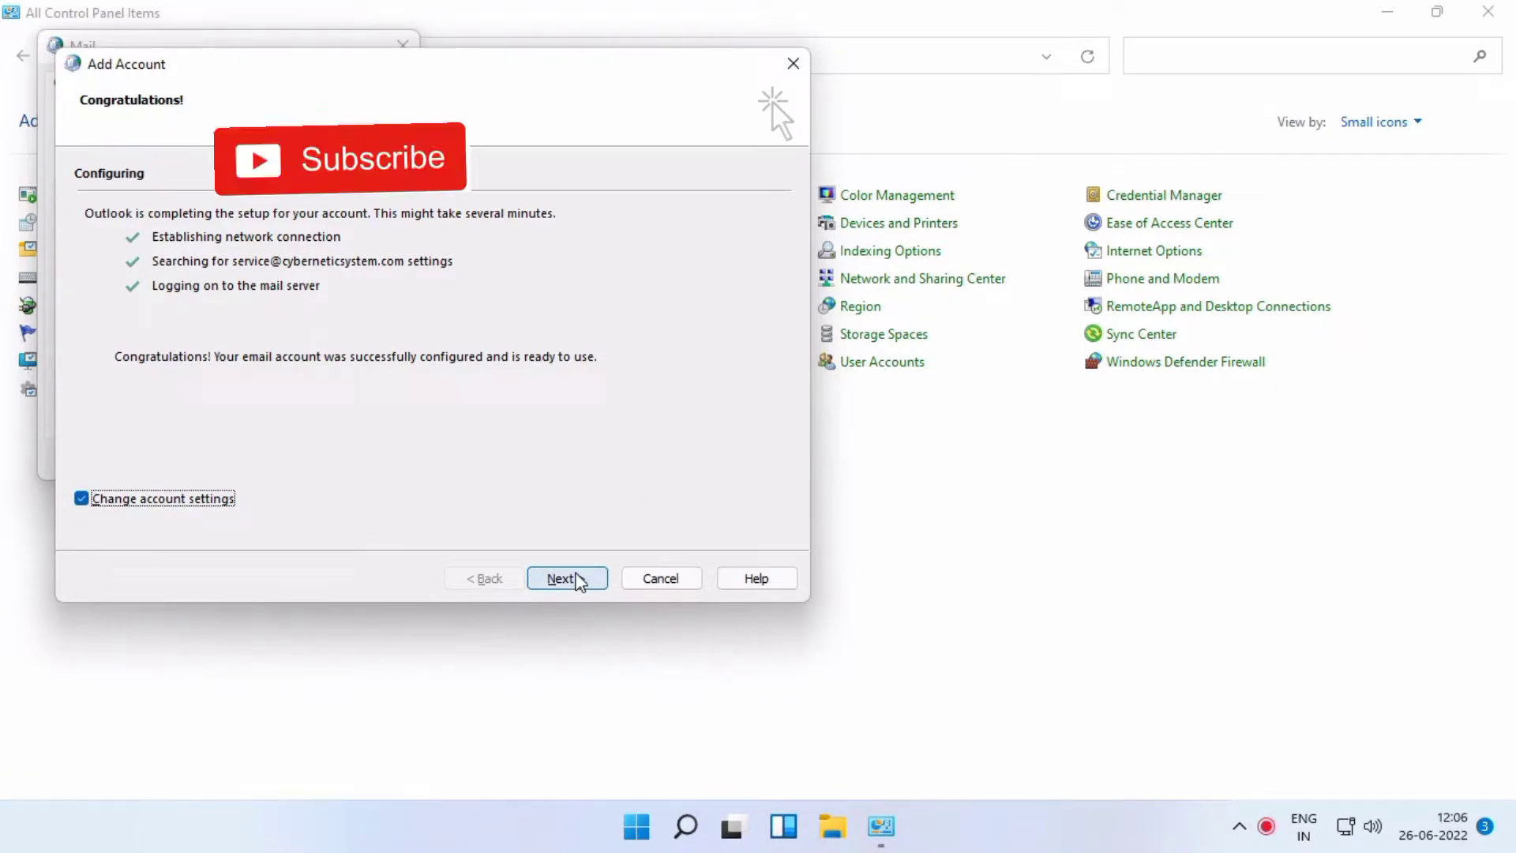
click(565, 578)
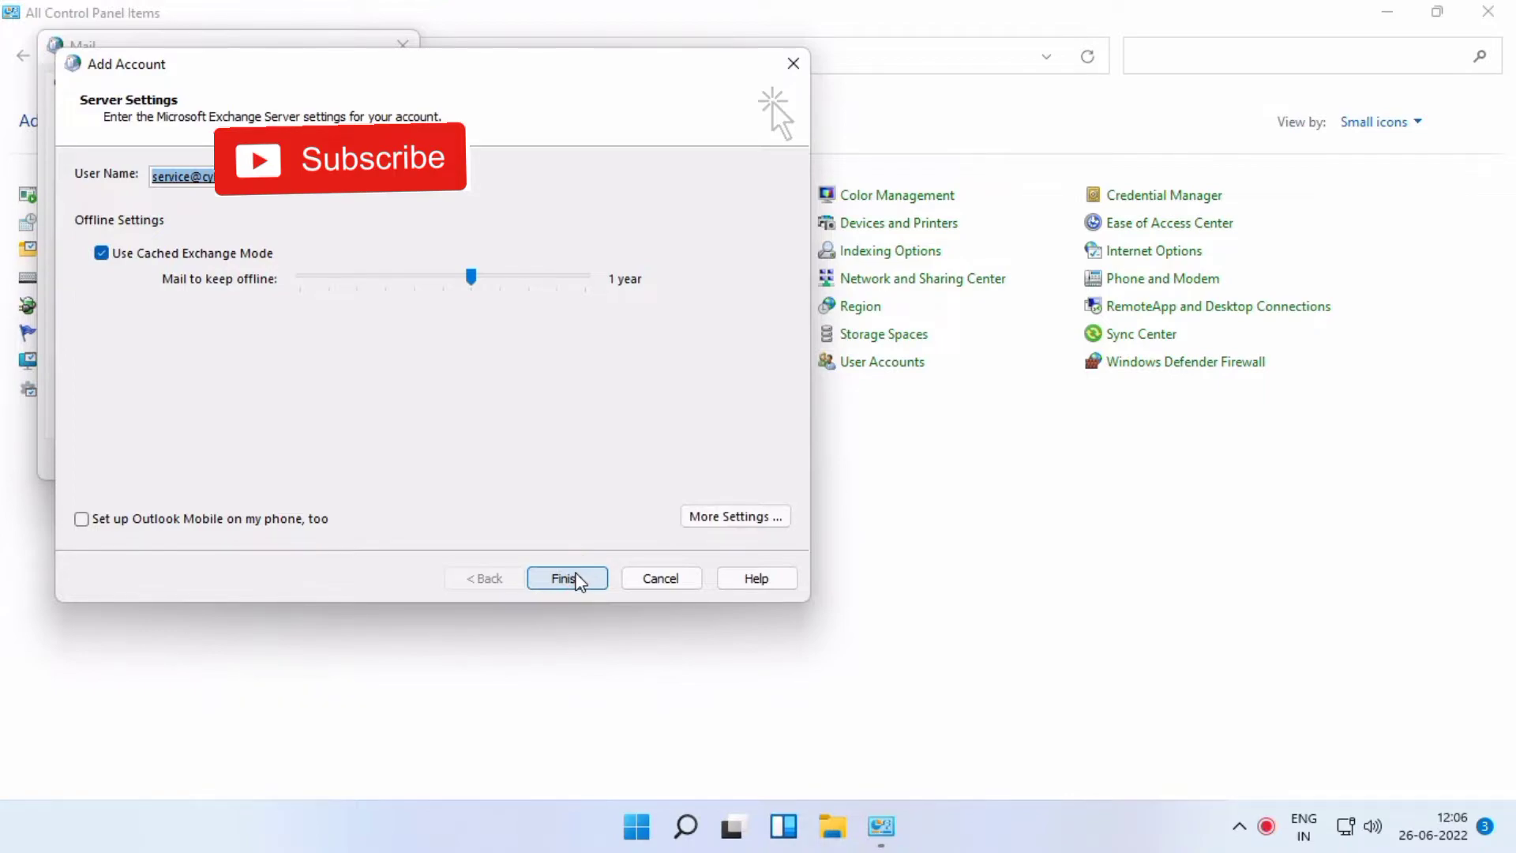
mouse_move(736, 516)
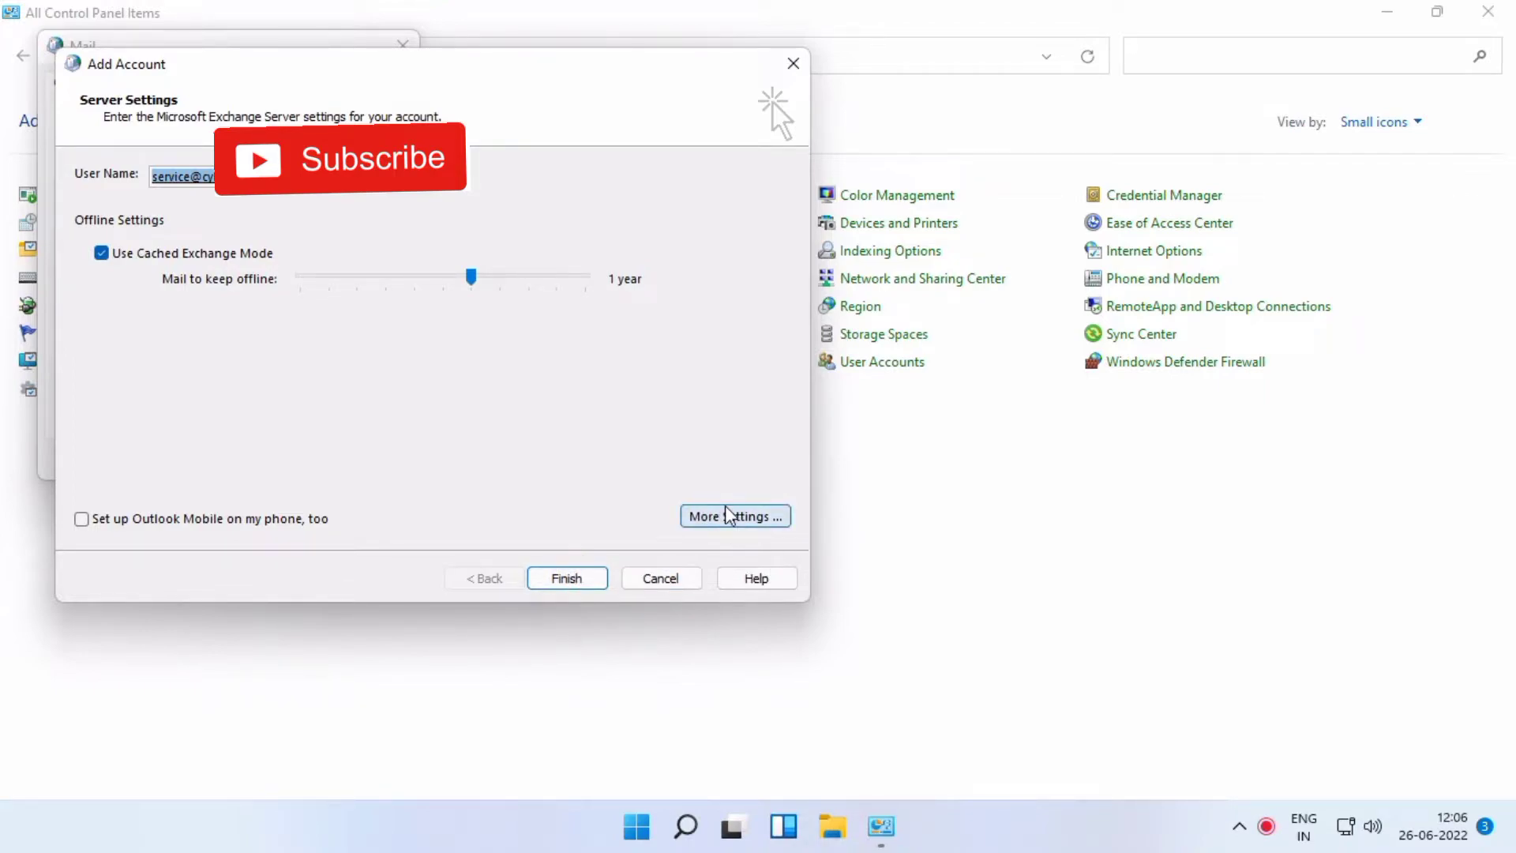
- Set the offline Outlook data file to the .ost in D:\Mail under Advanced settings
click(733, 516)
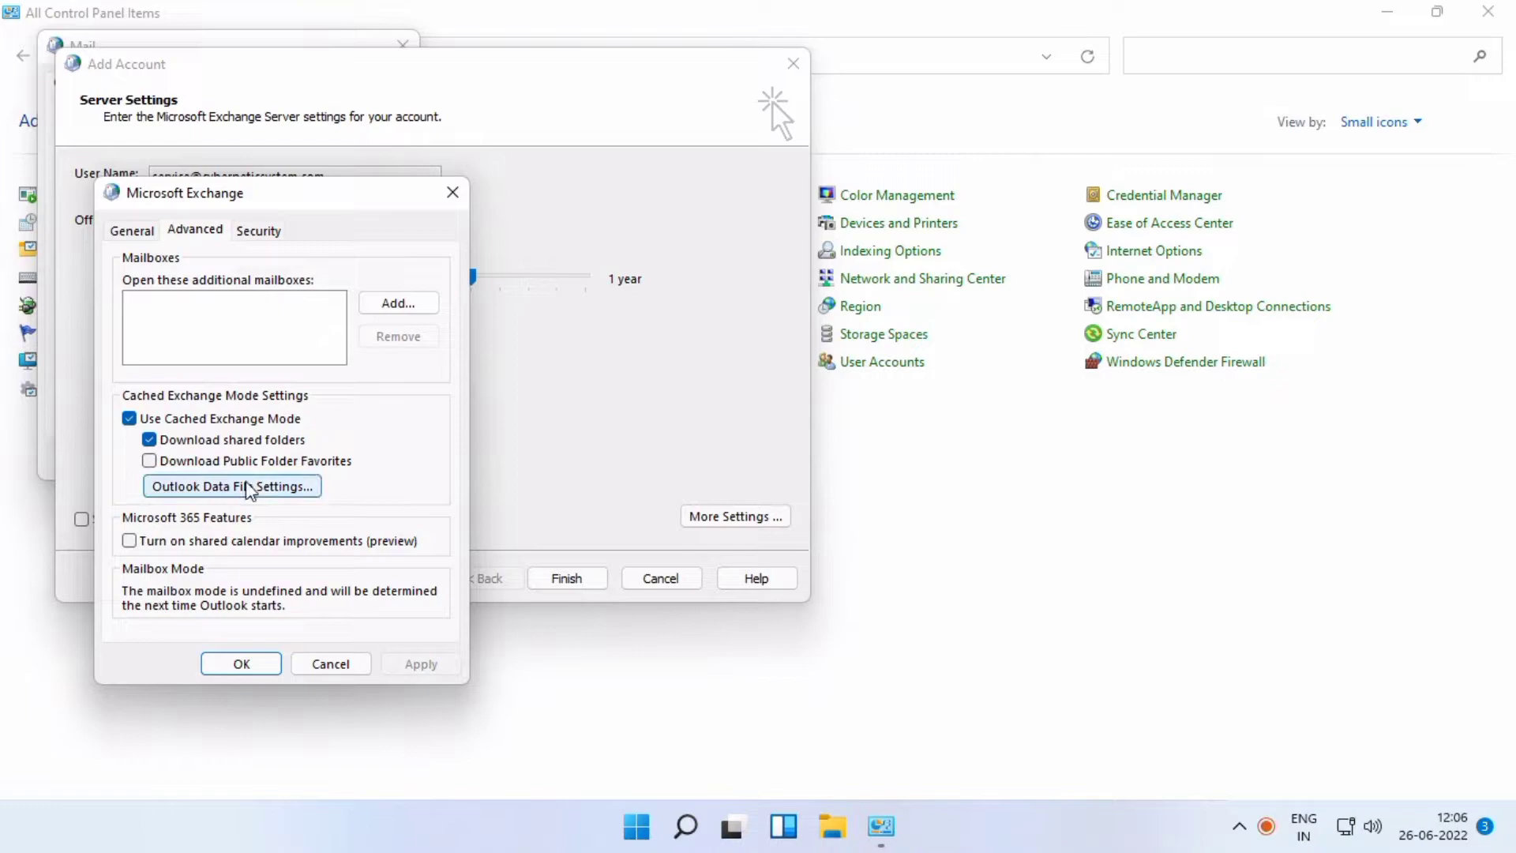
click(231, 486)
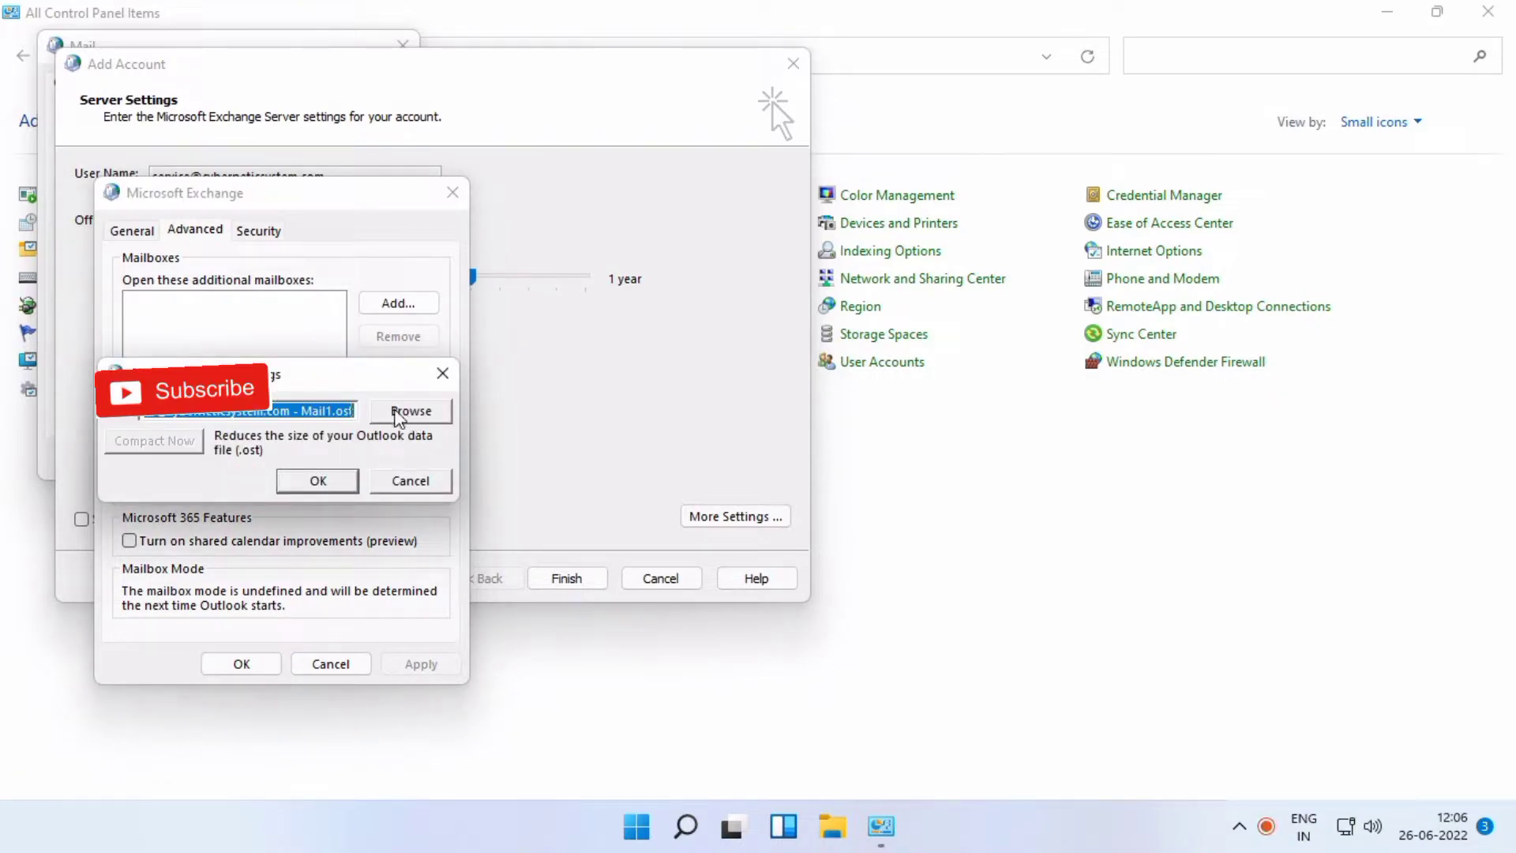
click(410, 411)
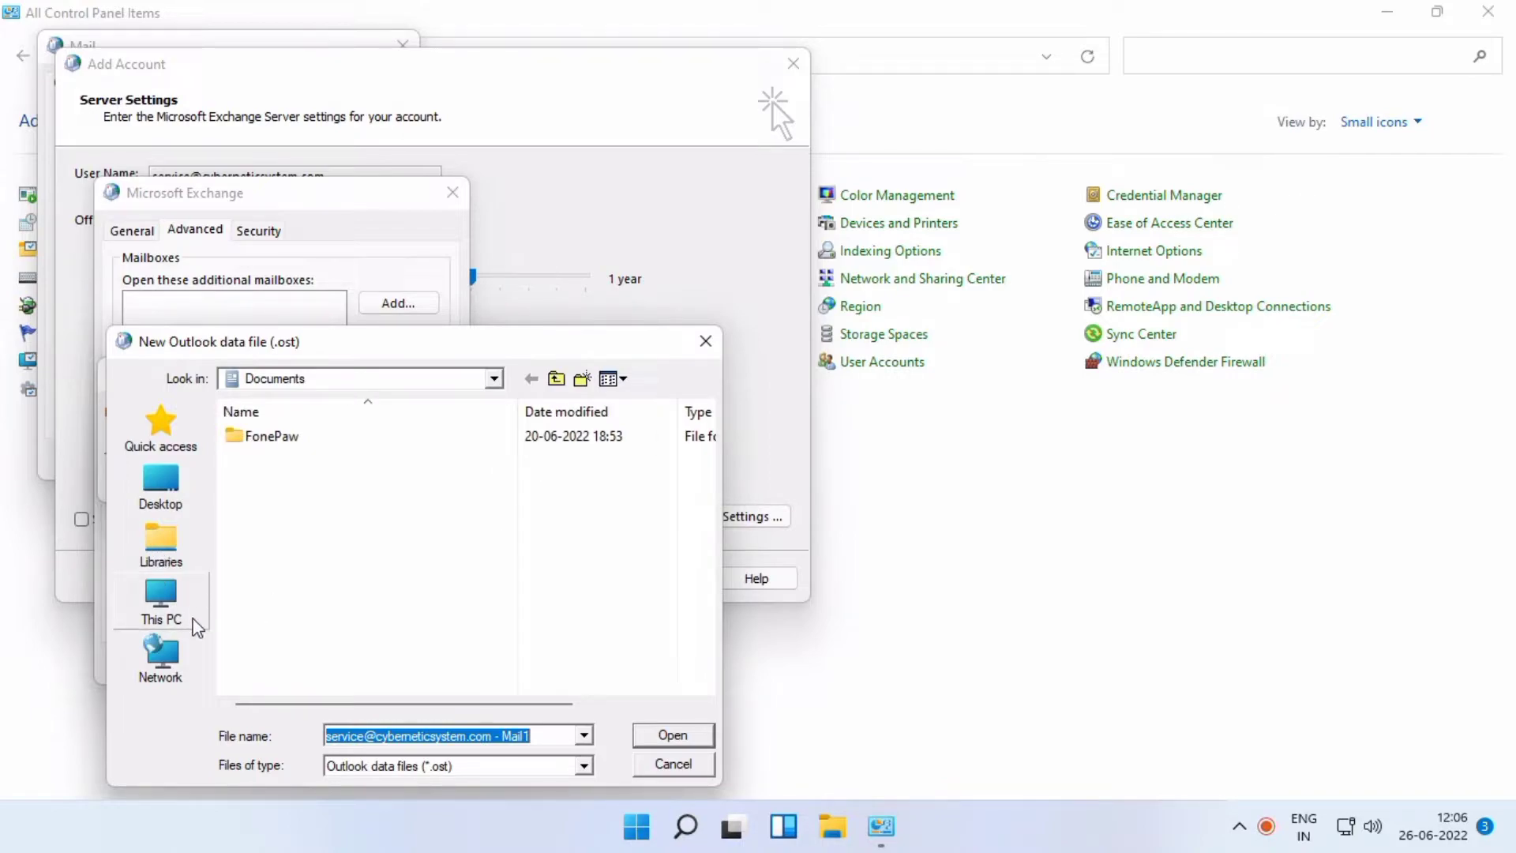
click(160, 600)
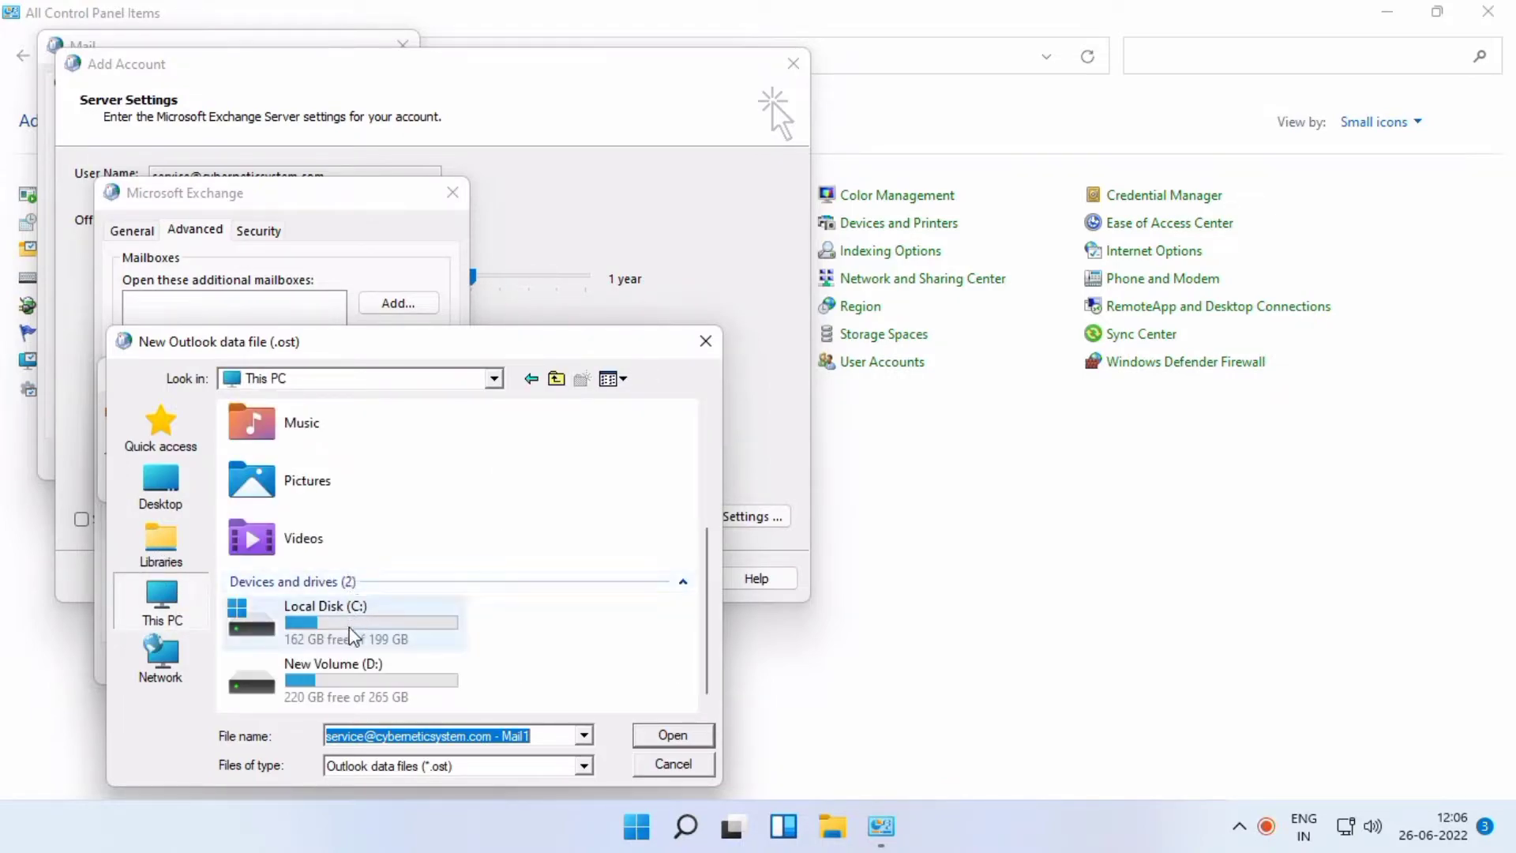
double_click(333, 676)
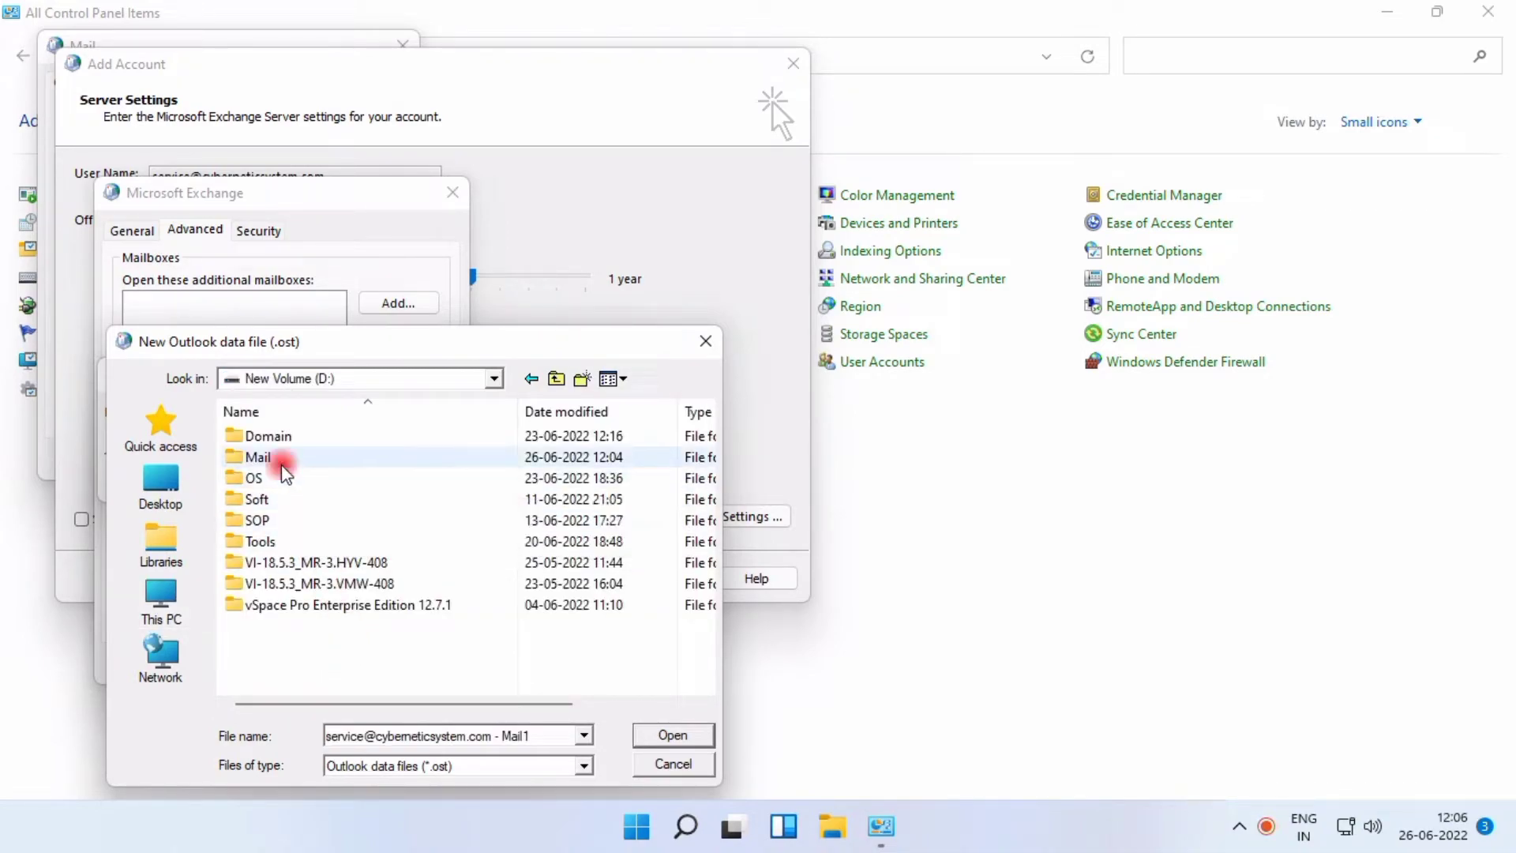
double_click(260, 456)
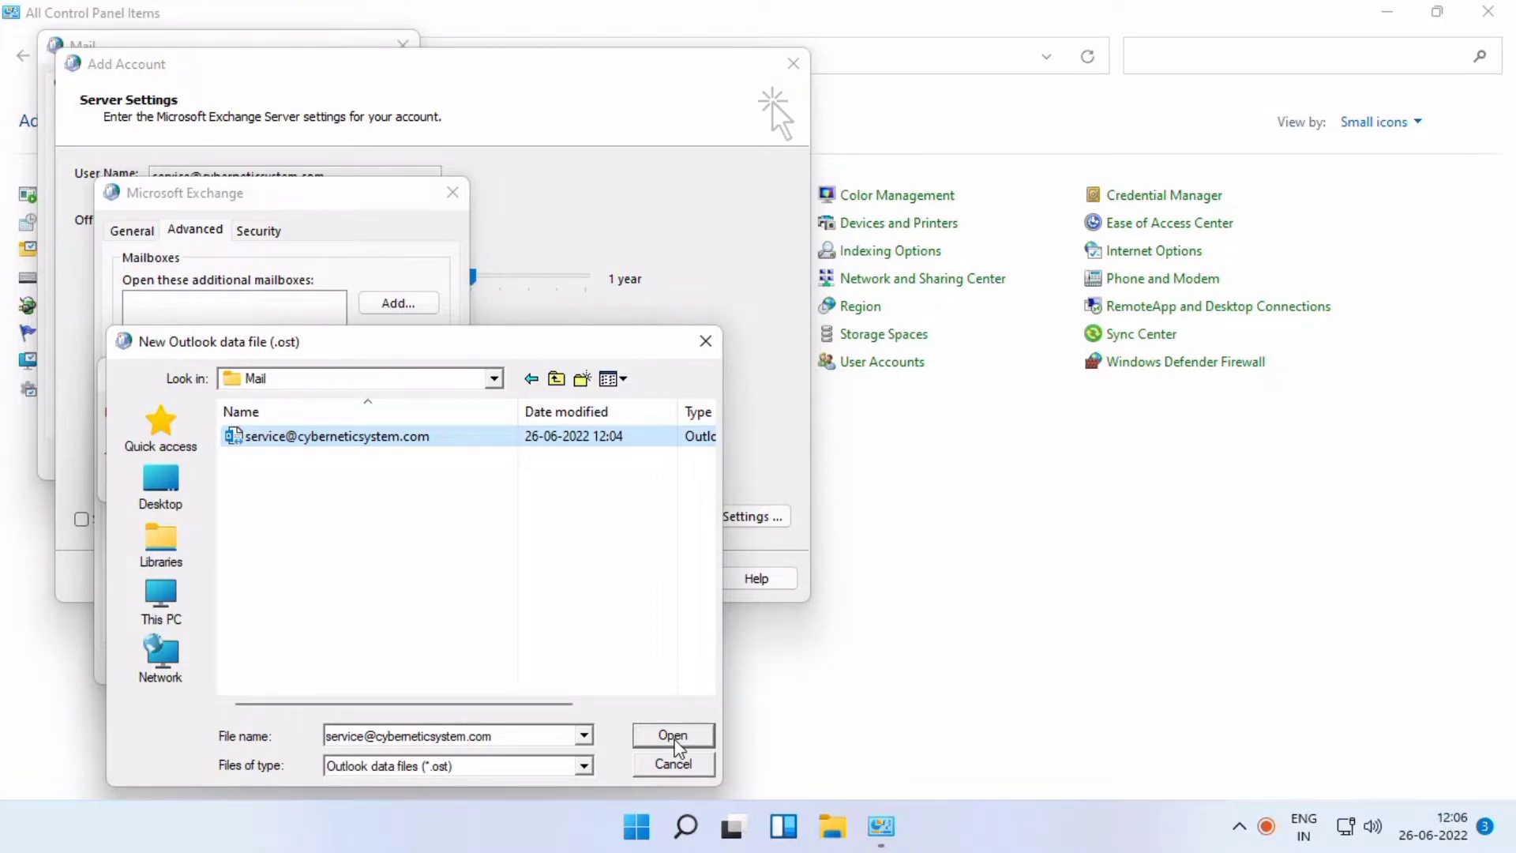
click(672, 736)
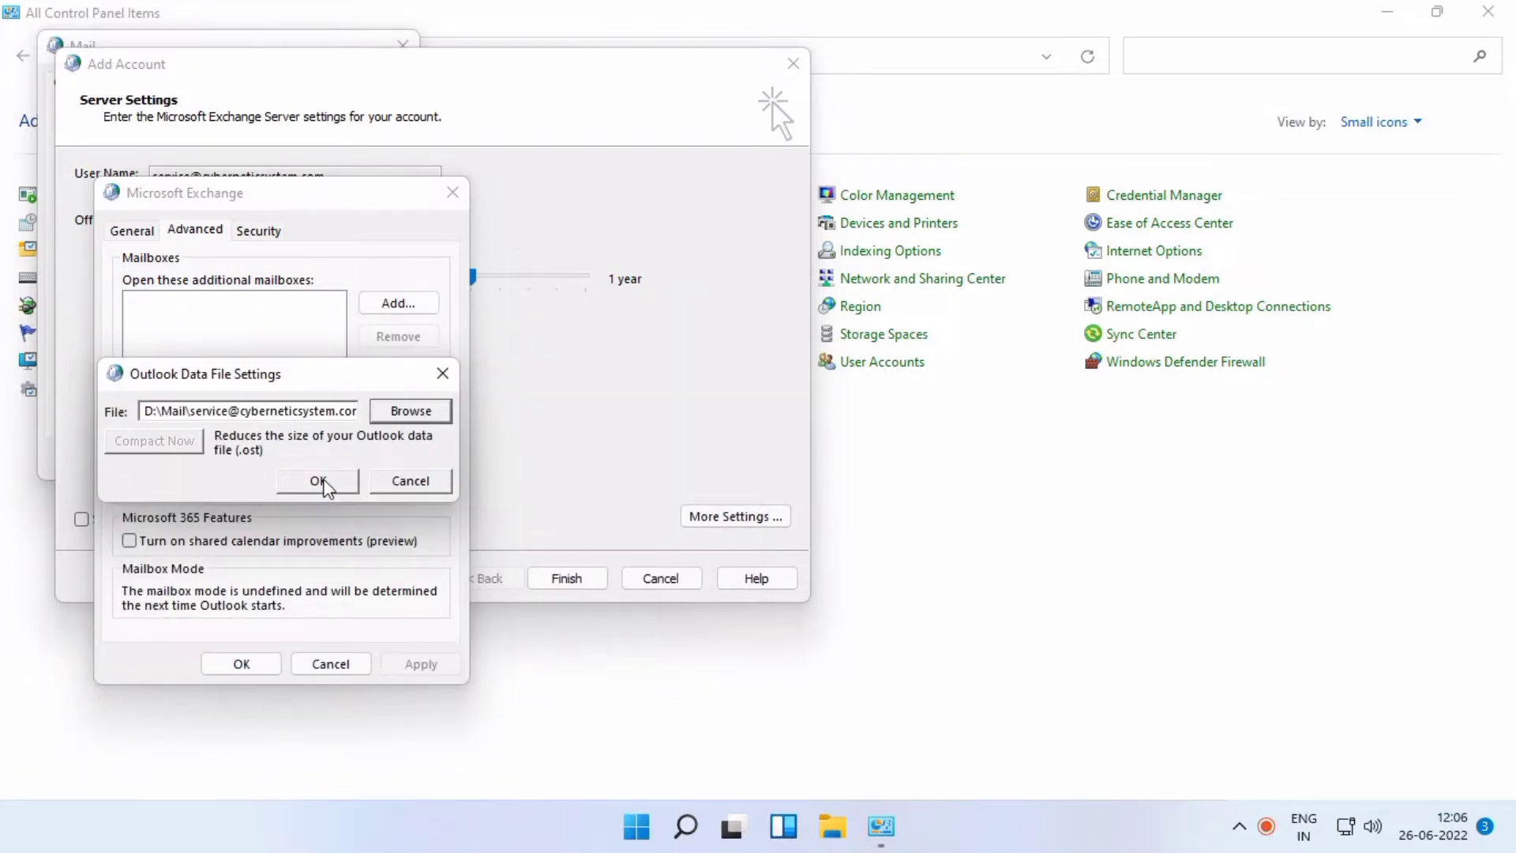
click(319, 481)
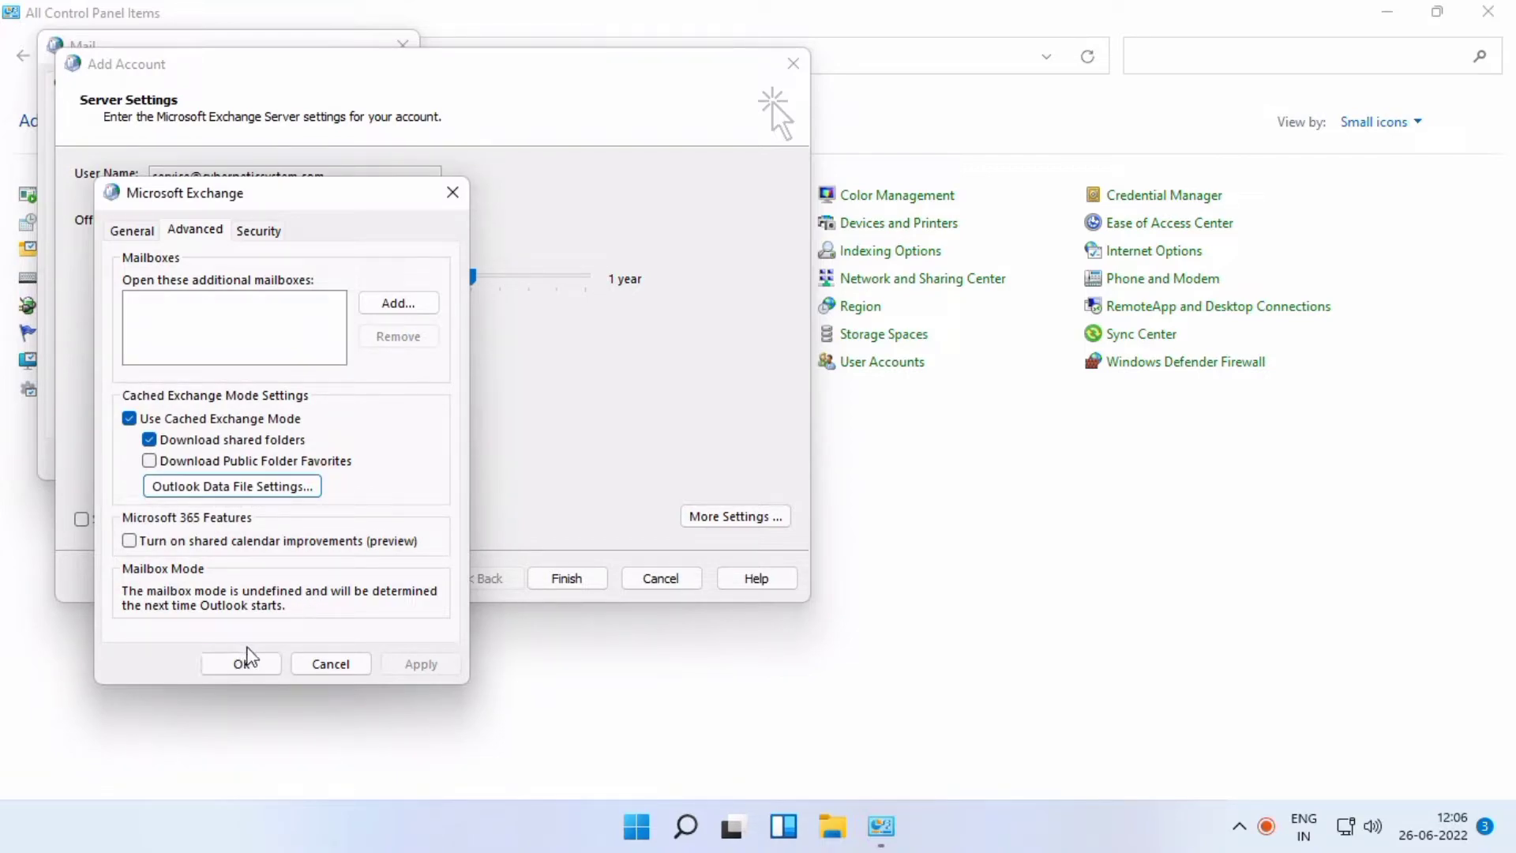
click(241, 663)
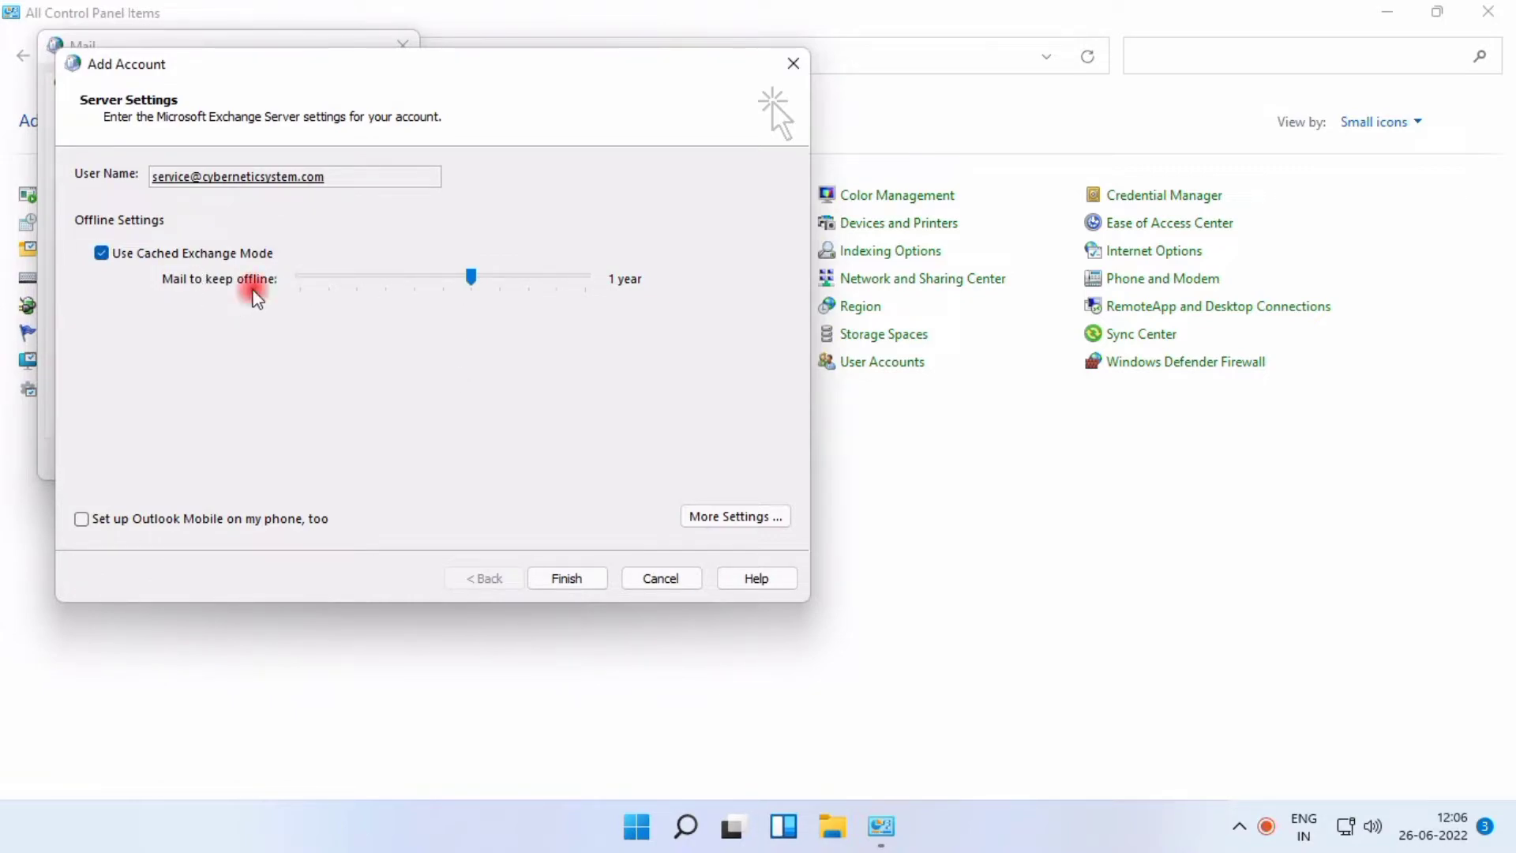
- Leave 'Mail to keep offline' at 1 year and finish the account setup
drag(471, 278, 542, 279)
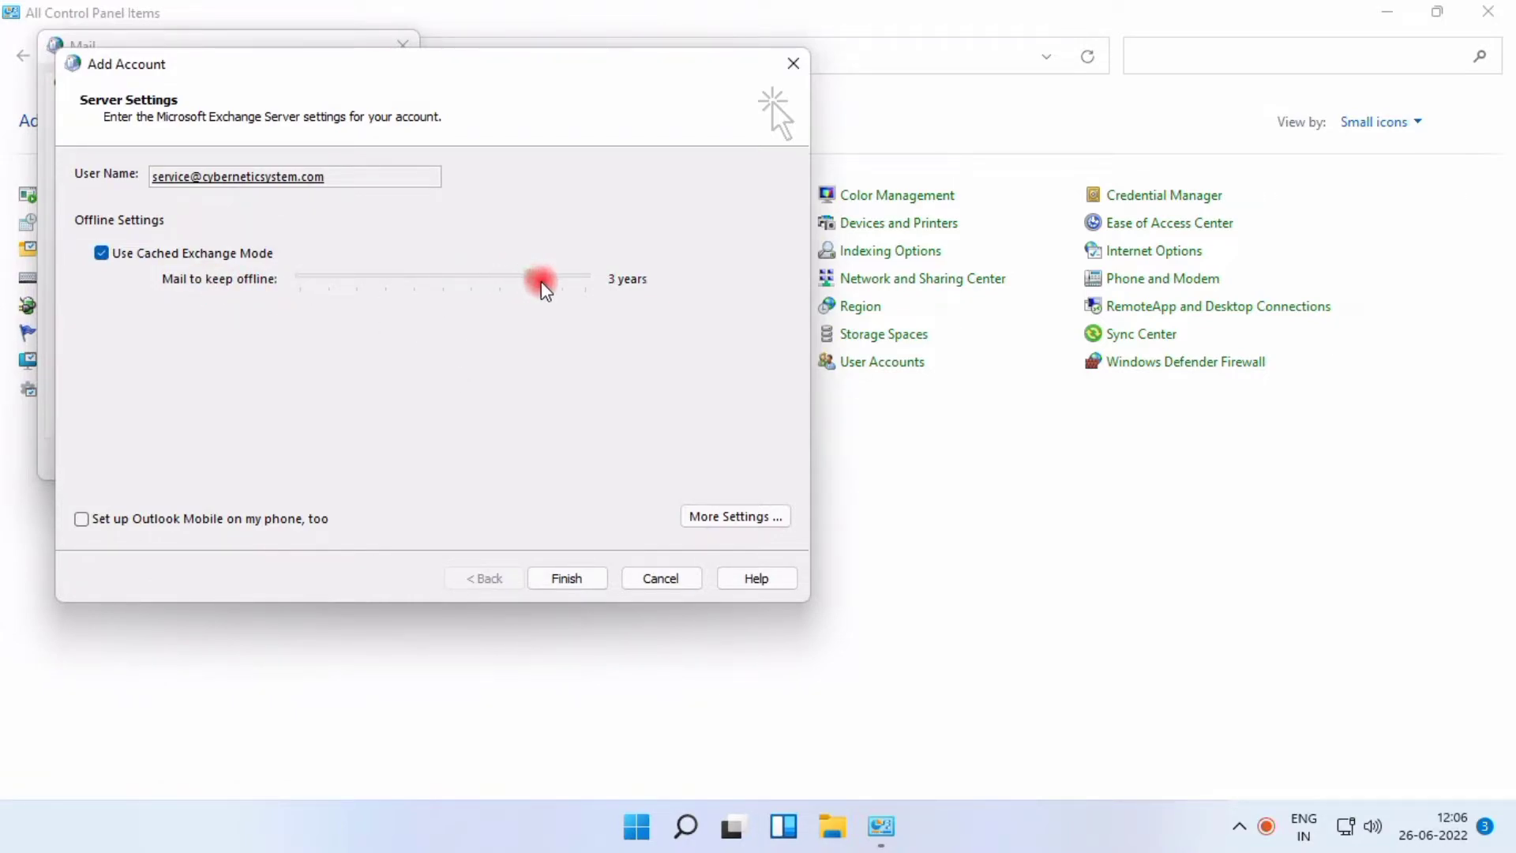
drag(547, 281, 556, 280)
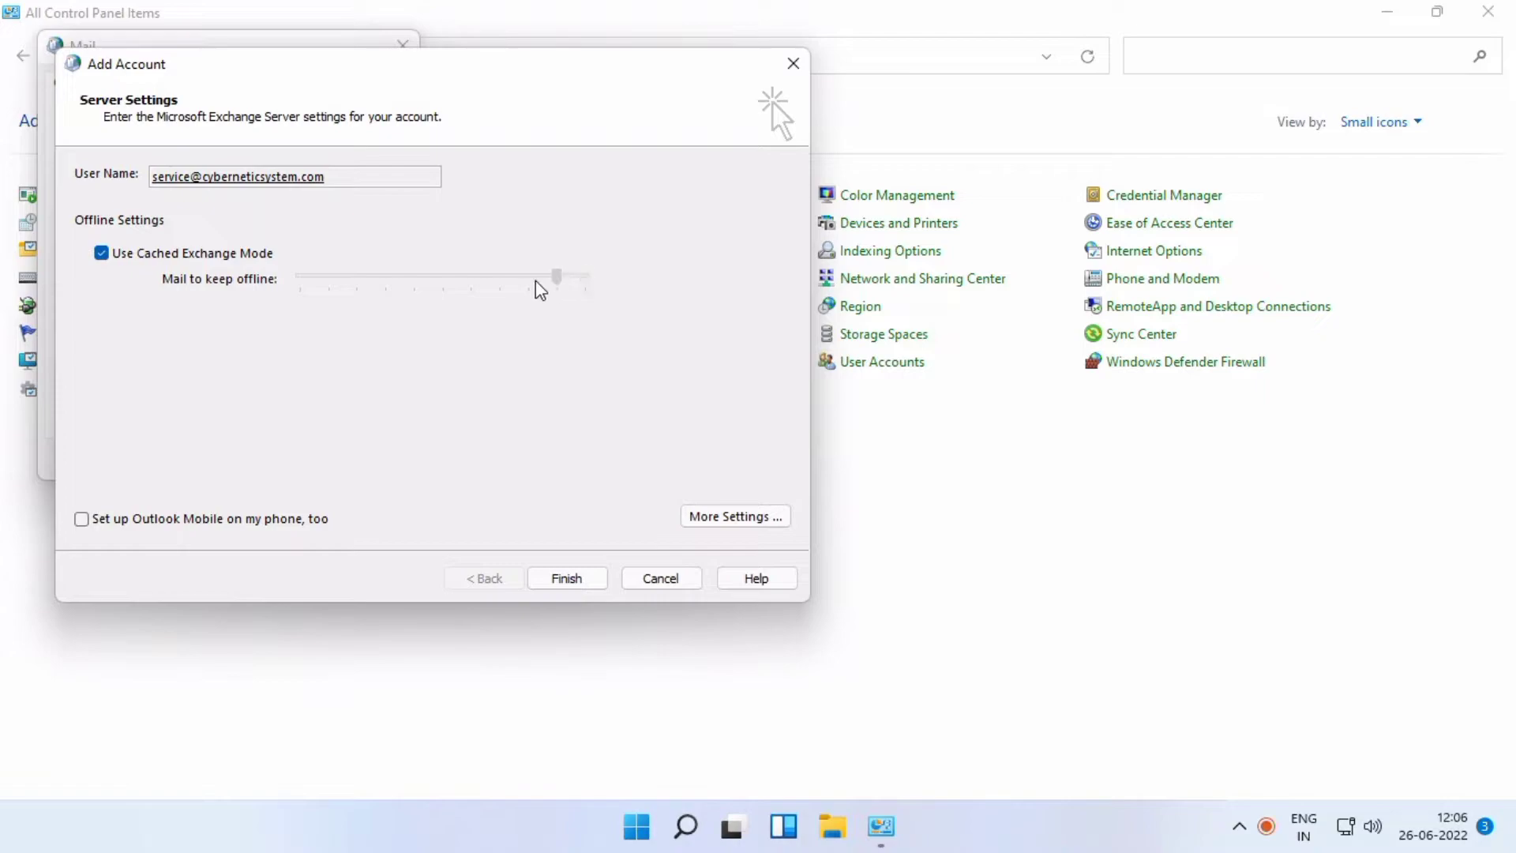
drag(556, 279, 470, 279)
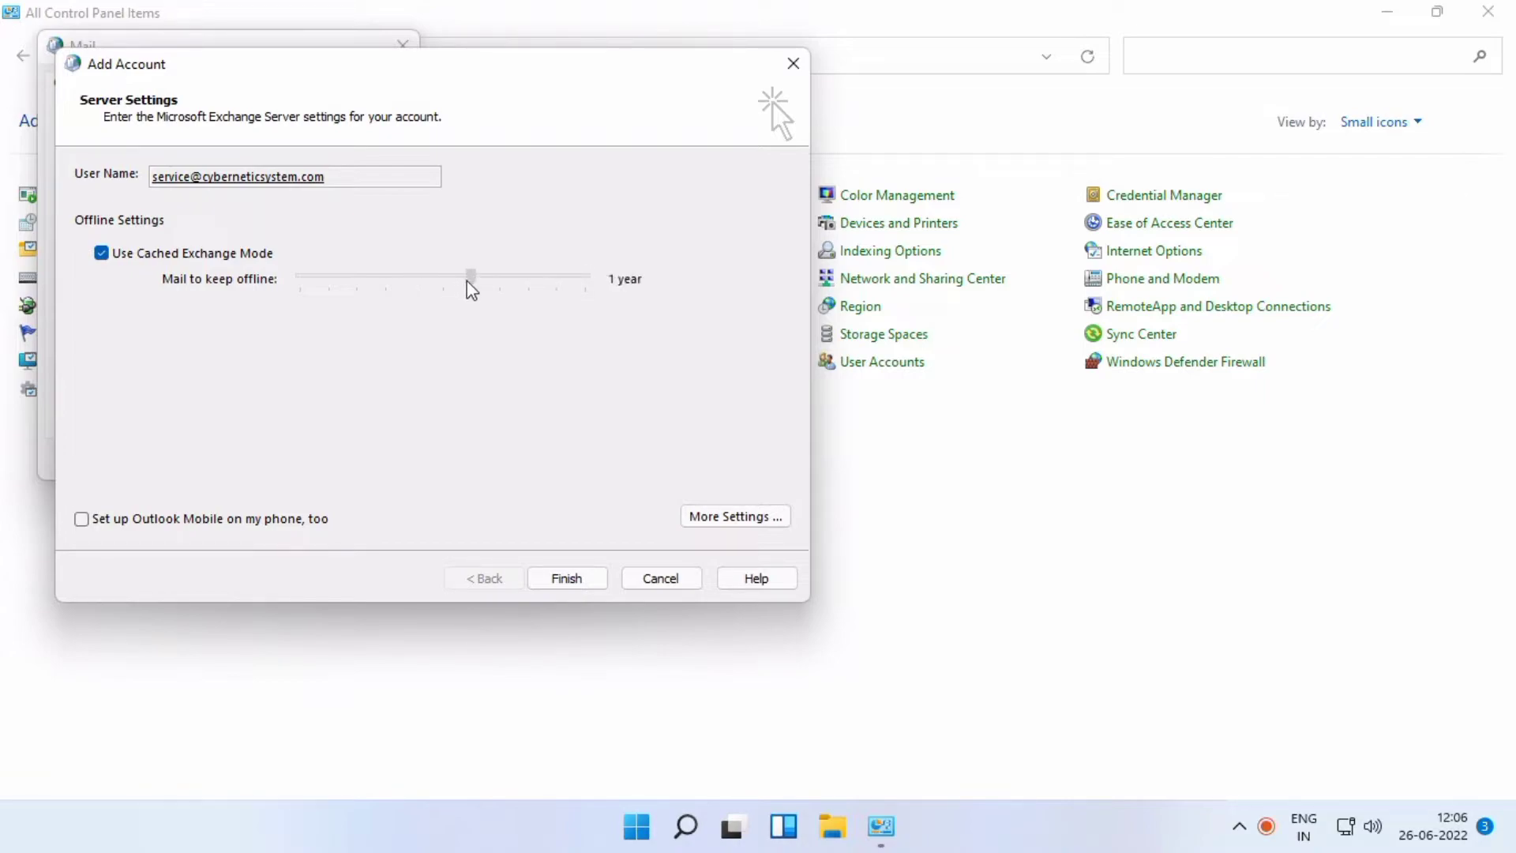
click(473, 279)
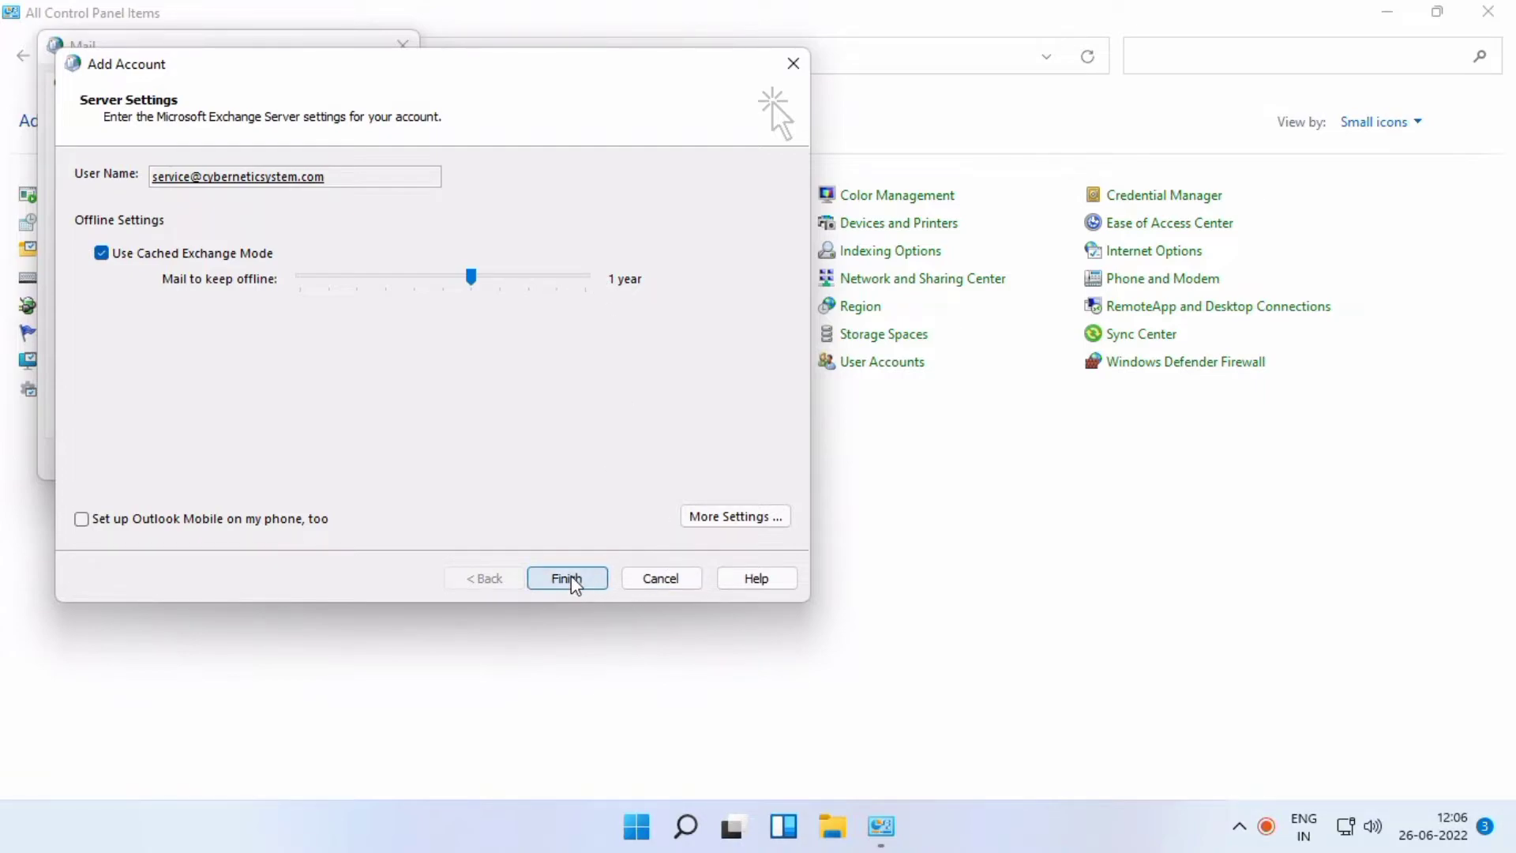
click(568, 578)
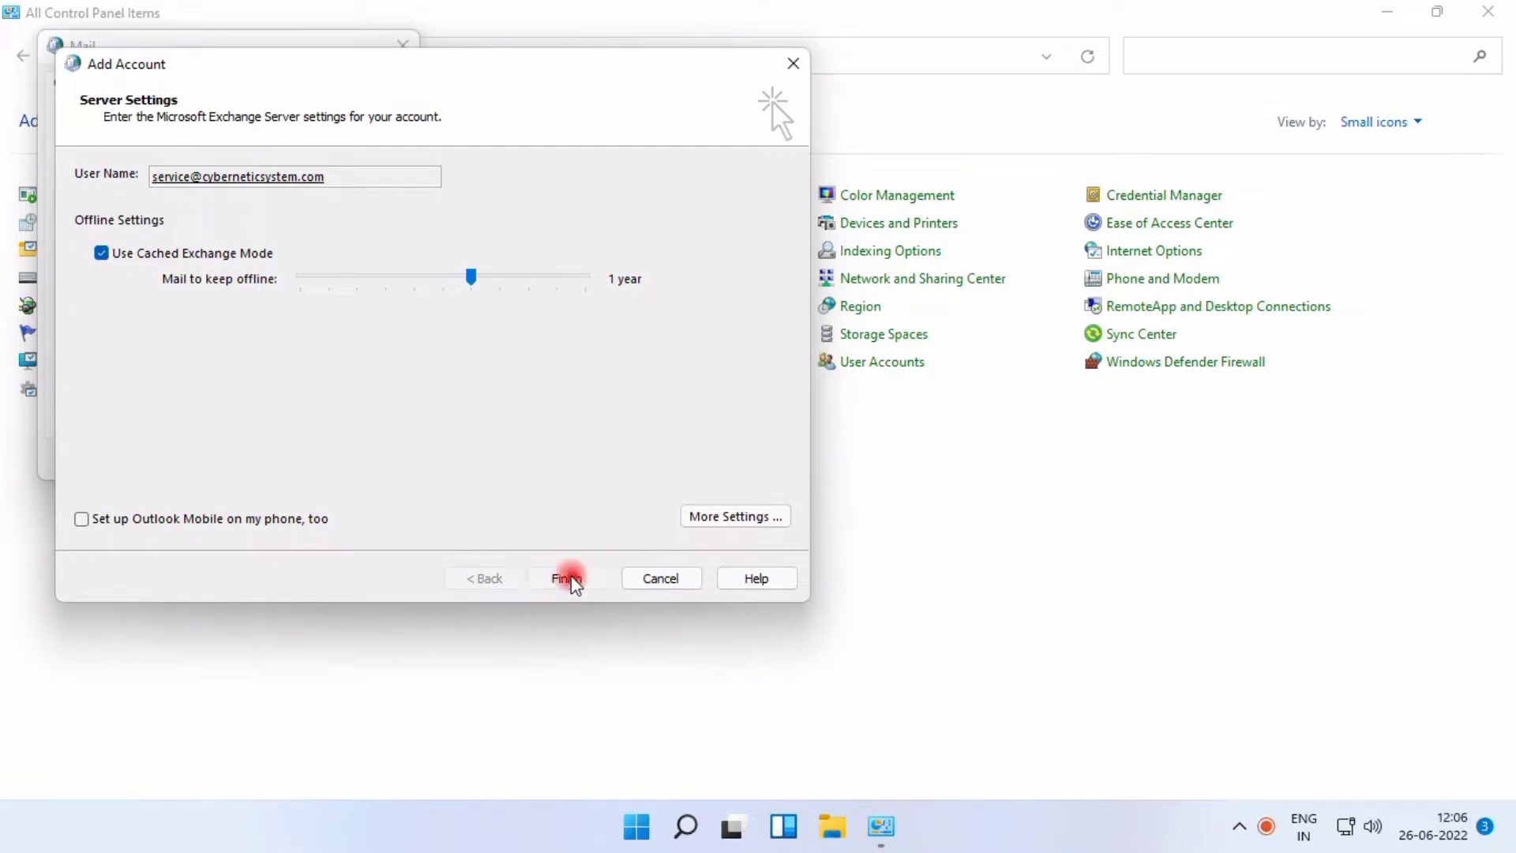
click(566, 577)
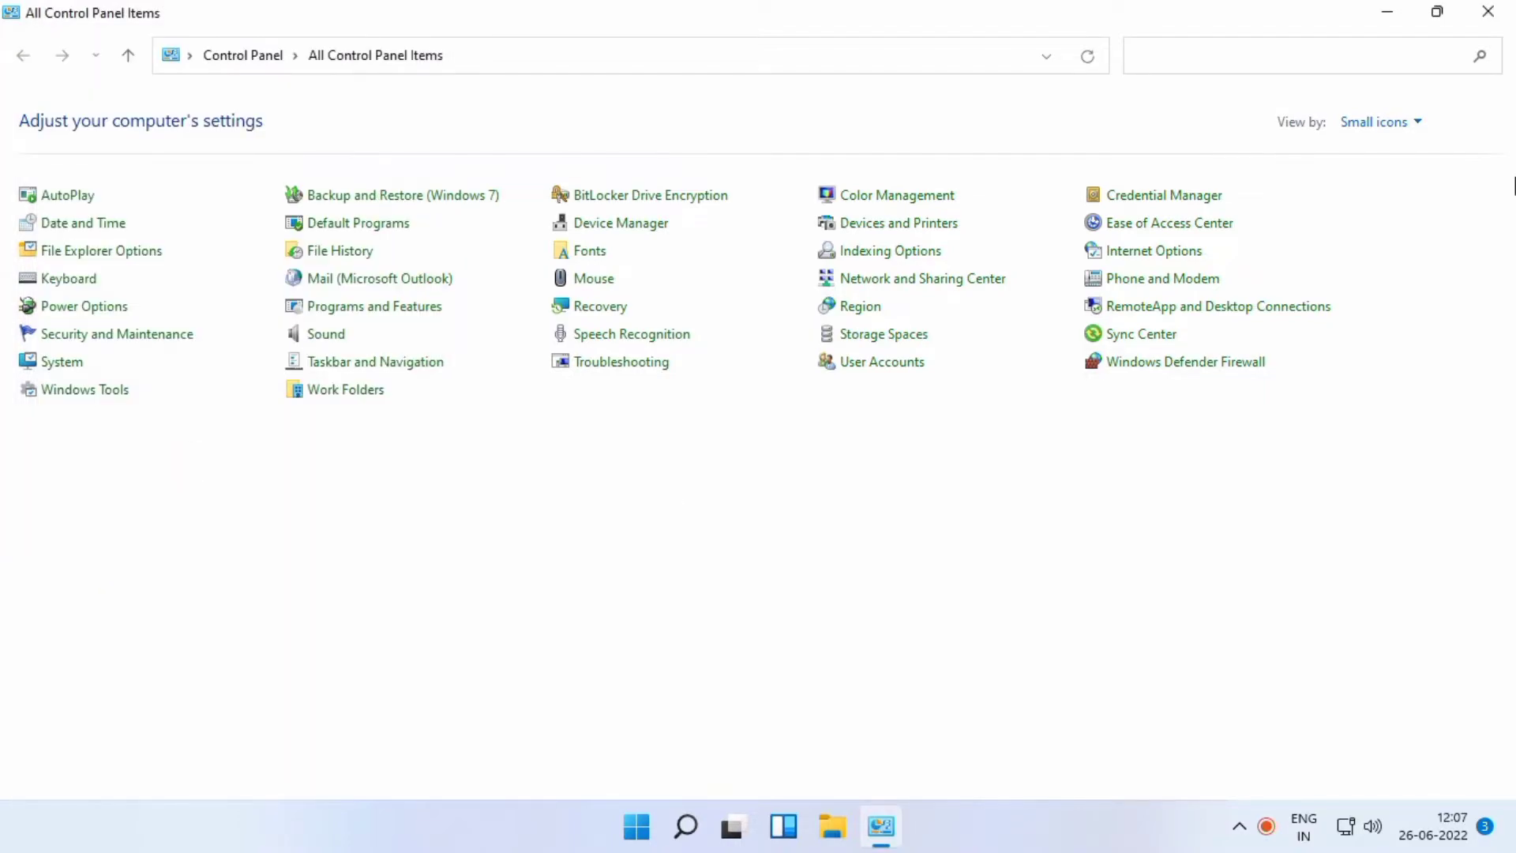
- Launch Outlook by running 'outlook' from the Win+R prompt
key(Win+r)
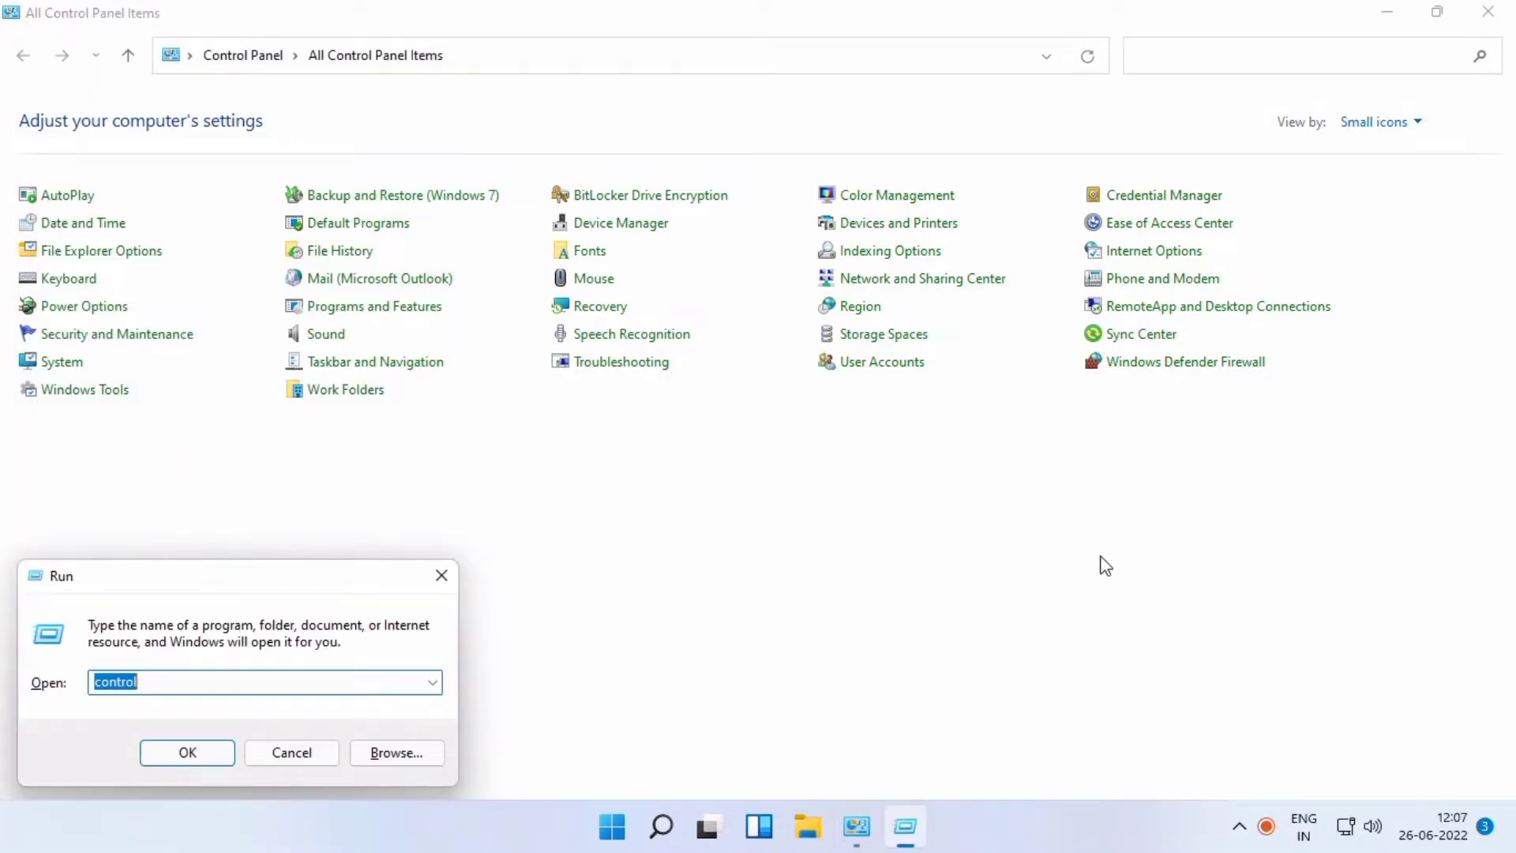
text(outlook)
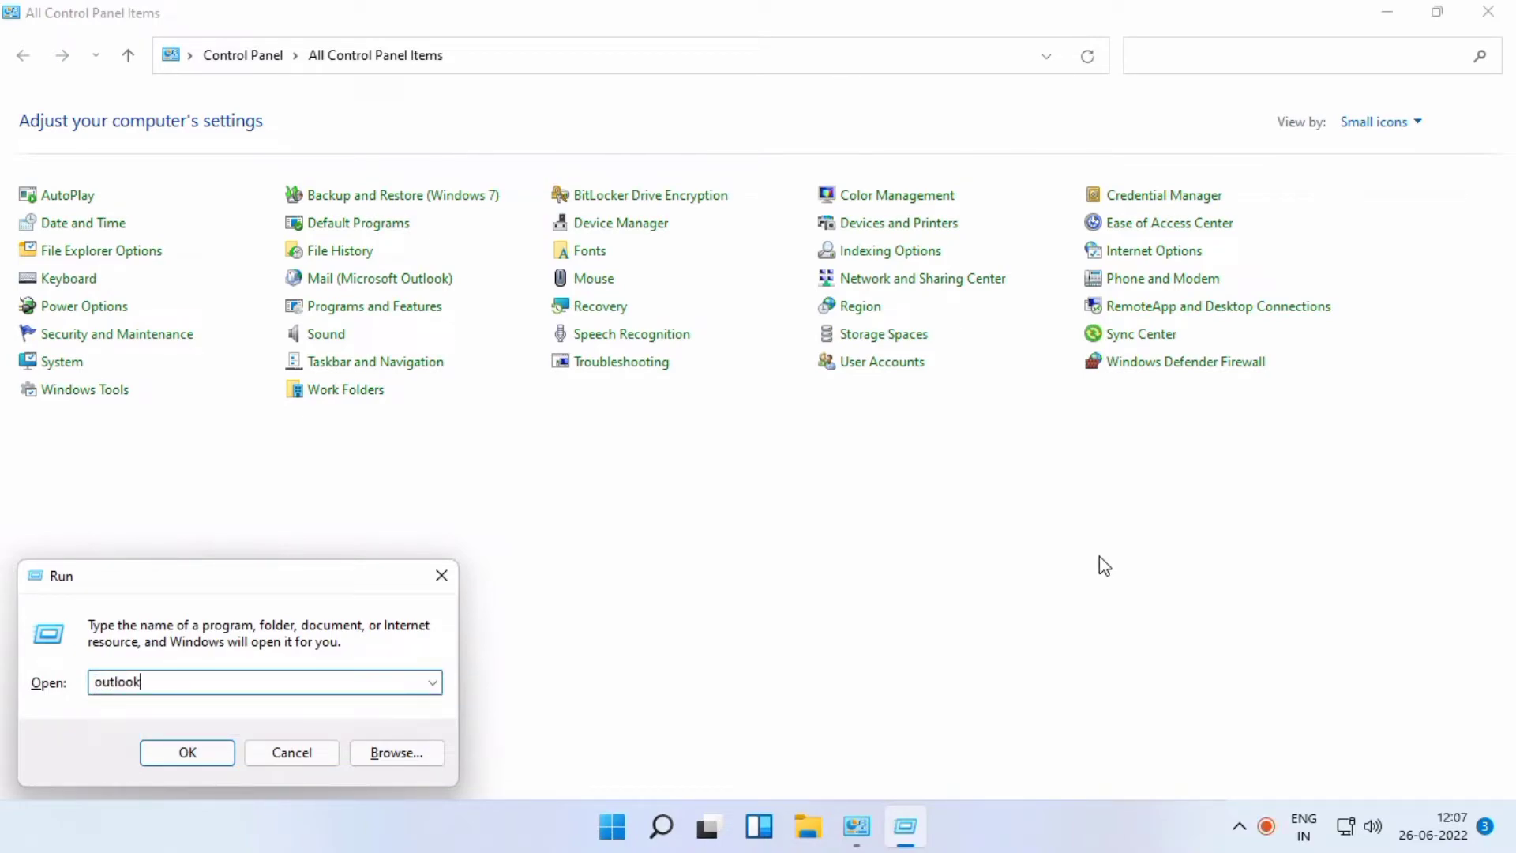
click(186, 752)
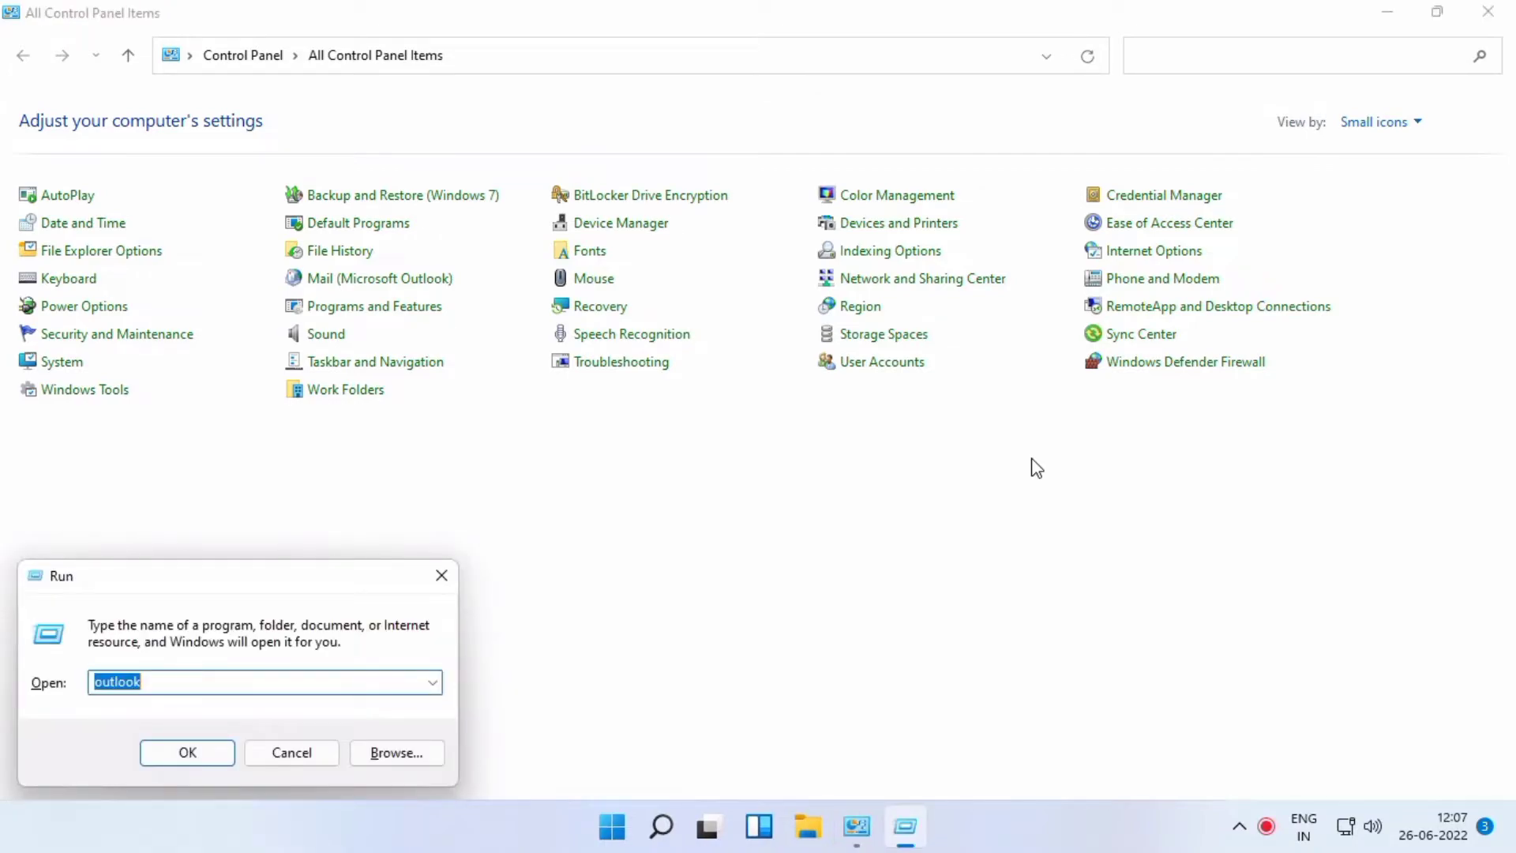
click(186, 753)
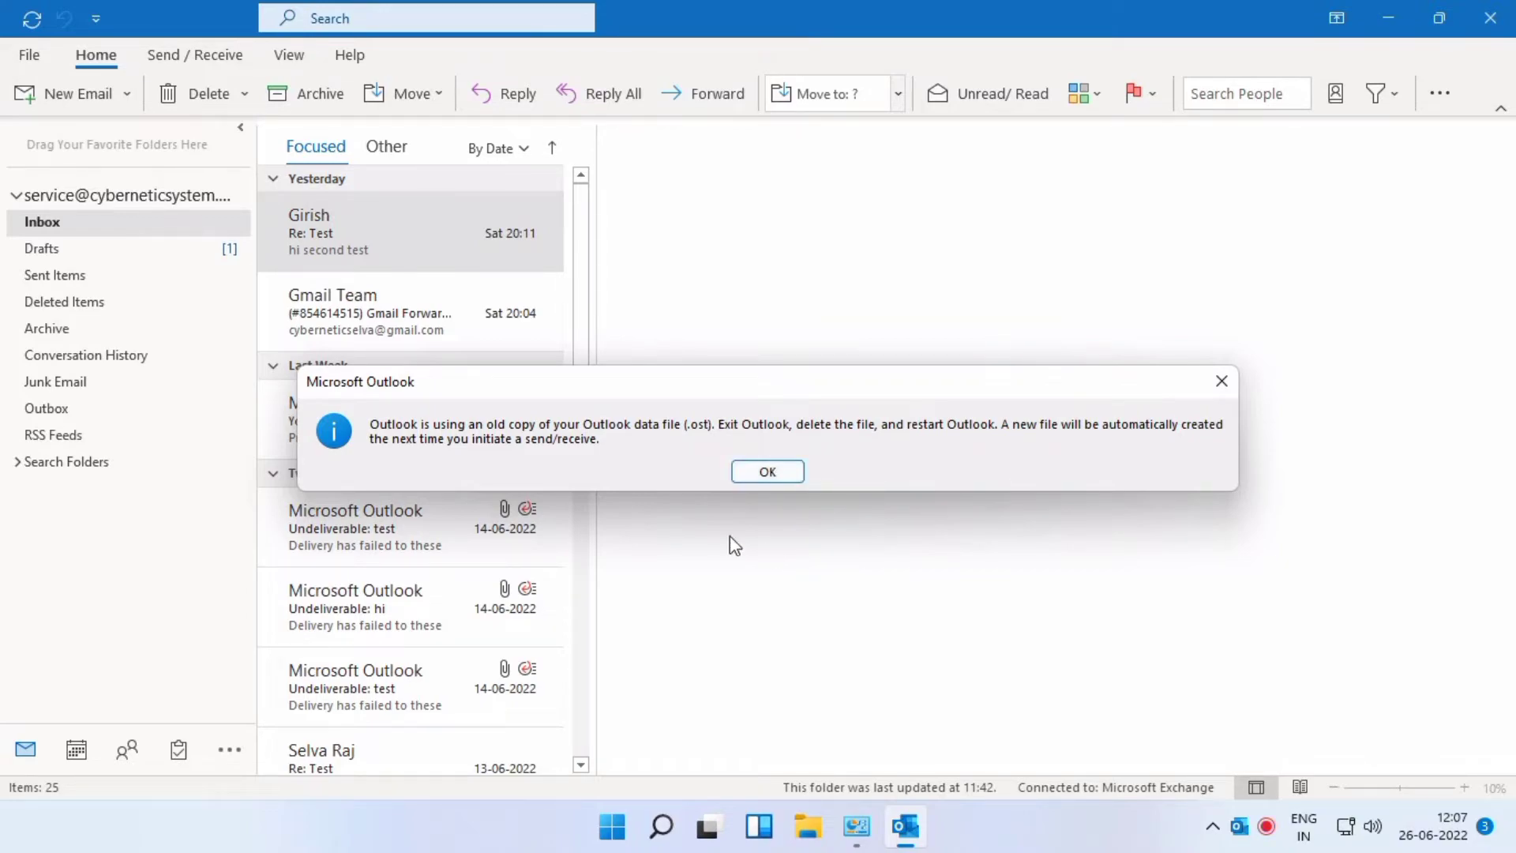
mouse_move(547, 465)
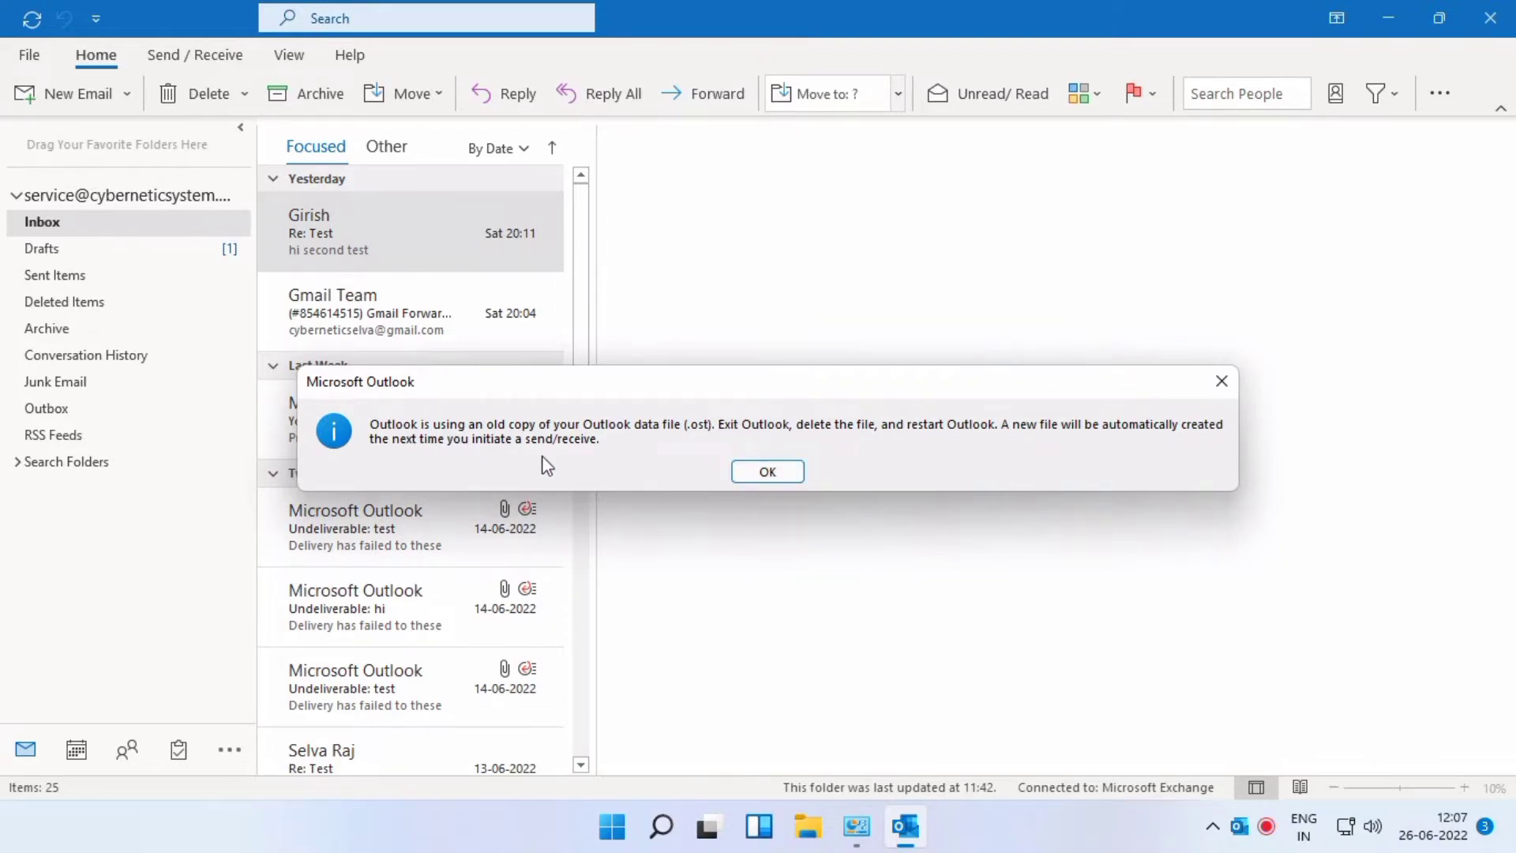
mouse_move(440, 465)
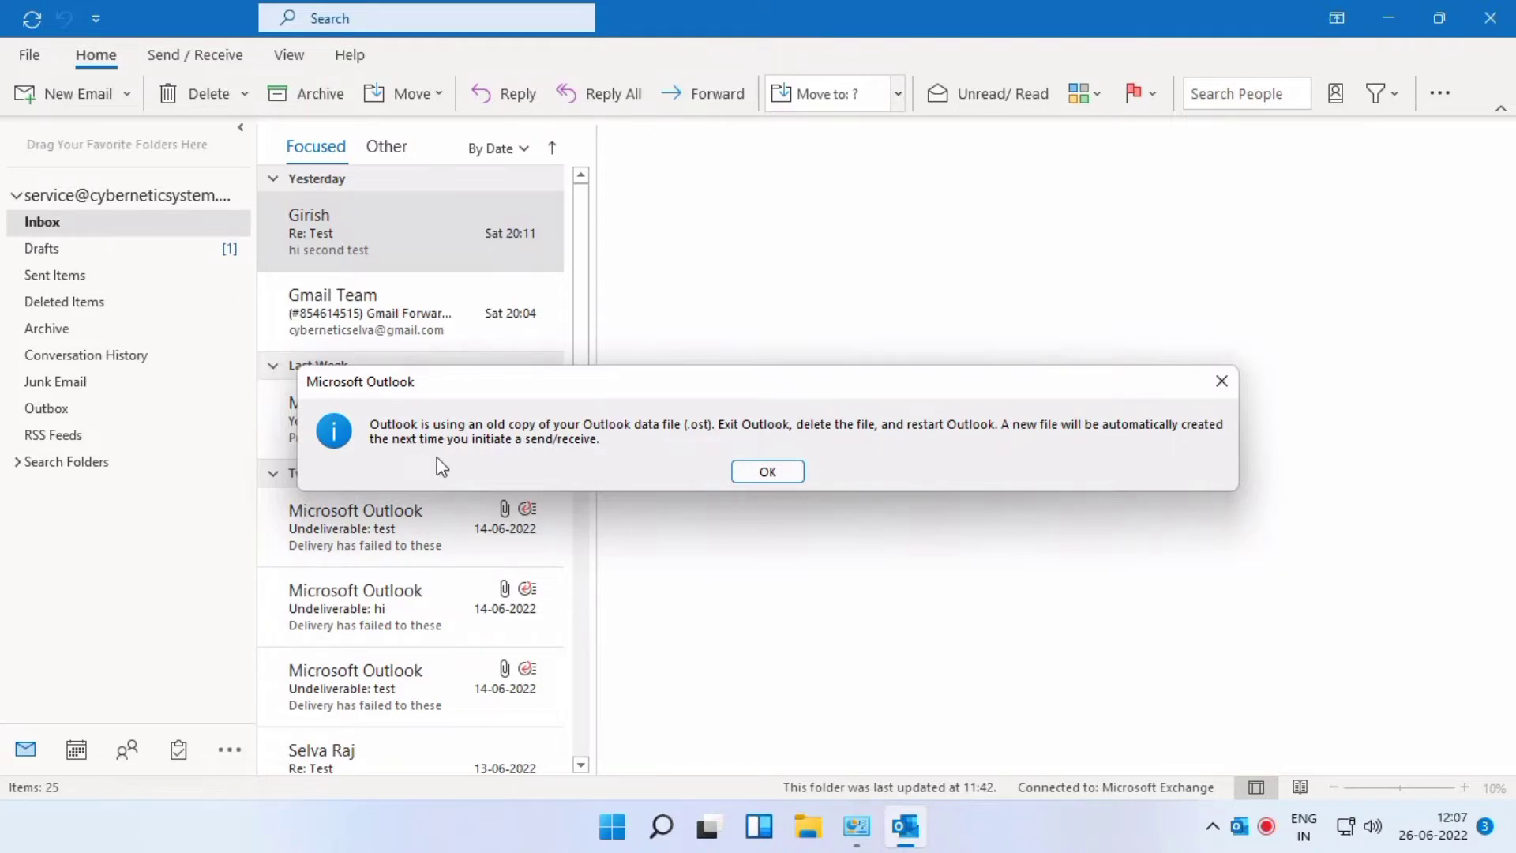
mouse_move(1214, 432)
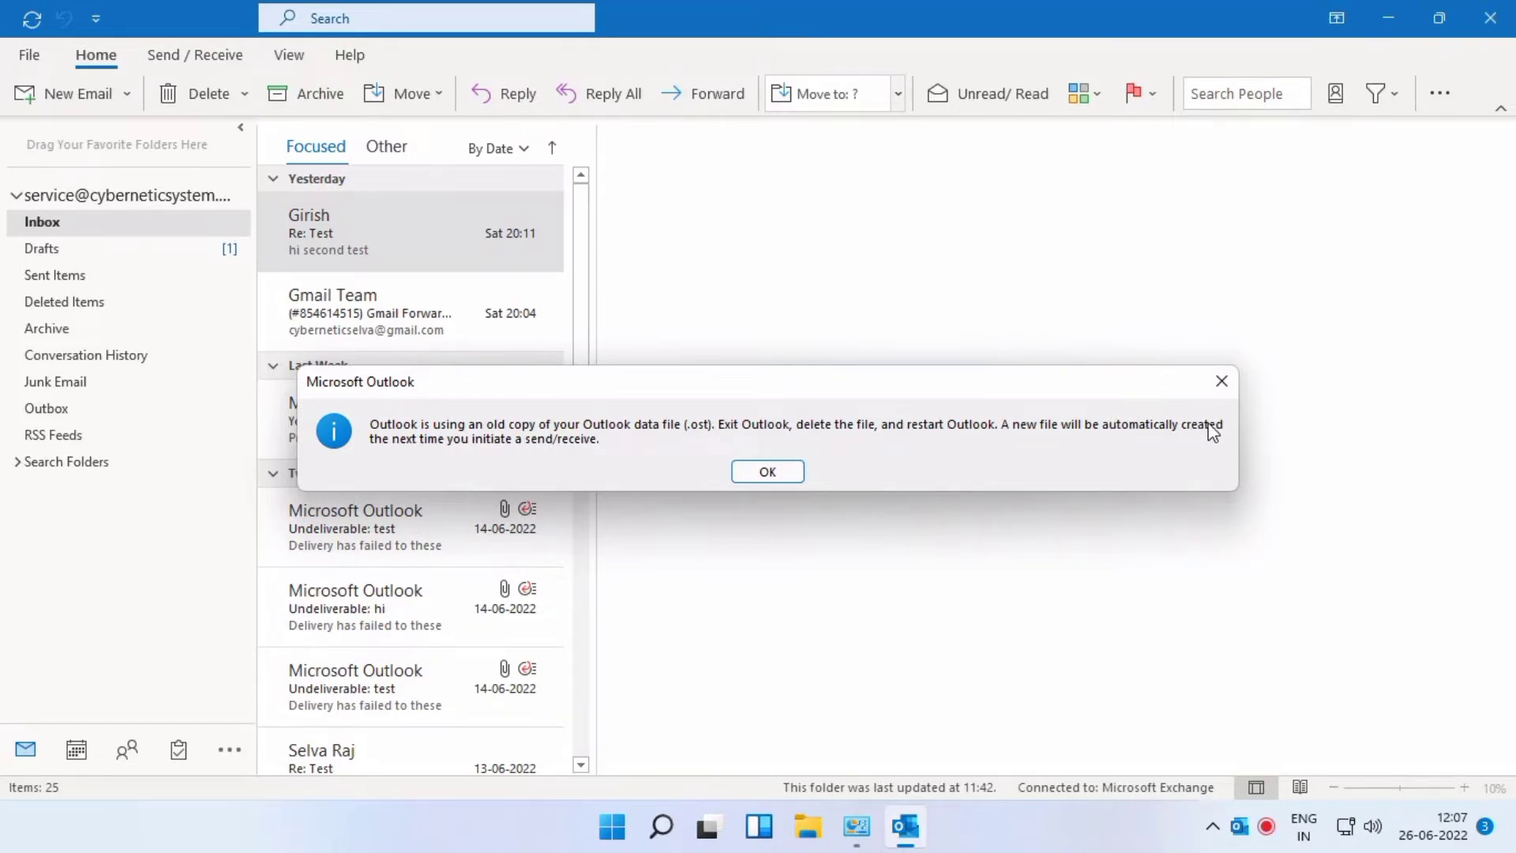
mouse_move(647, 484)
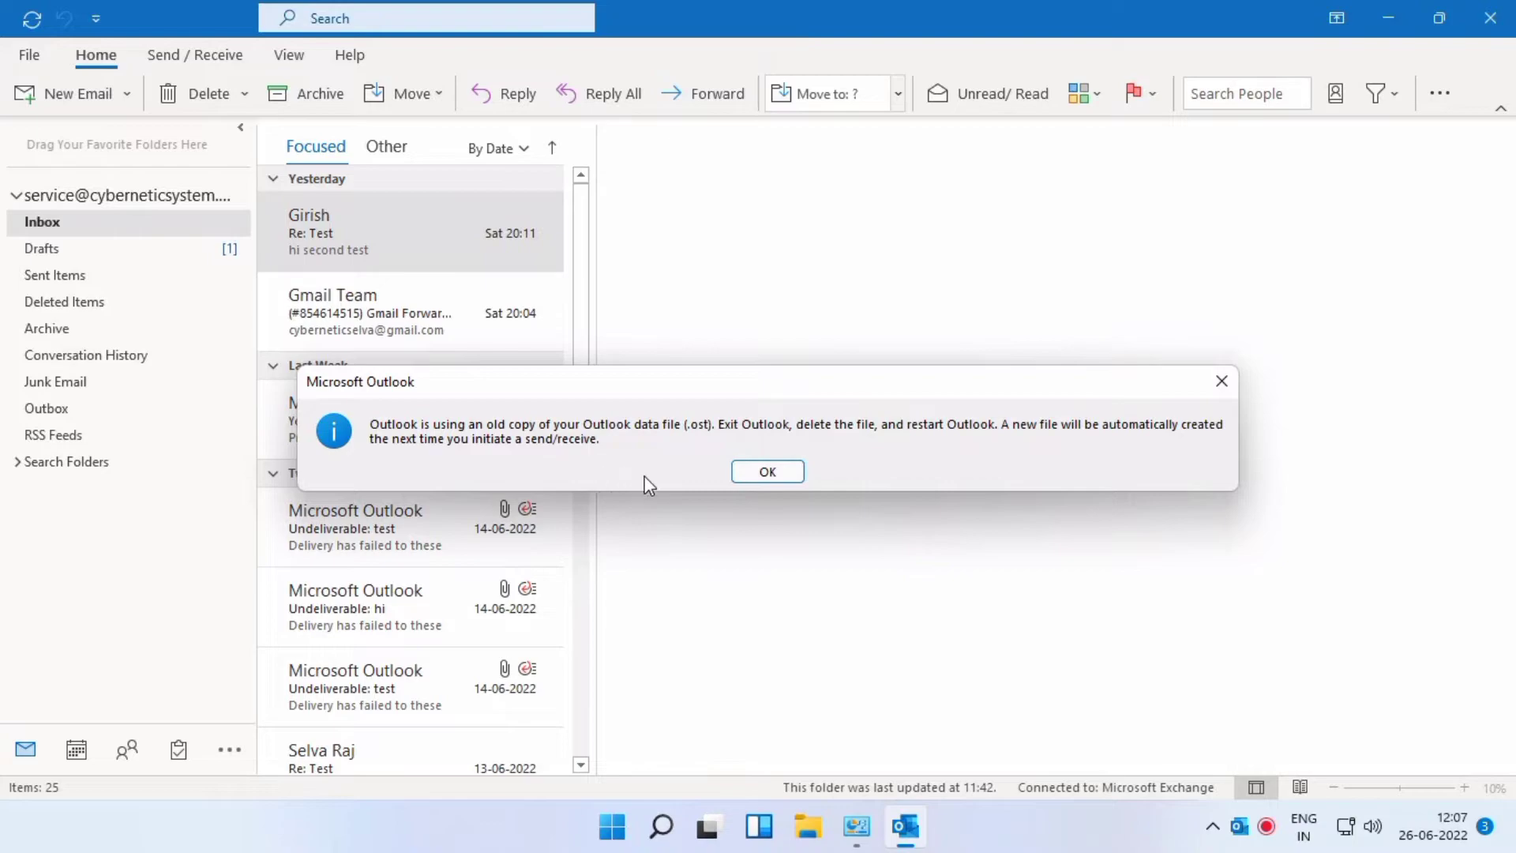
- Dismiss the old data file notice and bring up D:\Mail in File Explorer
click(767, 473)
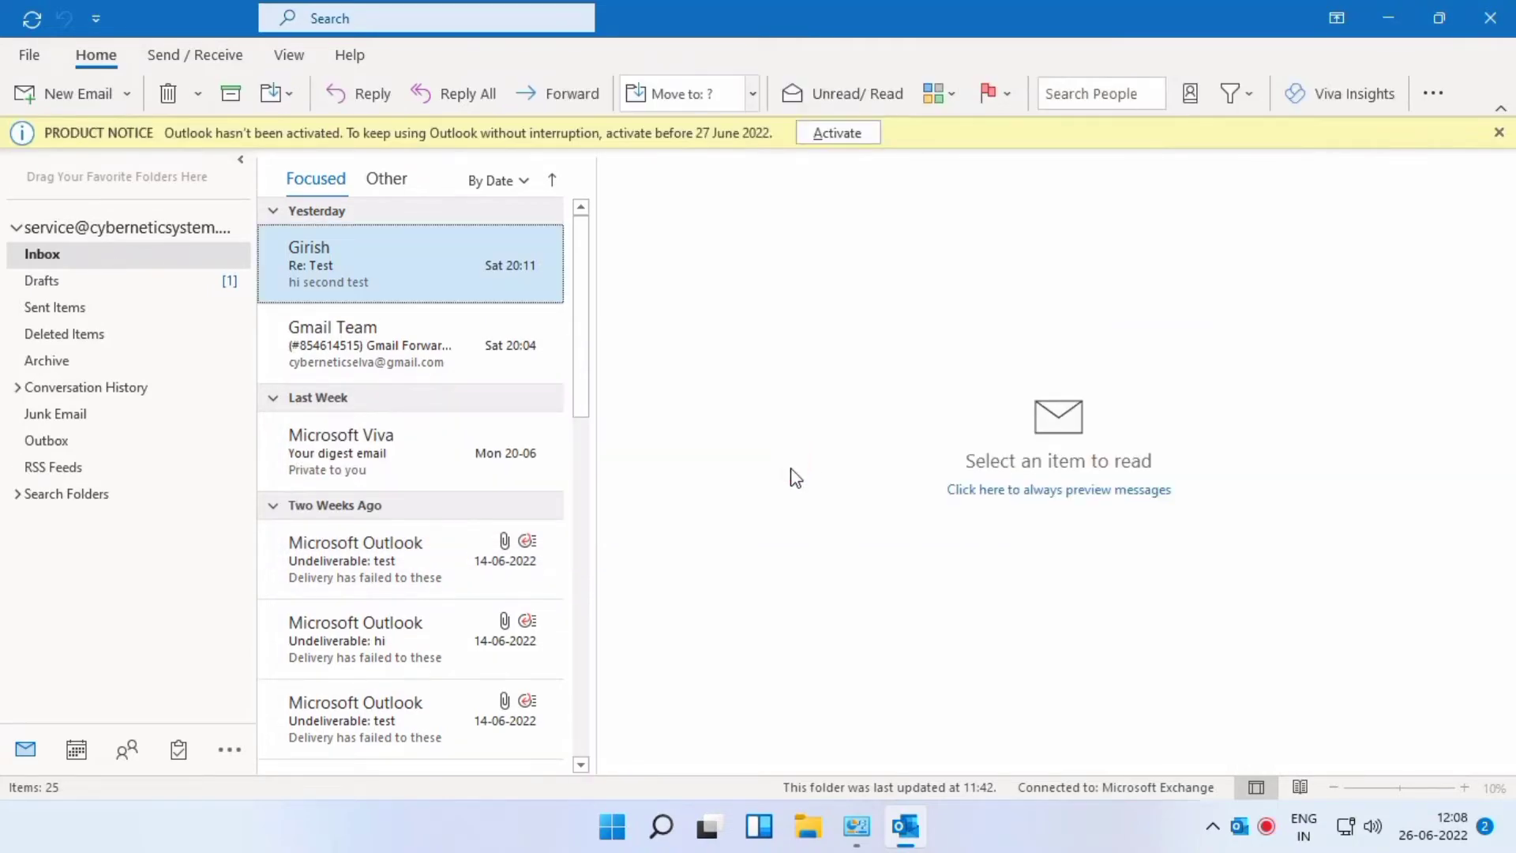
click(426, 17)
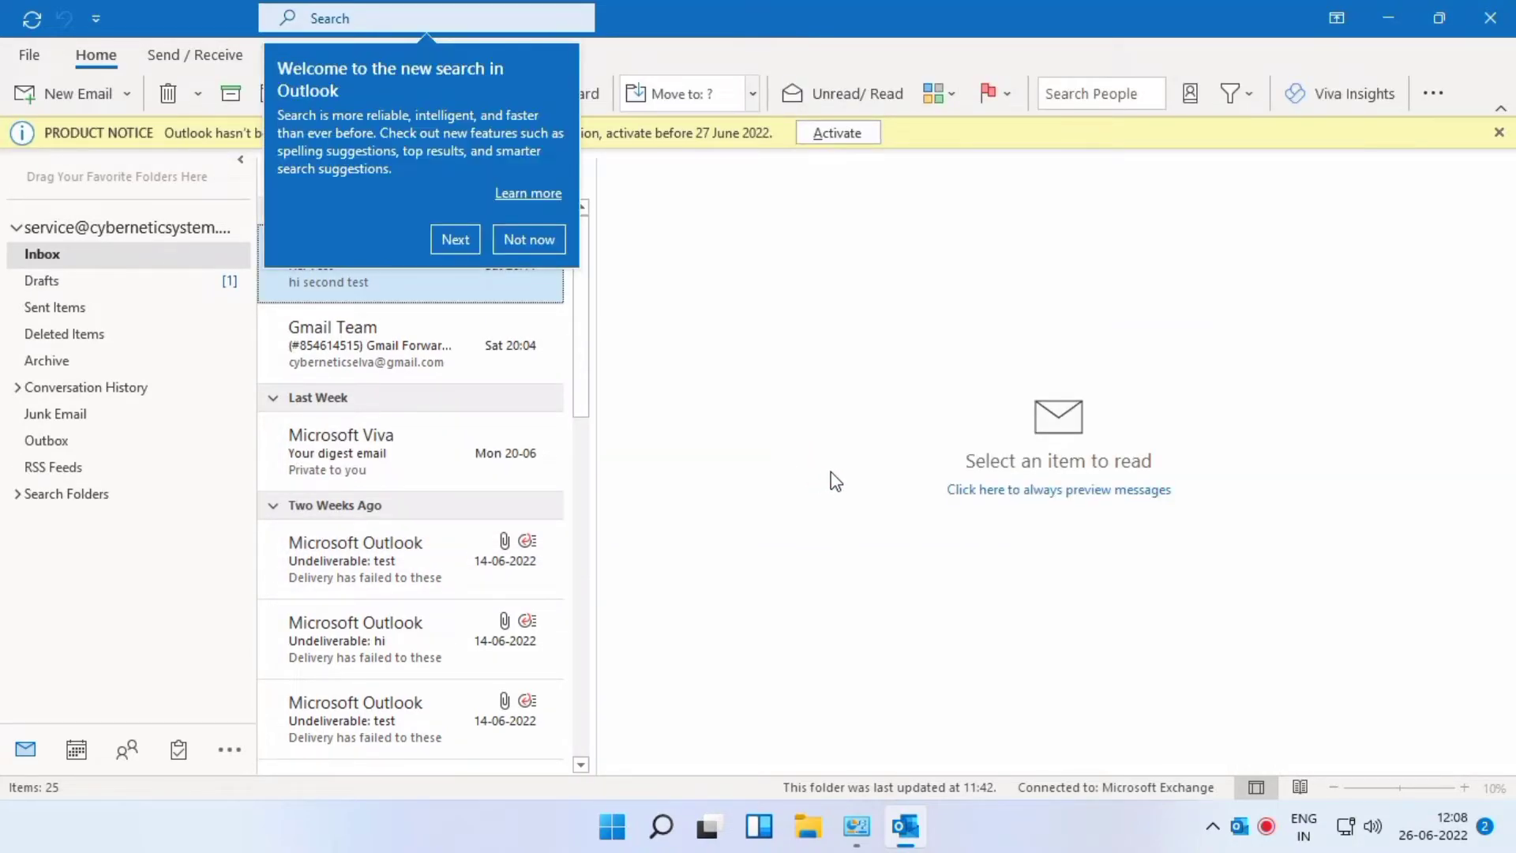
click(806, 827)
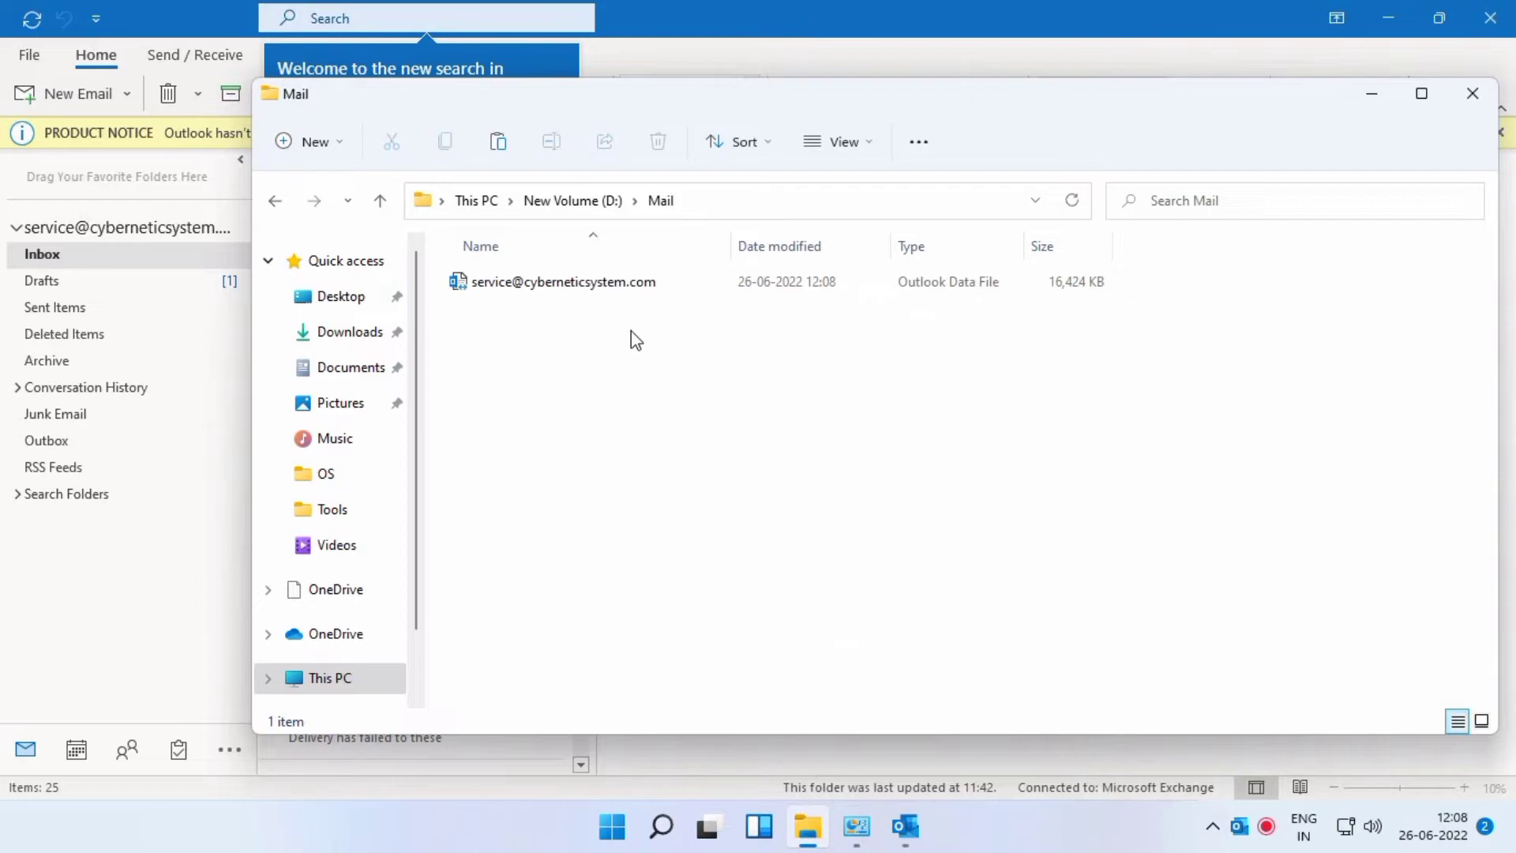
- Close Outlook and open the D:\Mail folder in File Explorer
click(565, 282)
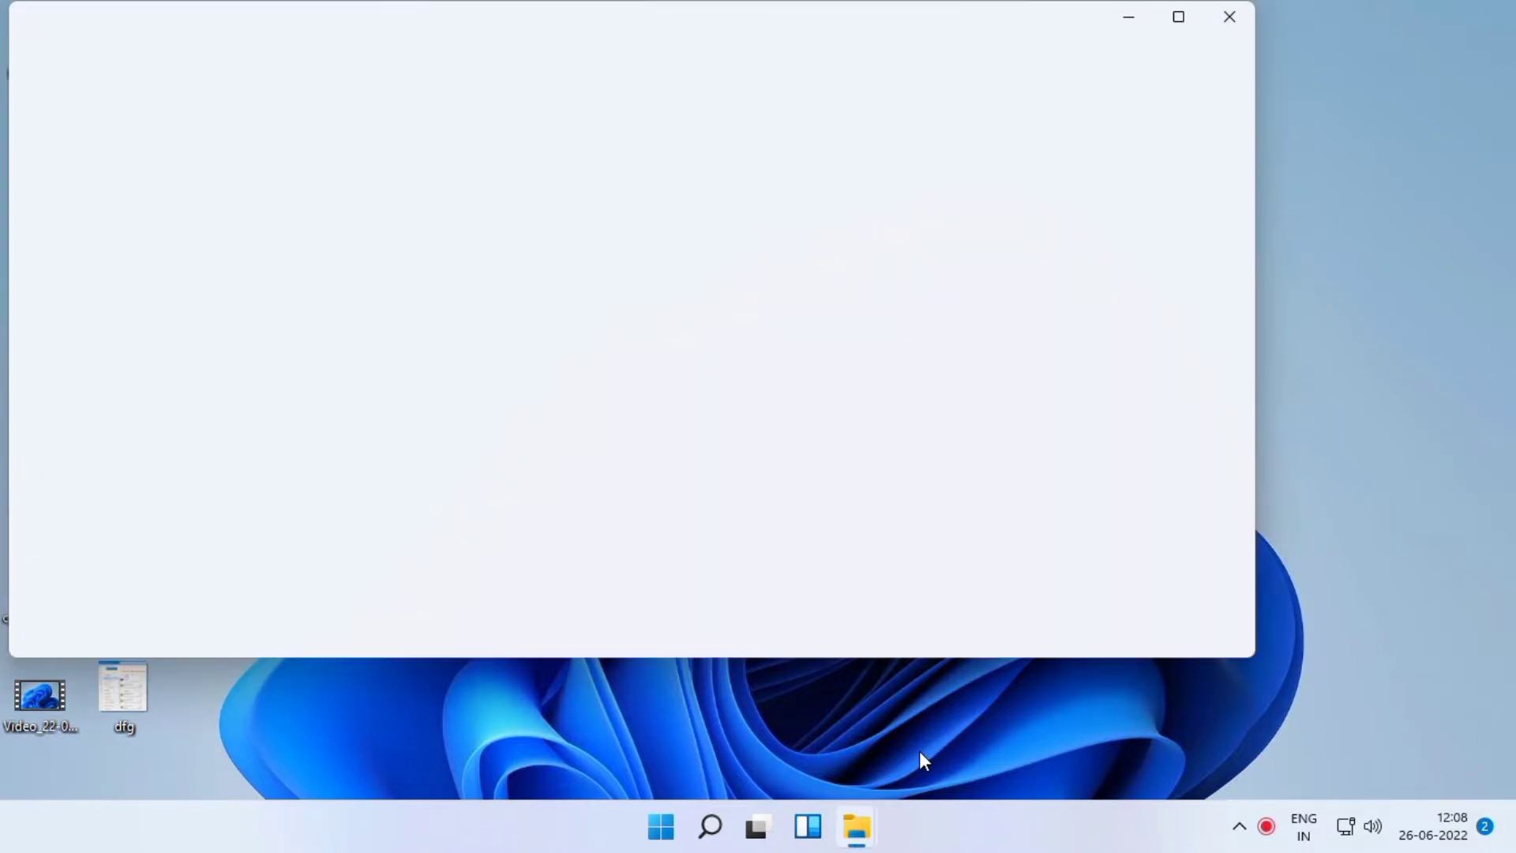
click(85, 600)
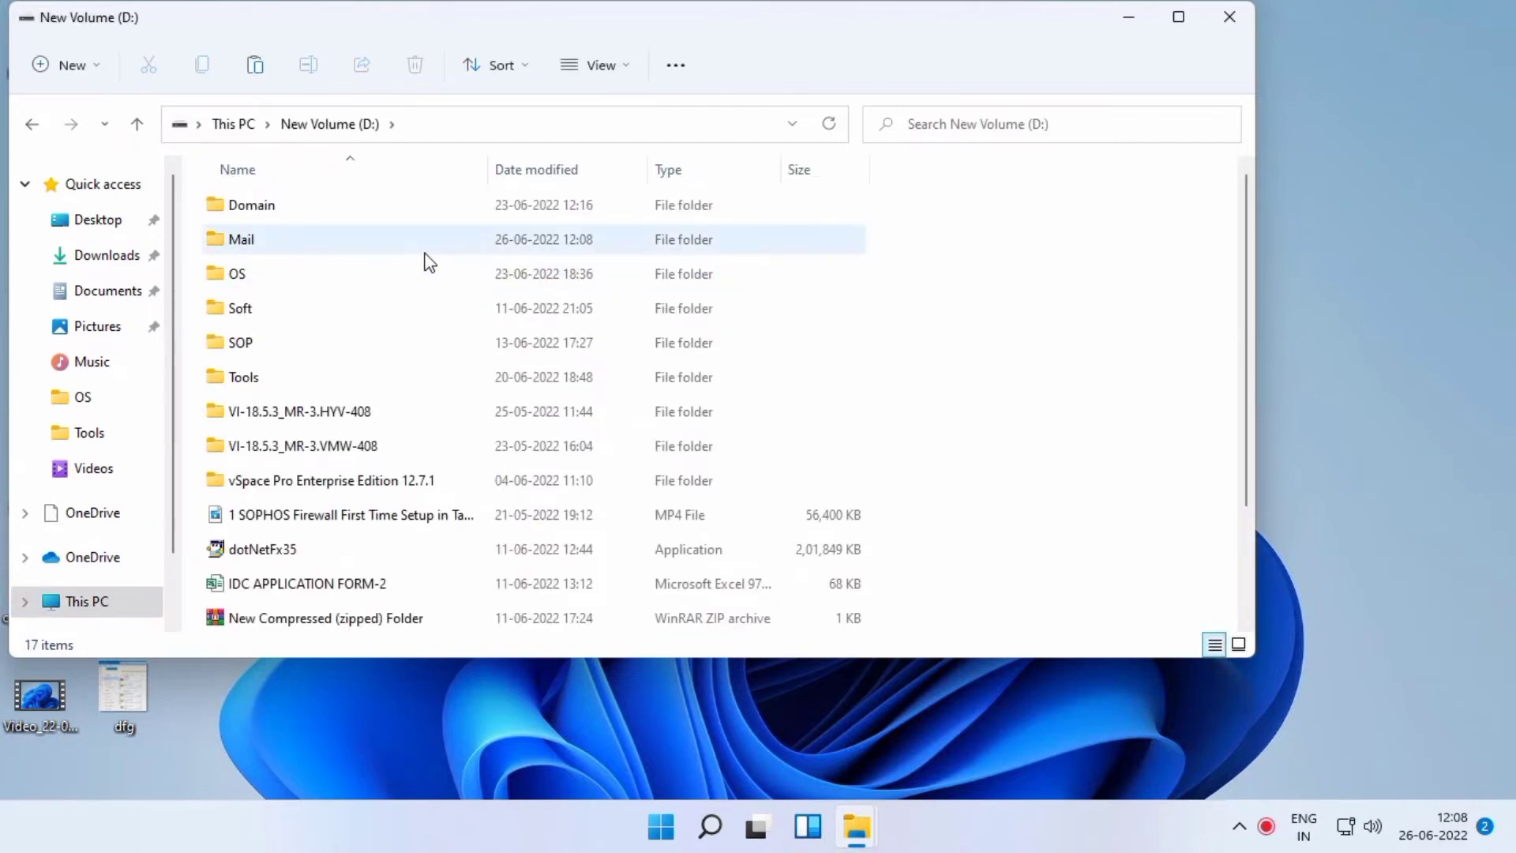
double_click(240, 239)
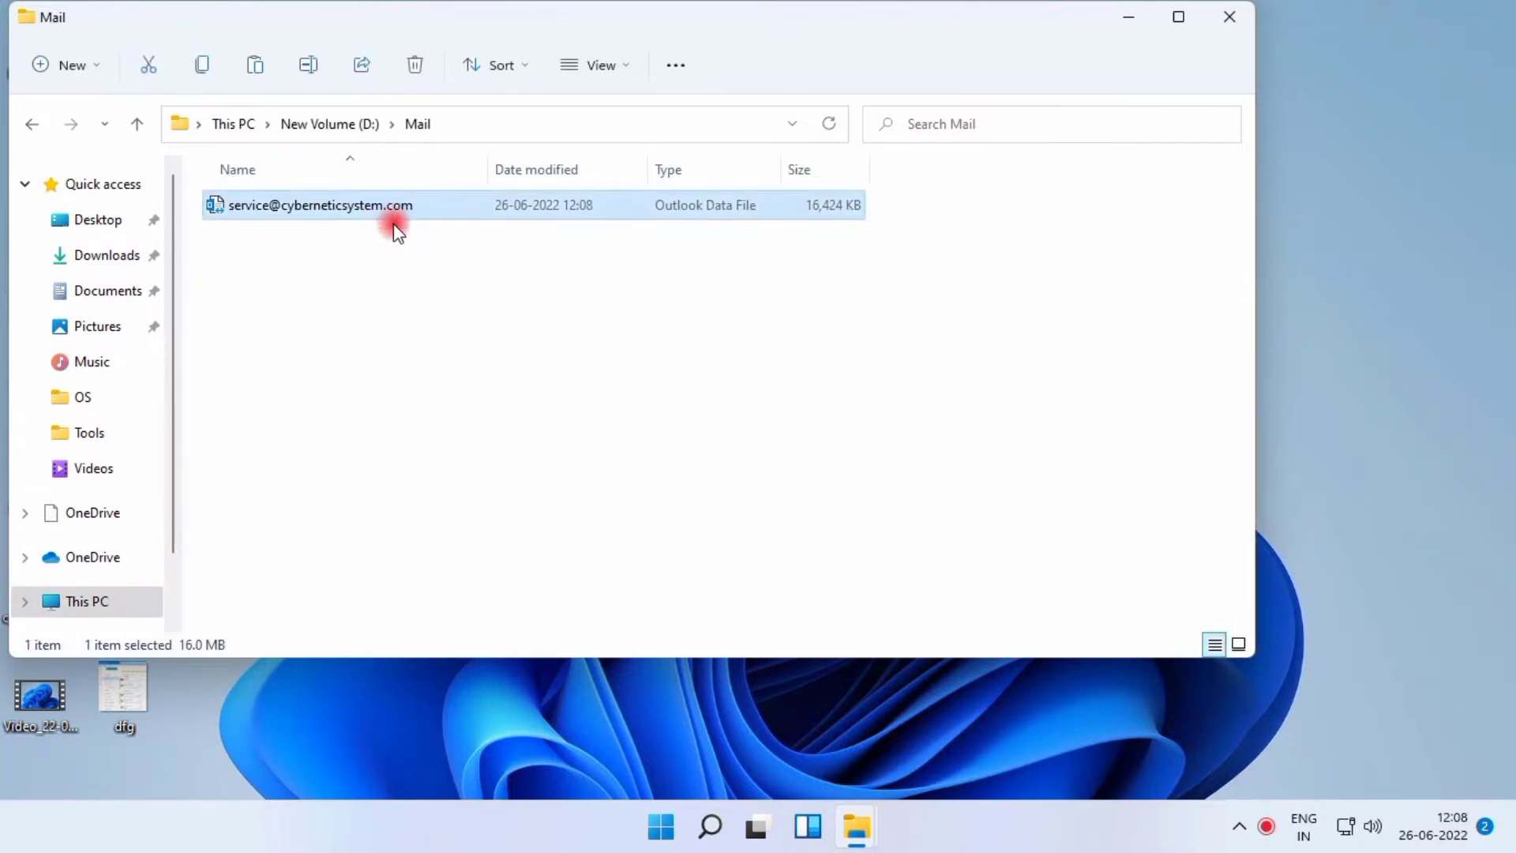
- Create a new folder named 'BKP old' inside D:\Mail
right_click(320, 205)
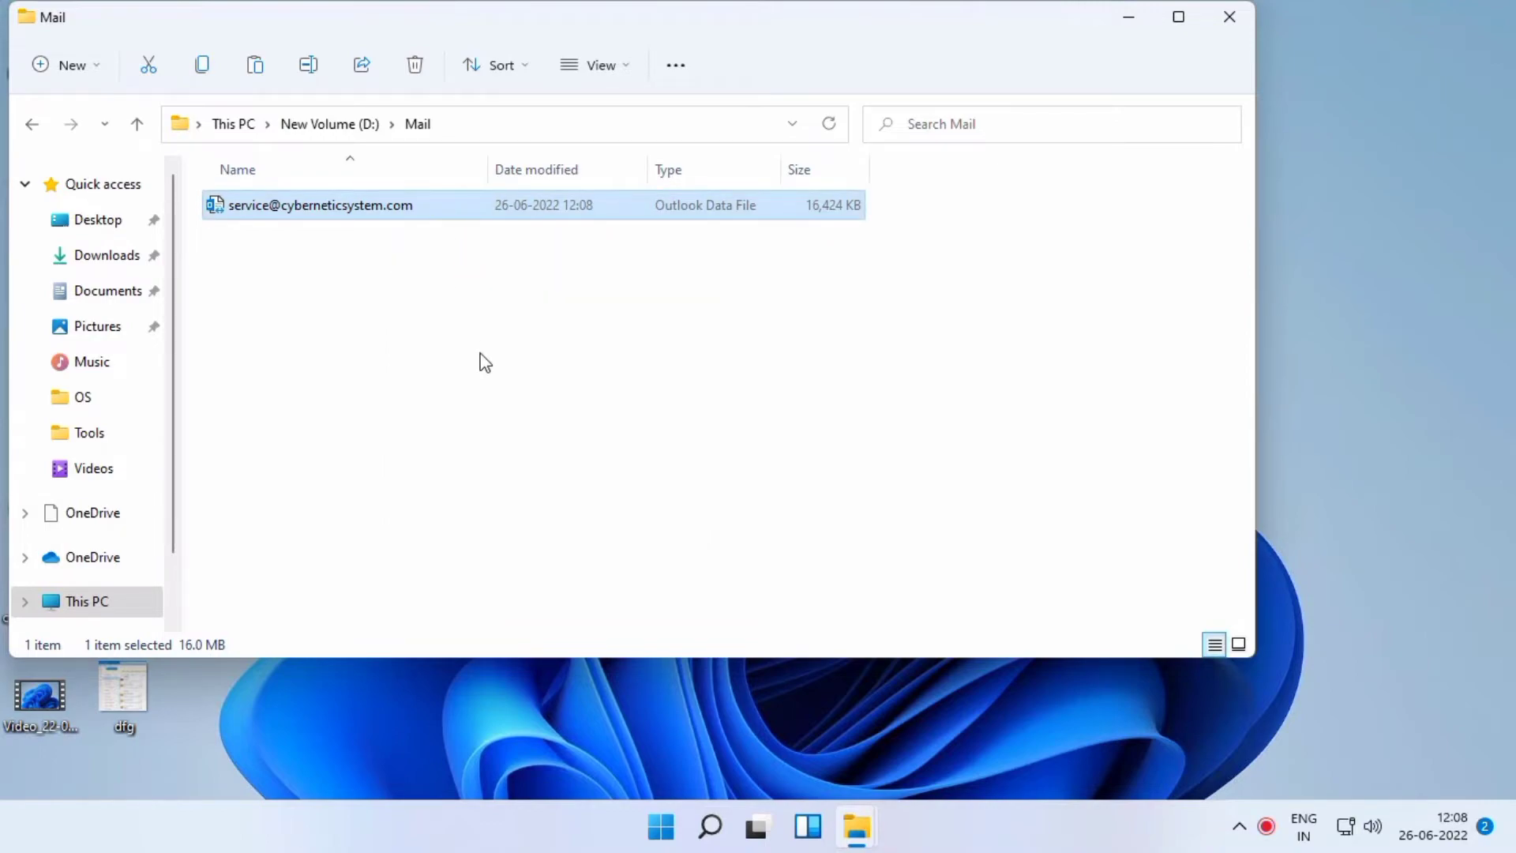
right_click(484, 361)
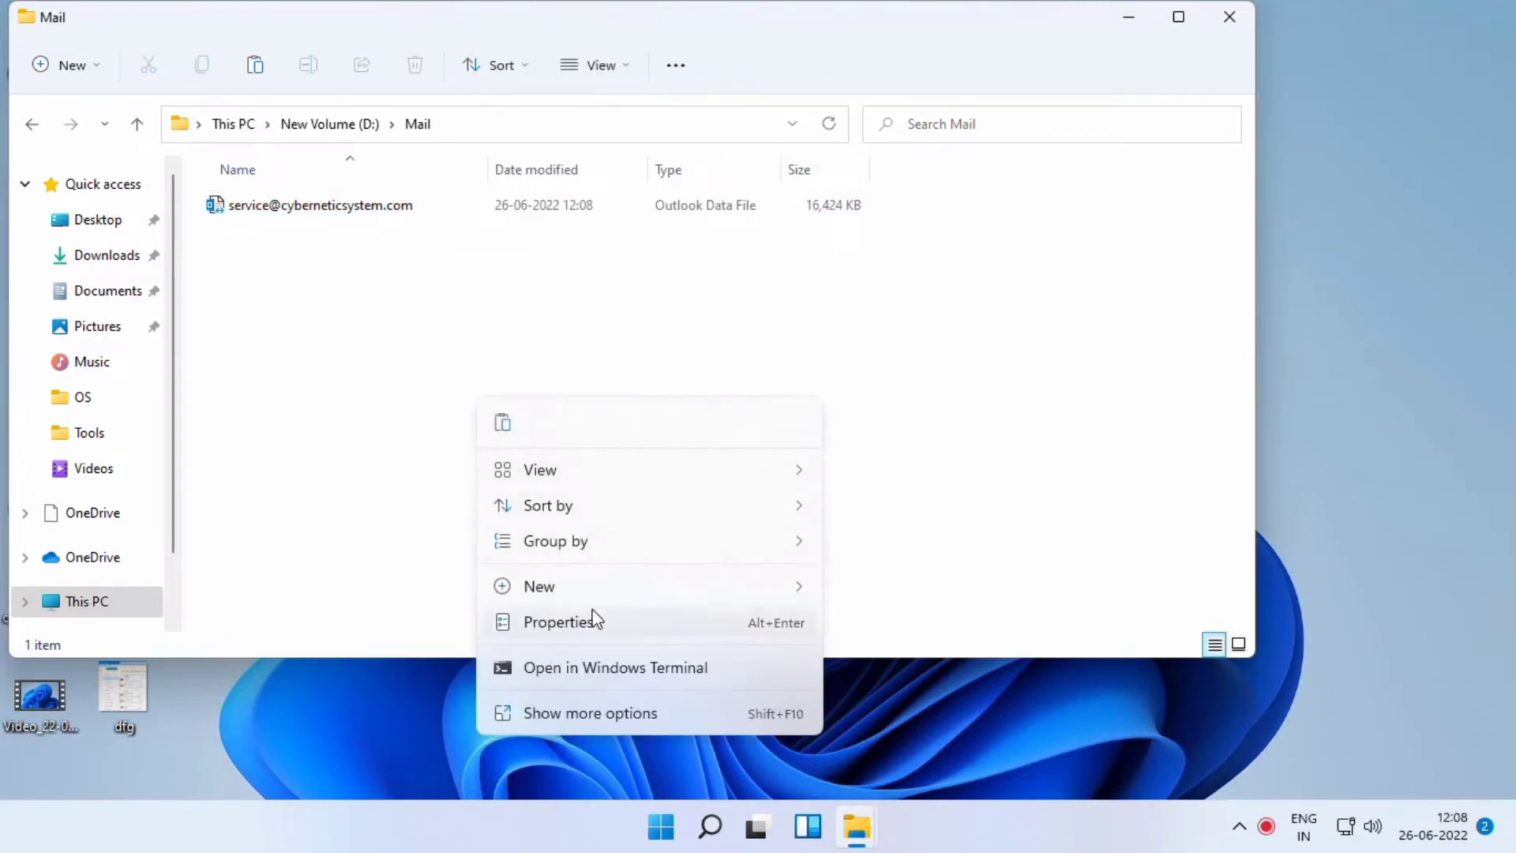
click(538, 586)
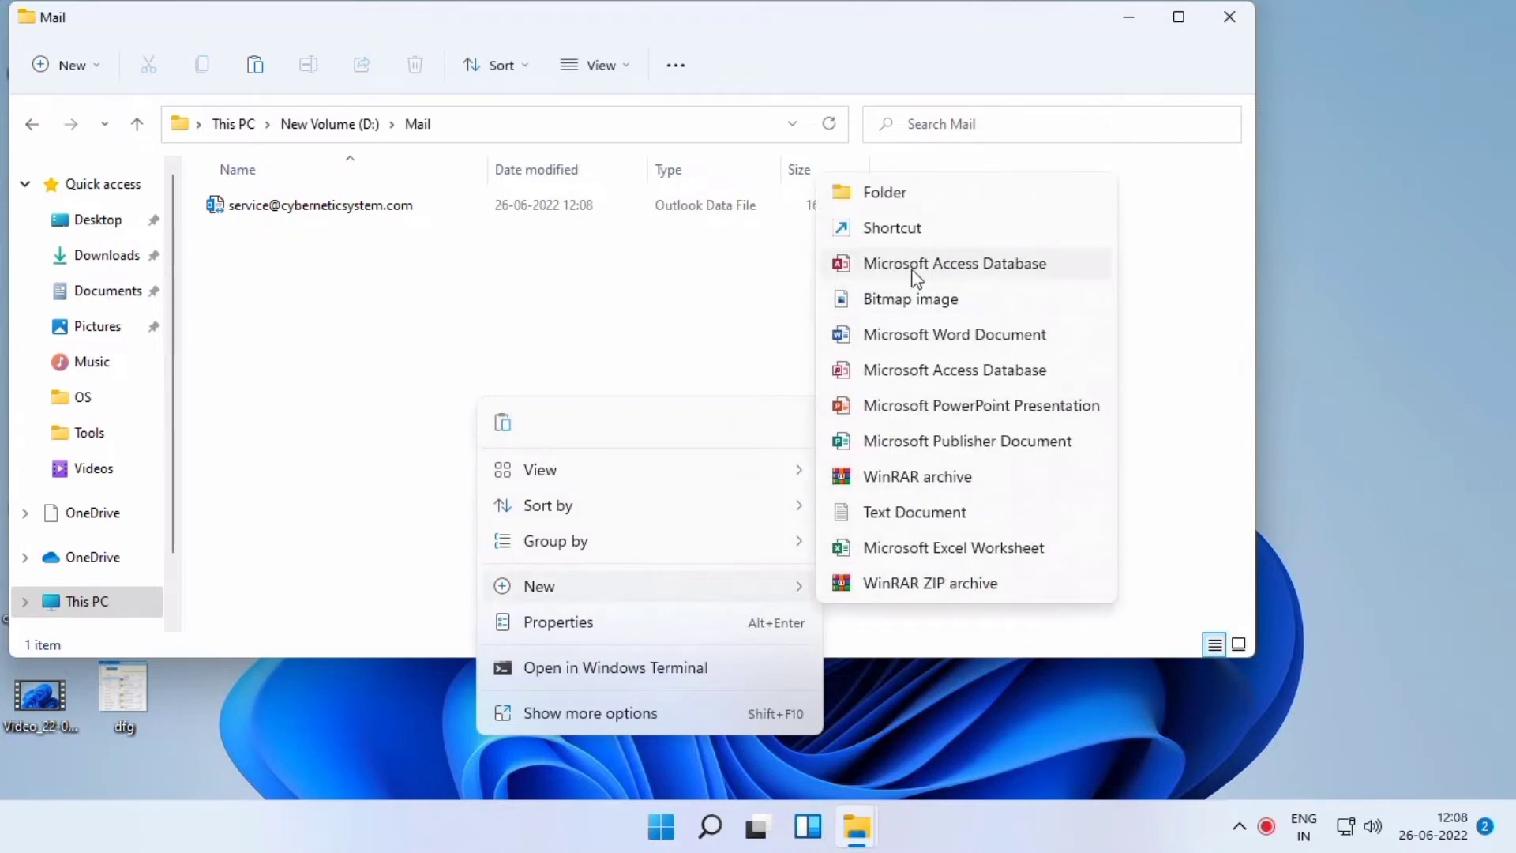
click(883, 191)
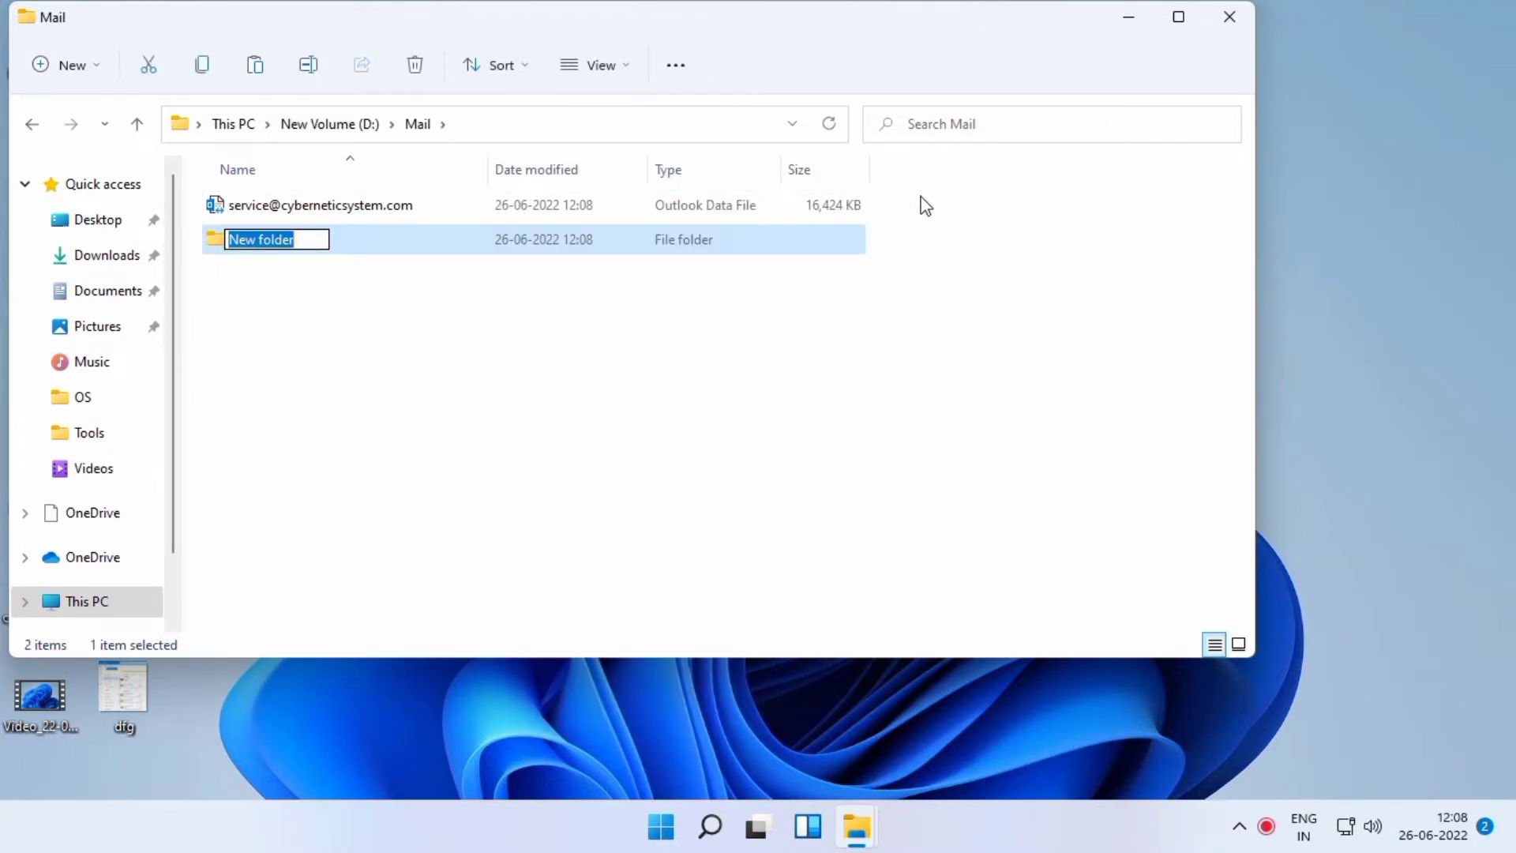
text(BKP)
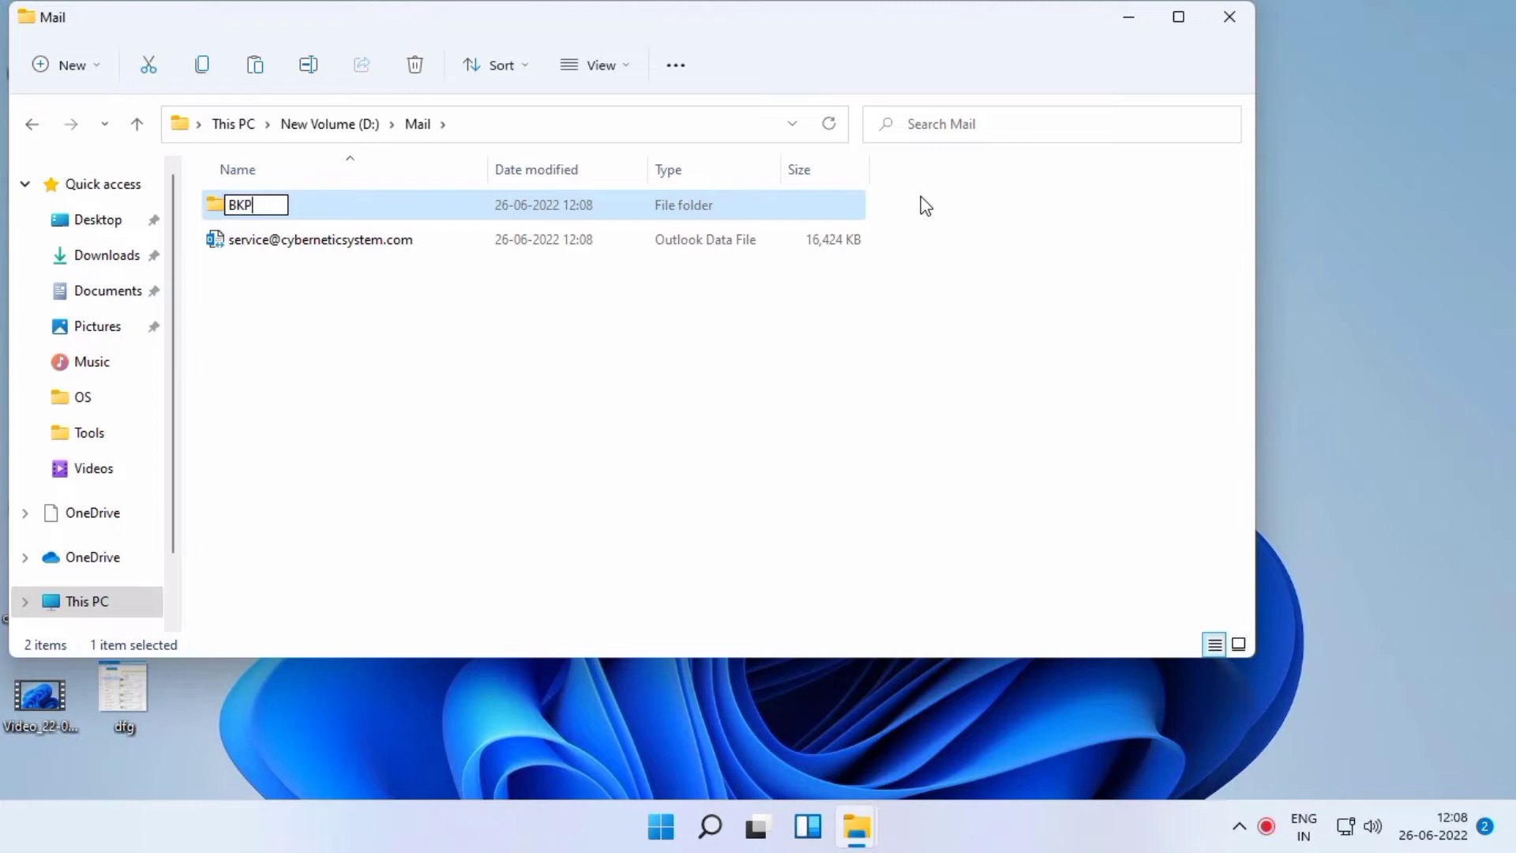
text(o)
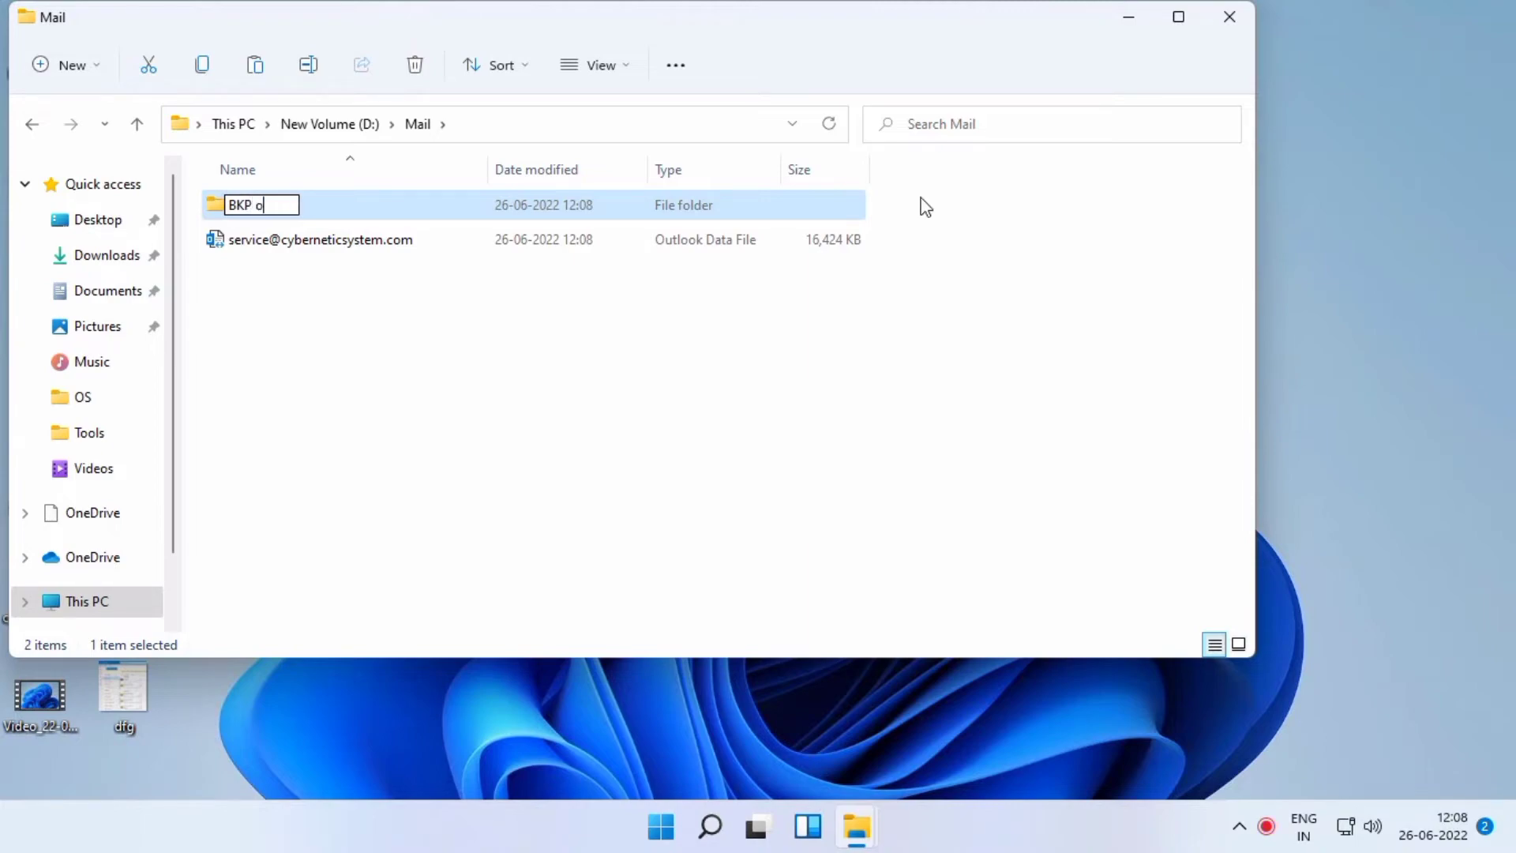
text(ld)
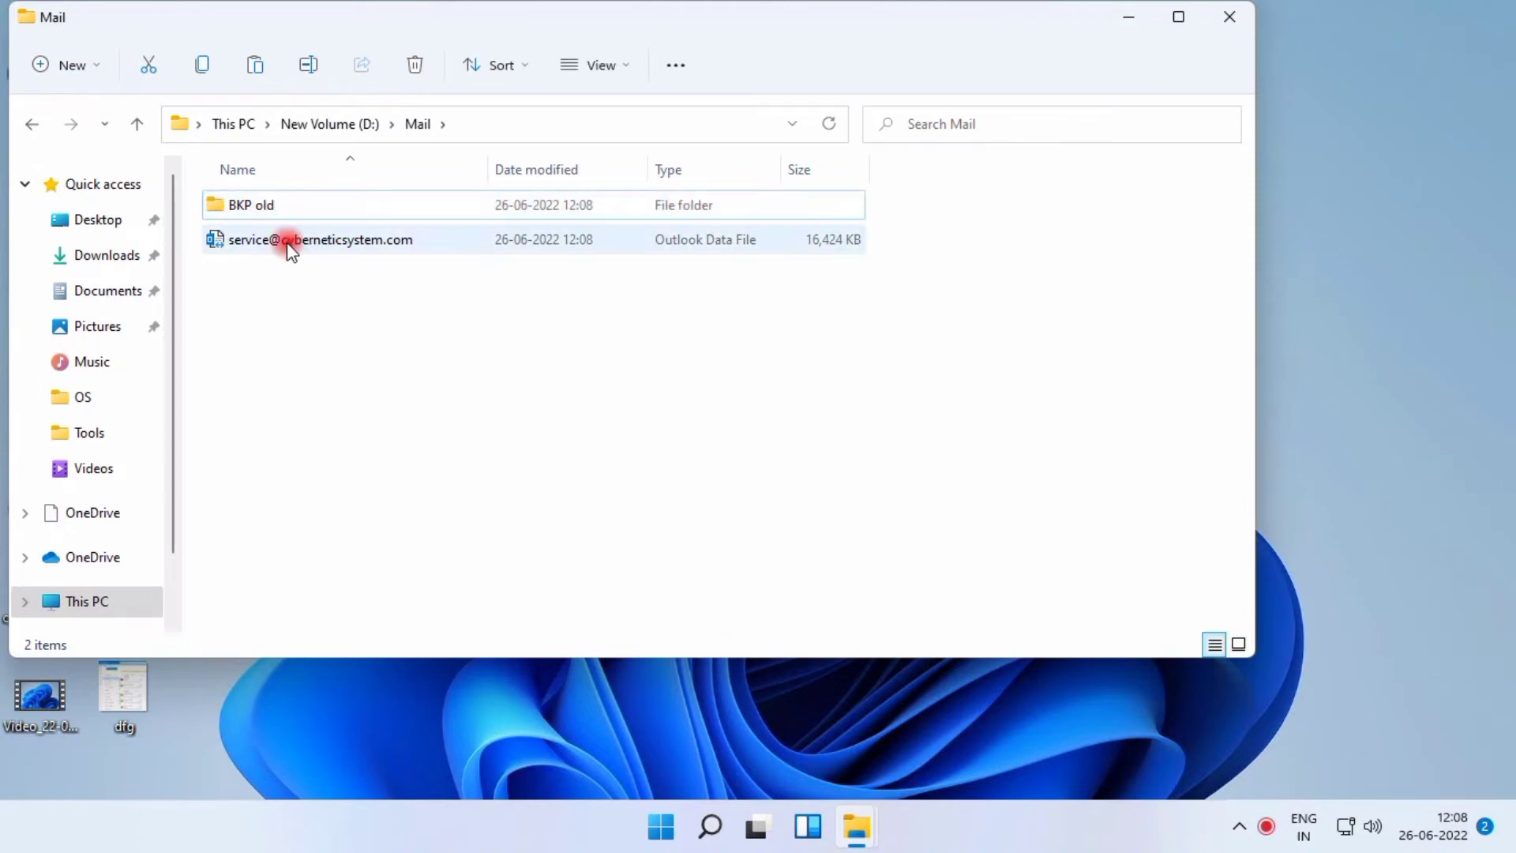
- Move the old .ost data file into the BKP old folder
click(322, 239)
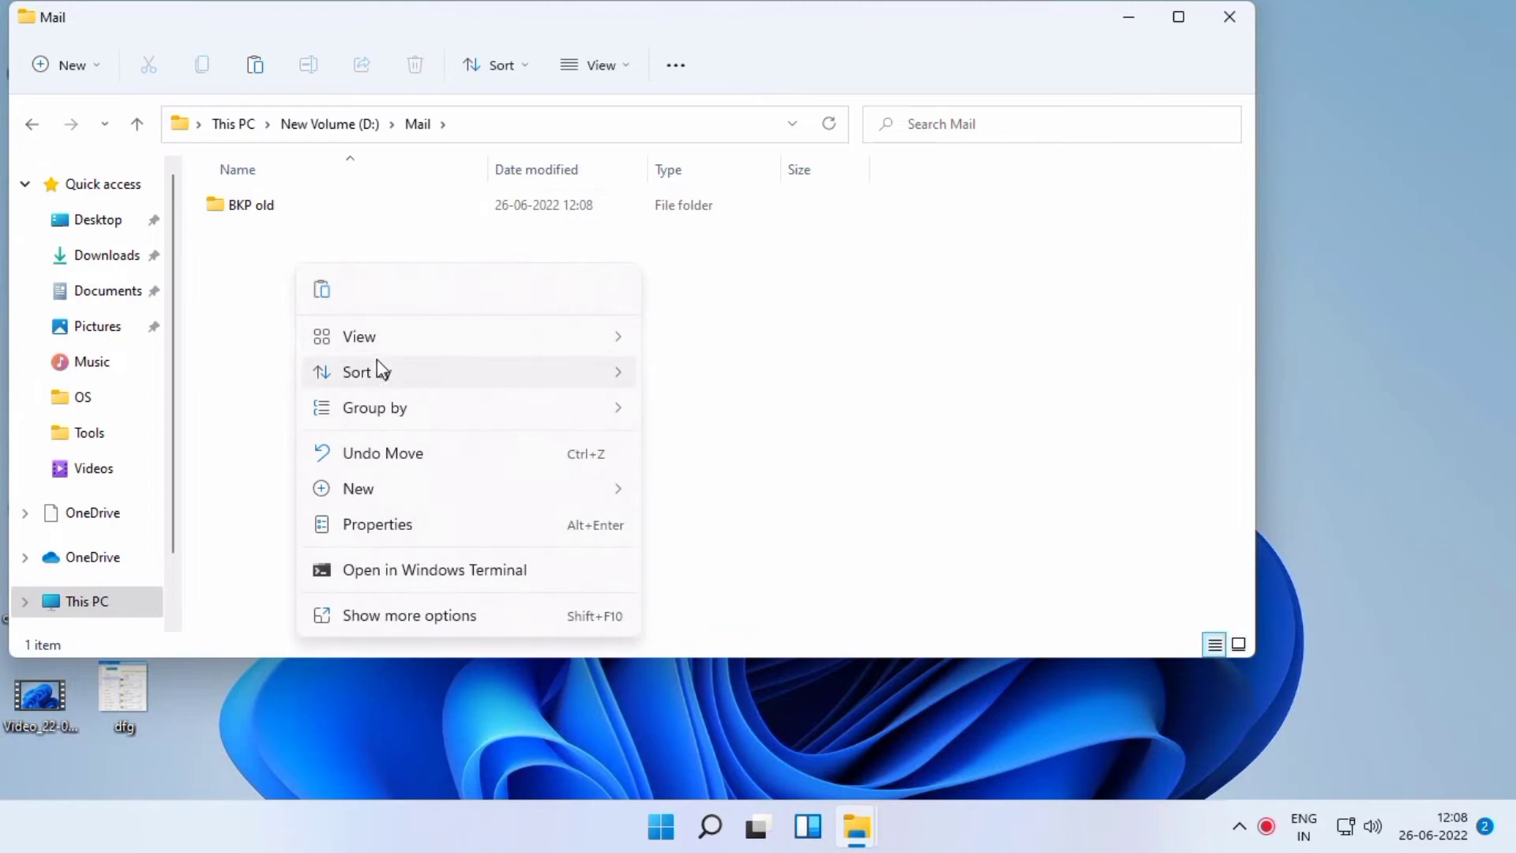
click(358, 488)
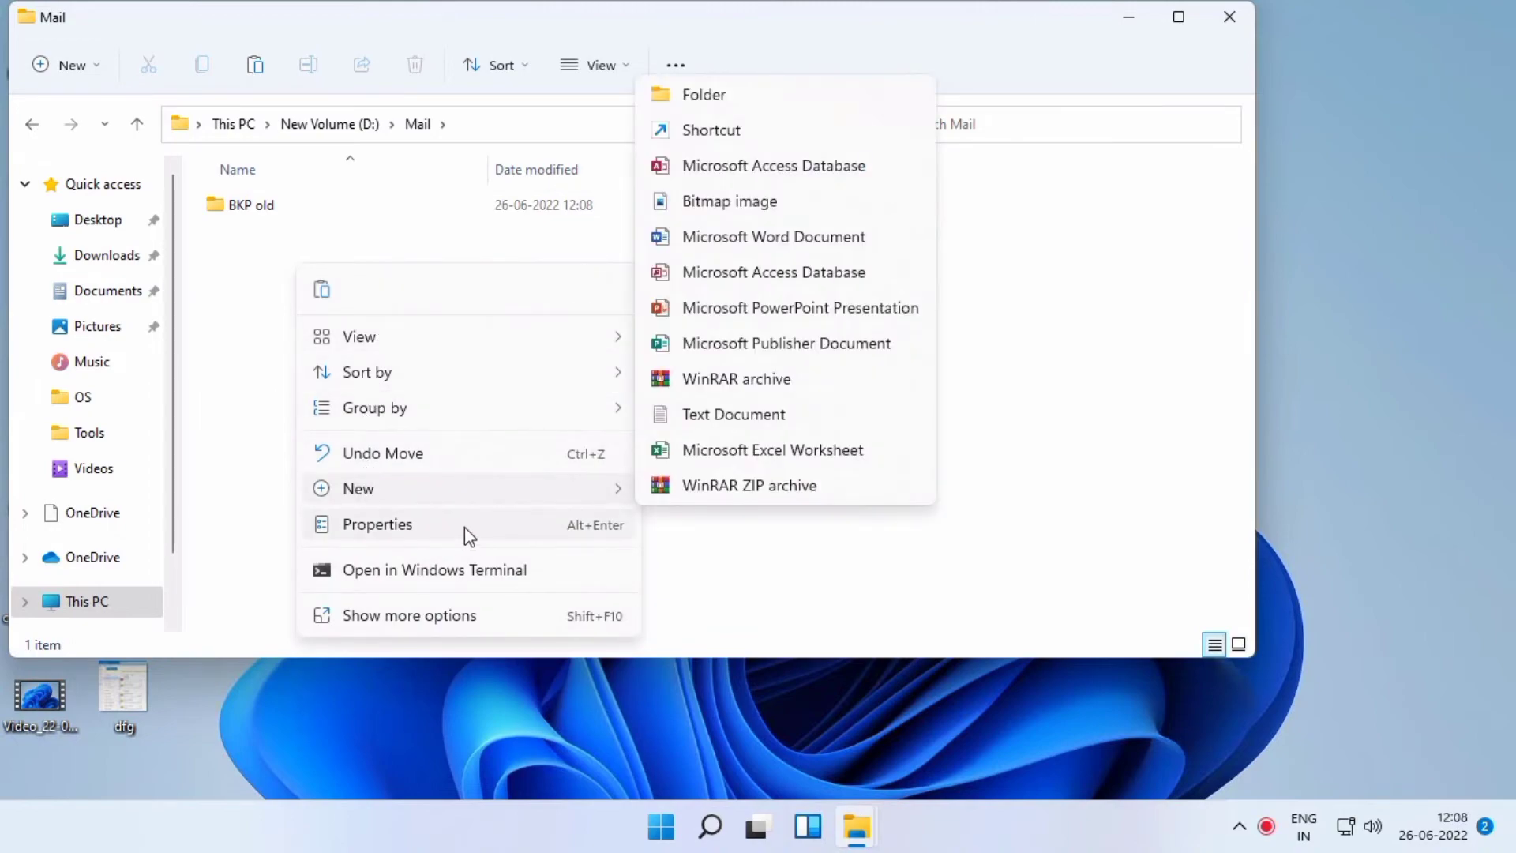
mouse_move(434, 585)
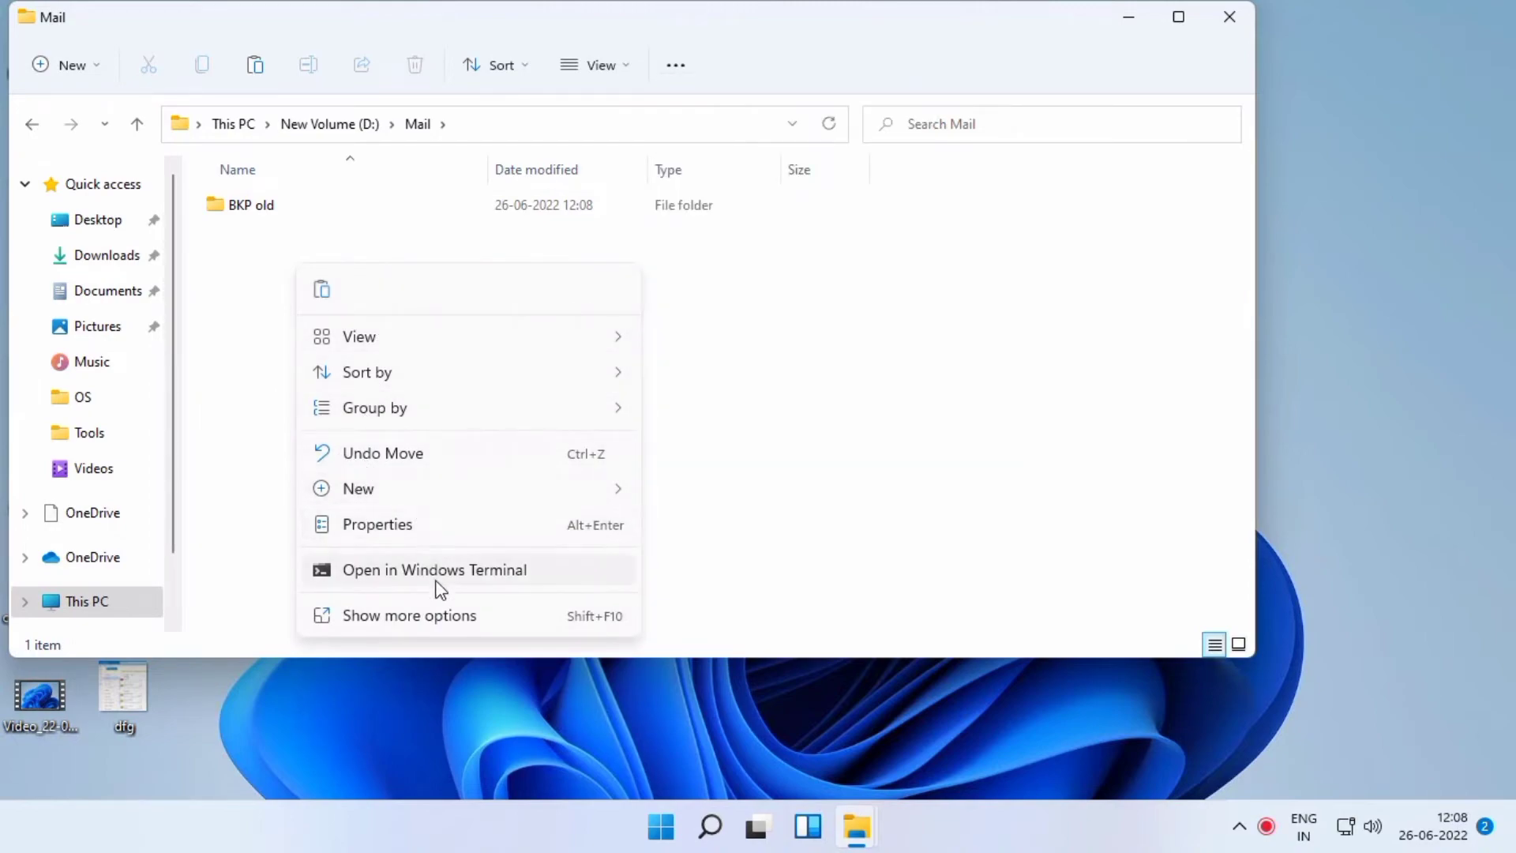
mouse_move(491, 564)
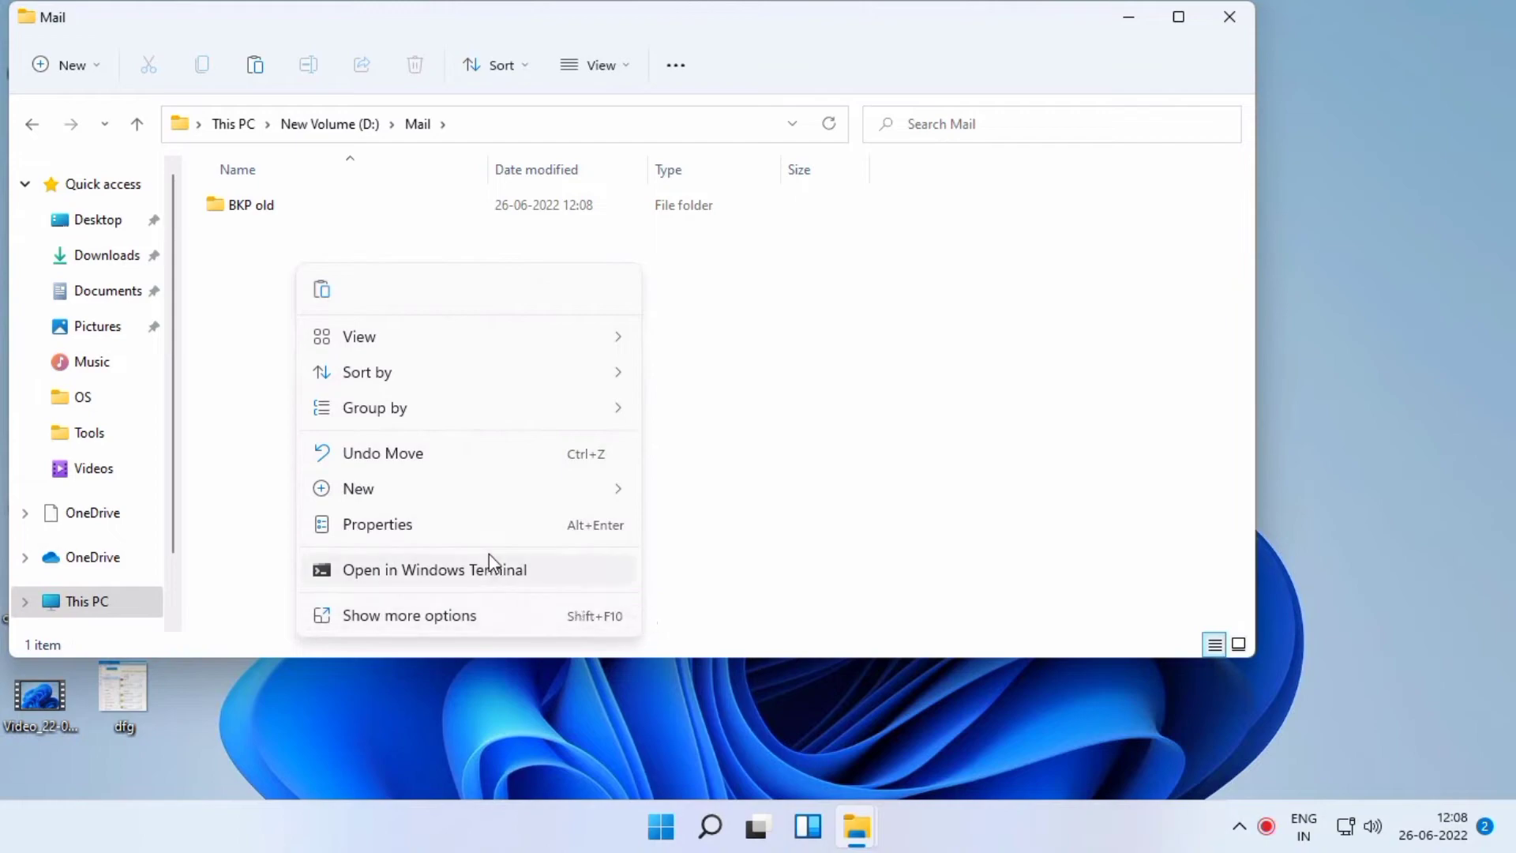
click(408, 616)
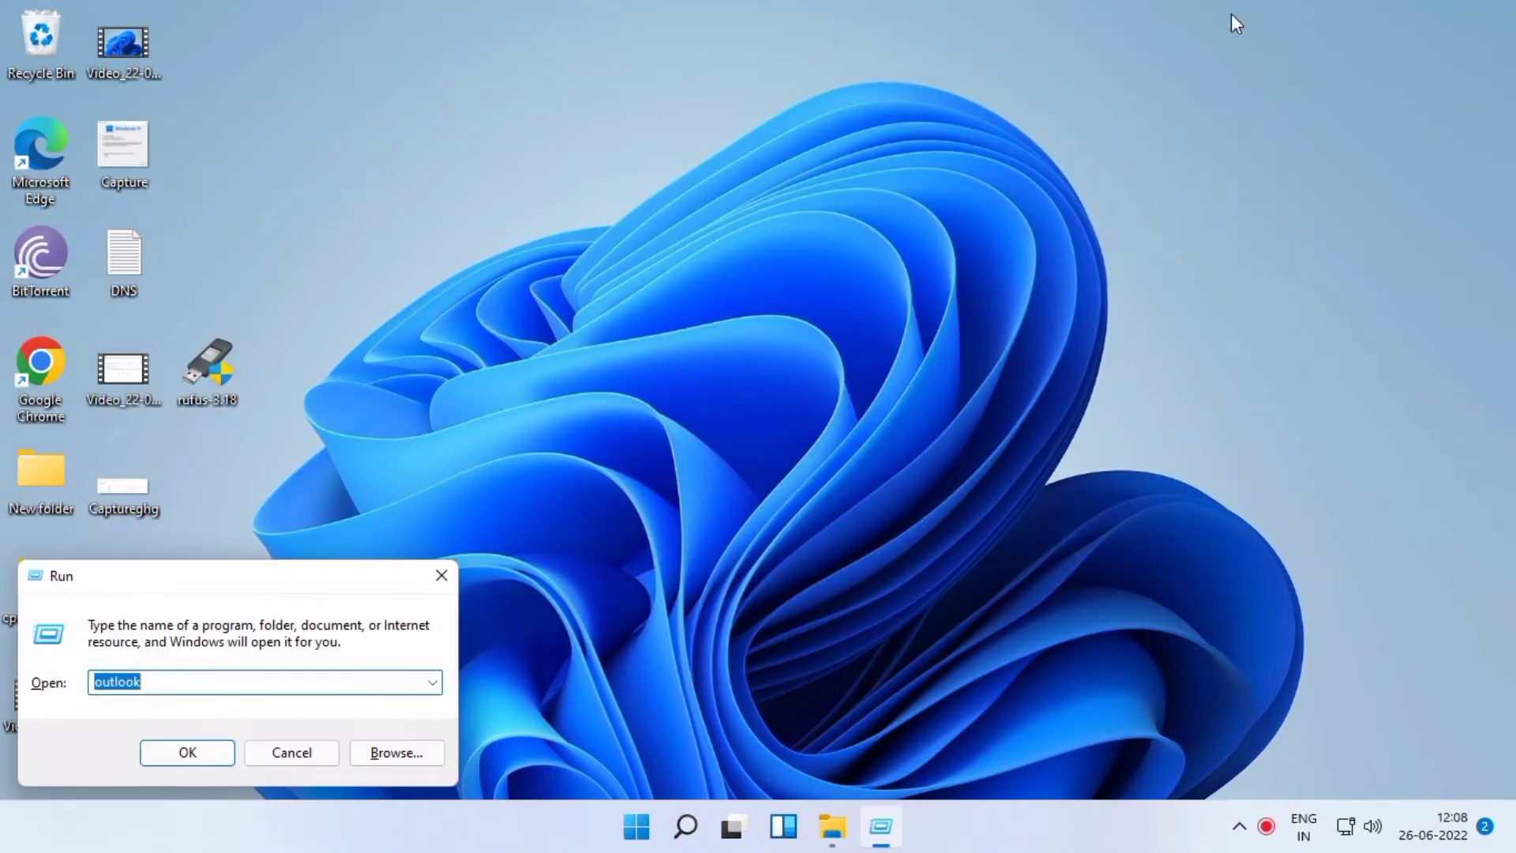
- Relaunch Outlook from the Run box so it opens the Exchange mailbox Inbox
click(187, 753)
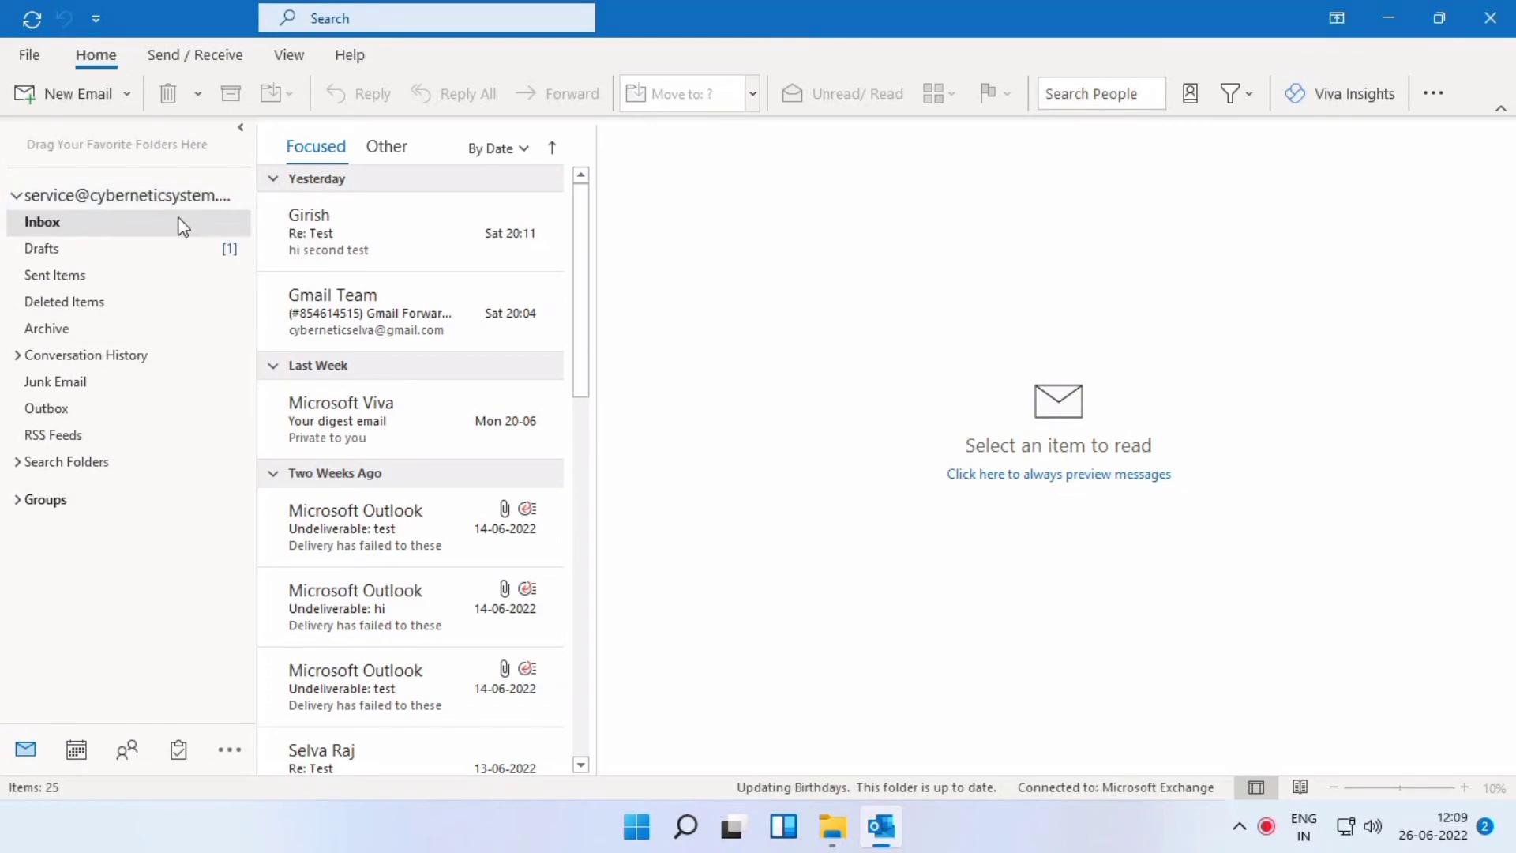
click(426, 18)
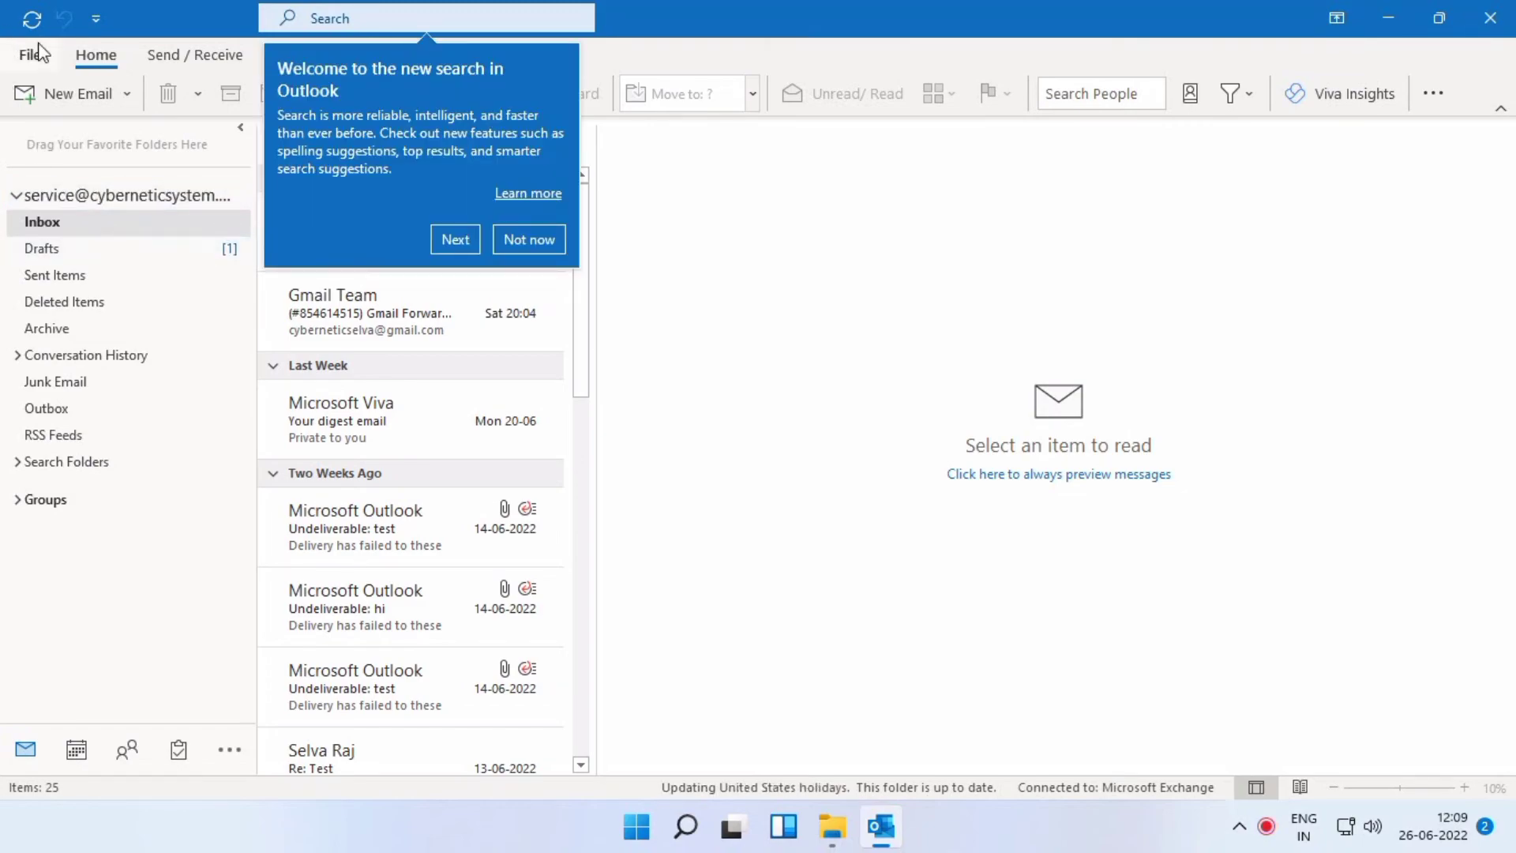
click(31, 55)
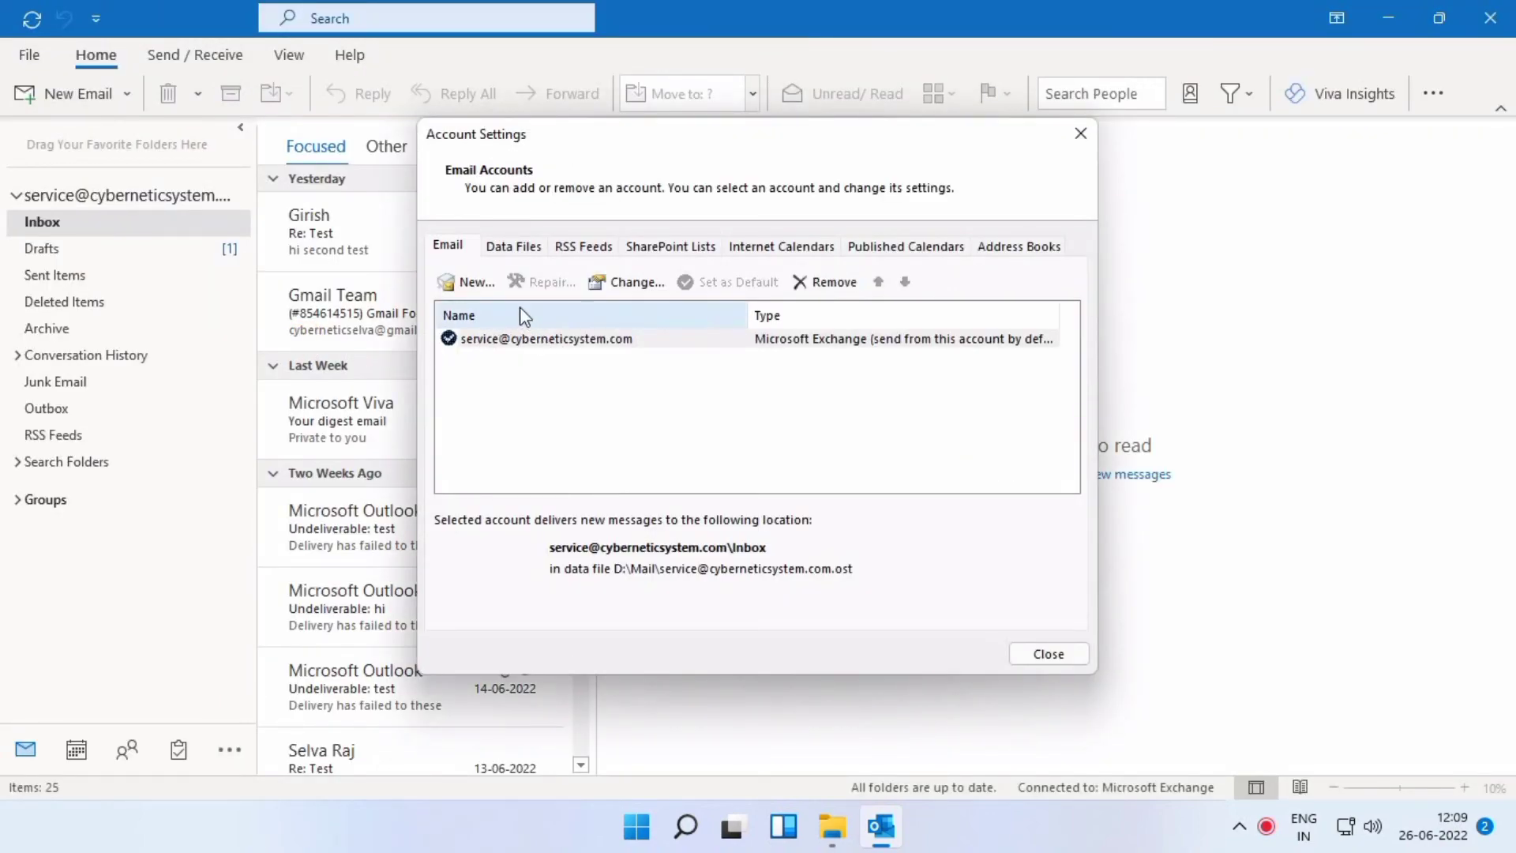
click(514, 246)
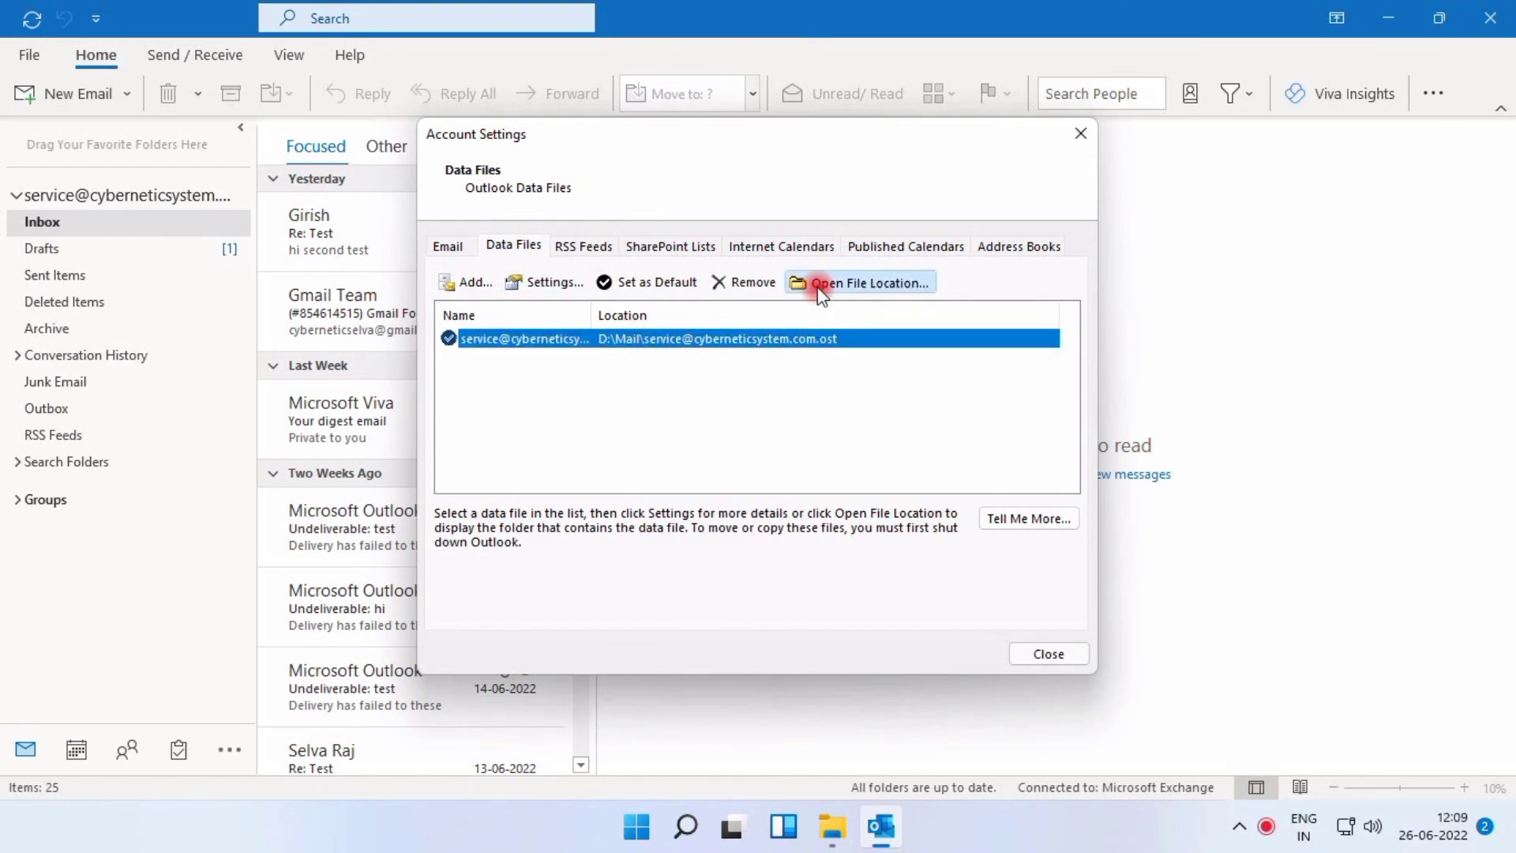
click(867, 283)
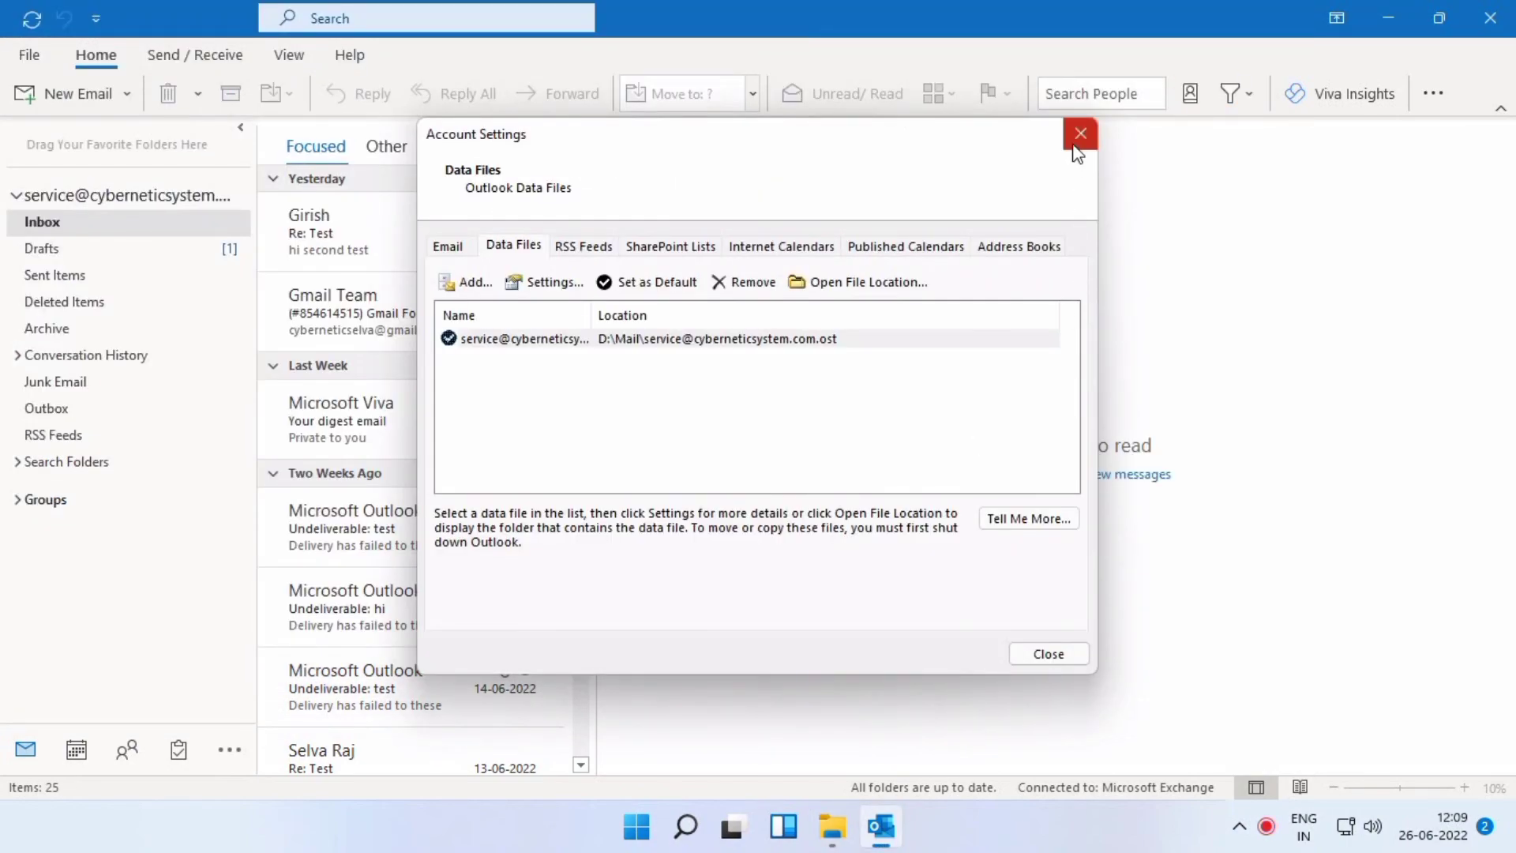
click(1080, 134)
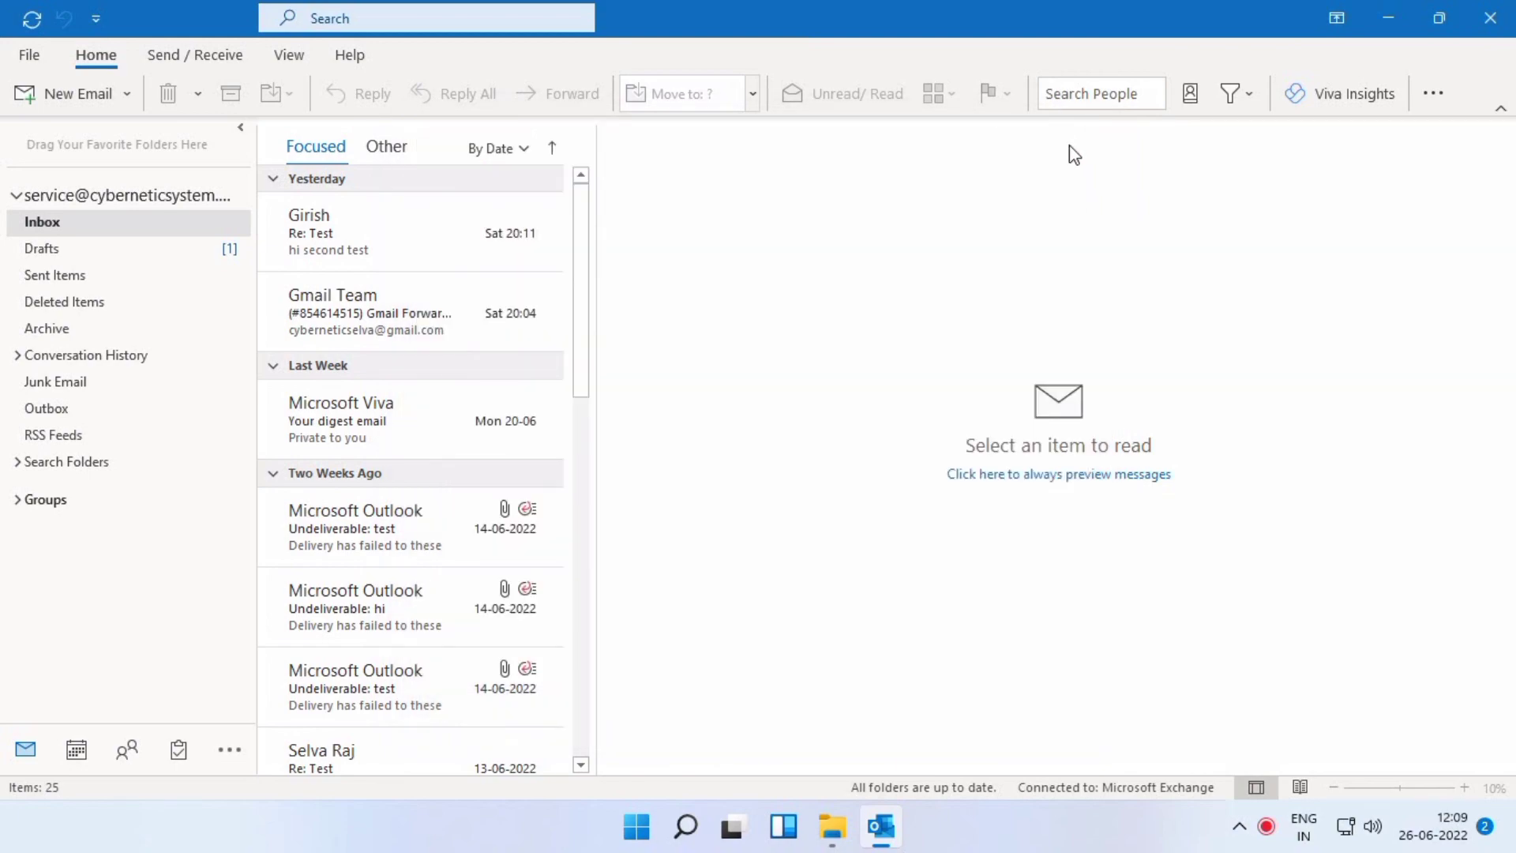